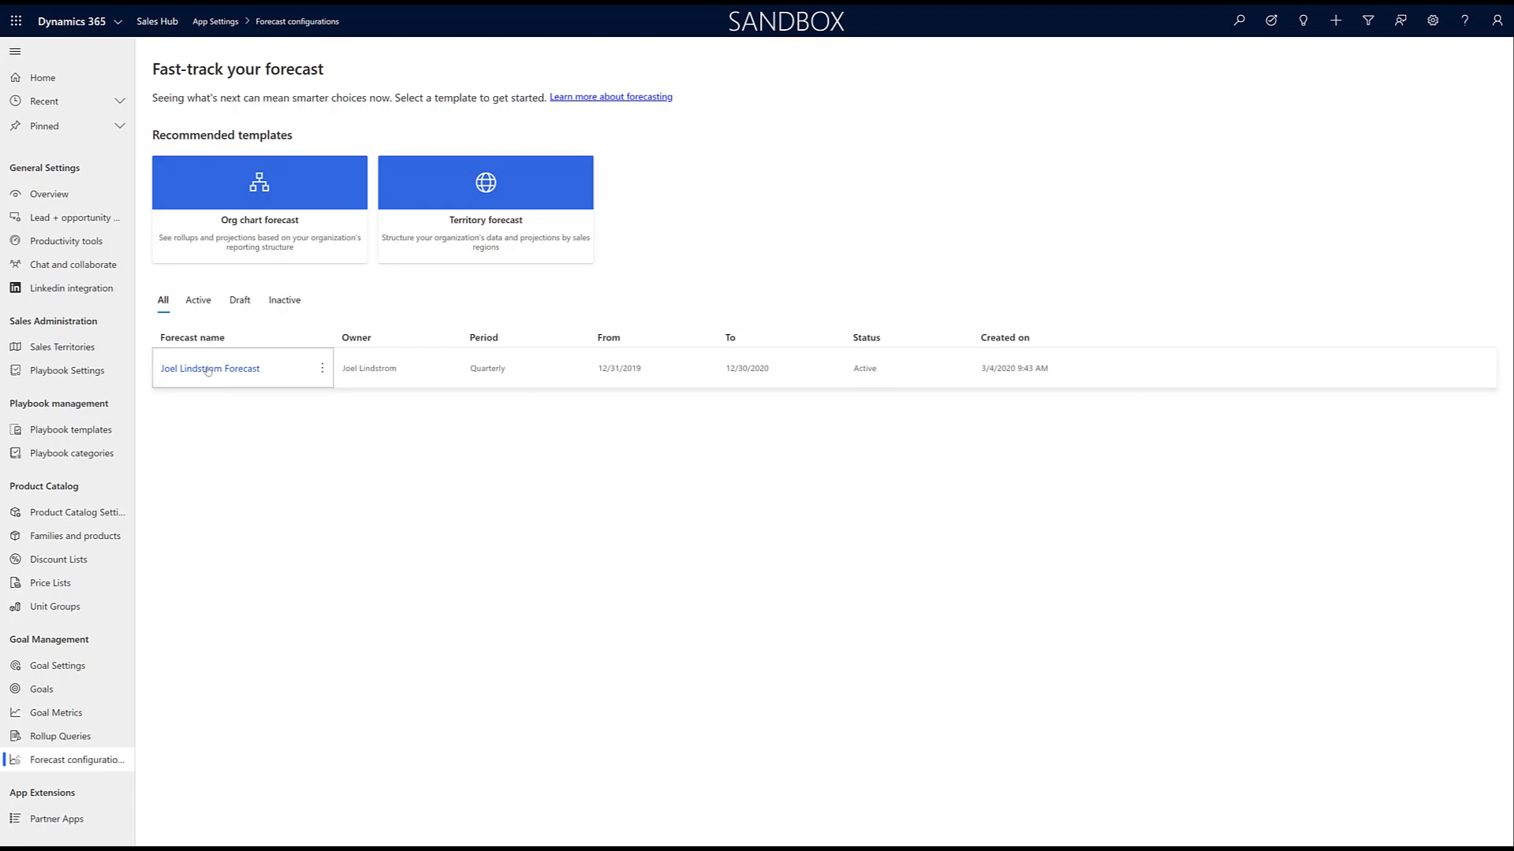
Open the Joel Lindstrom Forecast configuration from the Forecast configurations list.
{"action": "left_click", "coordinate": [209, 368]}
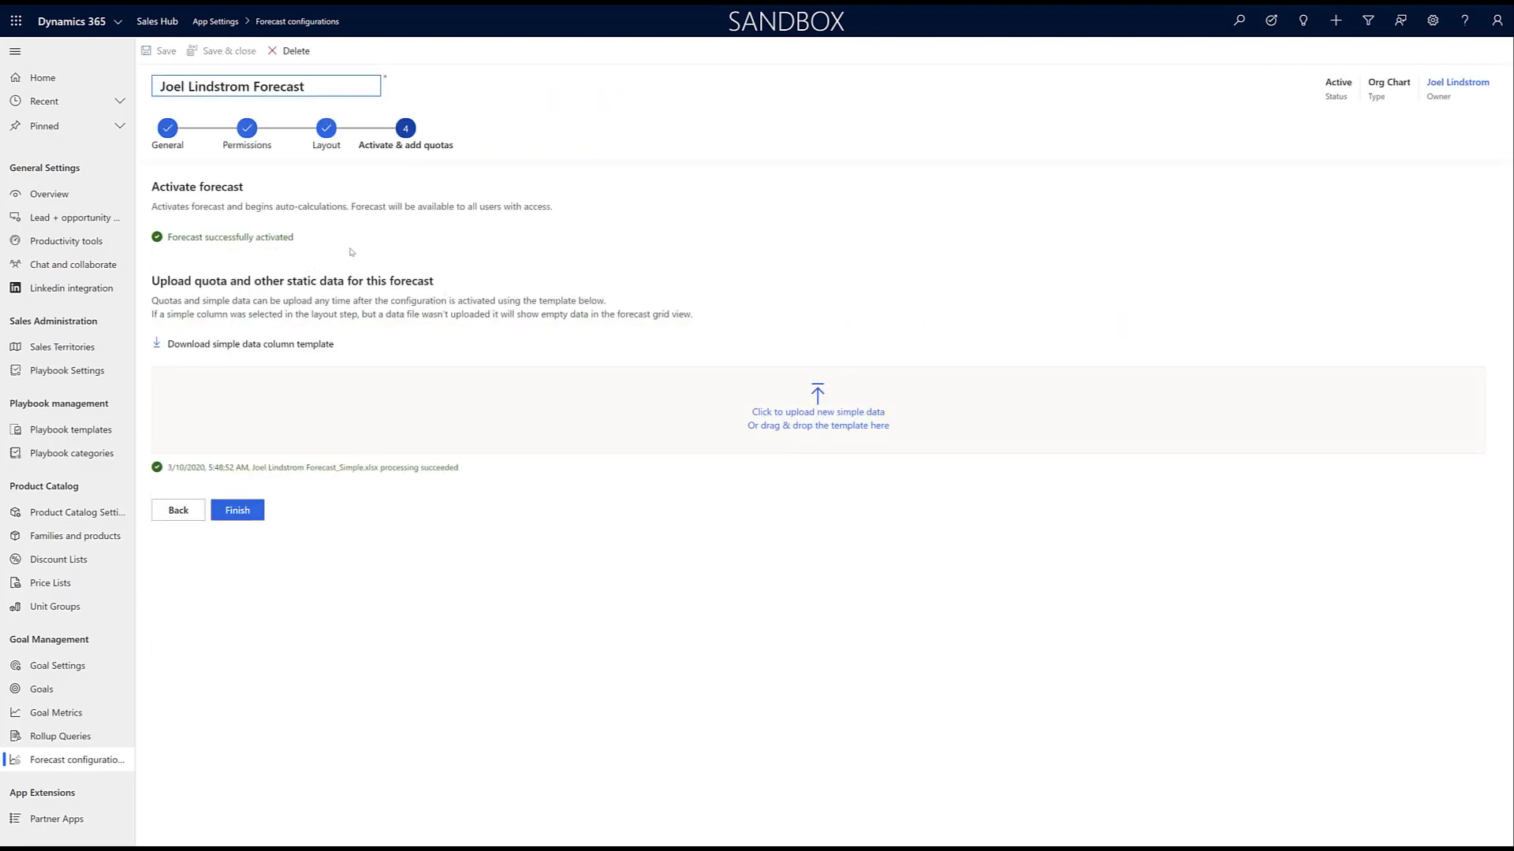
{"action": "mouse_move", "coordinate": [500, 191]}
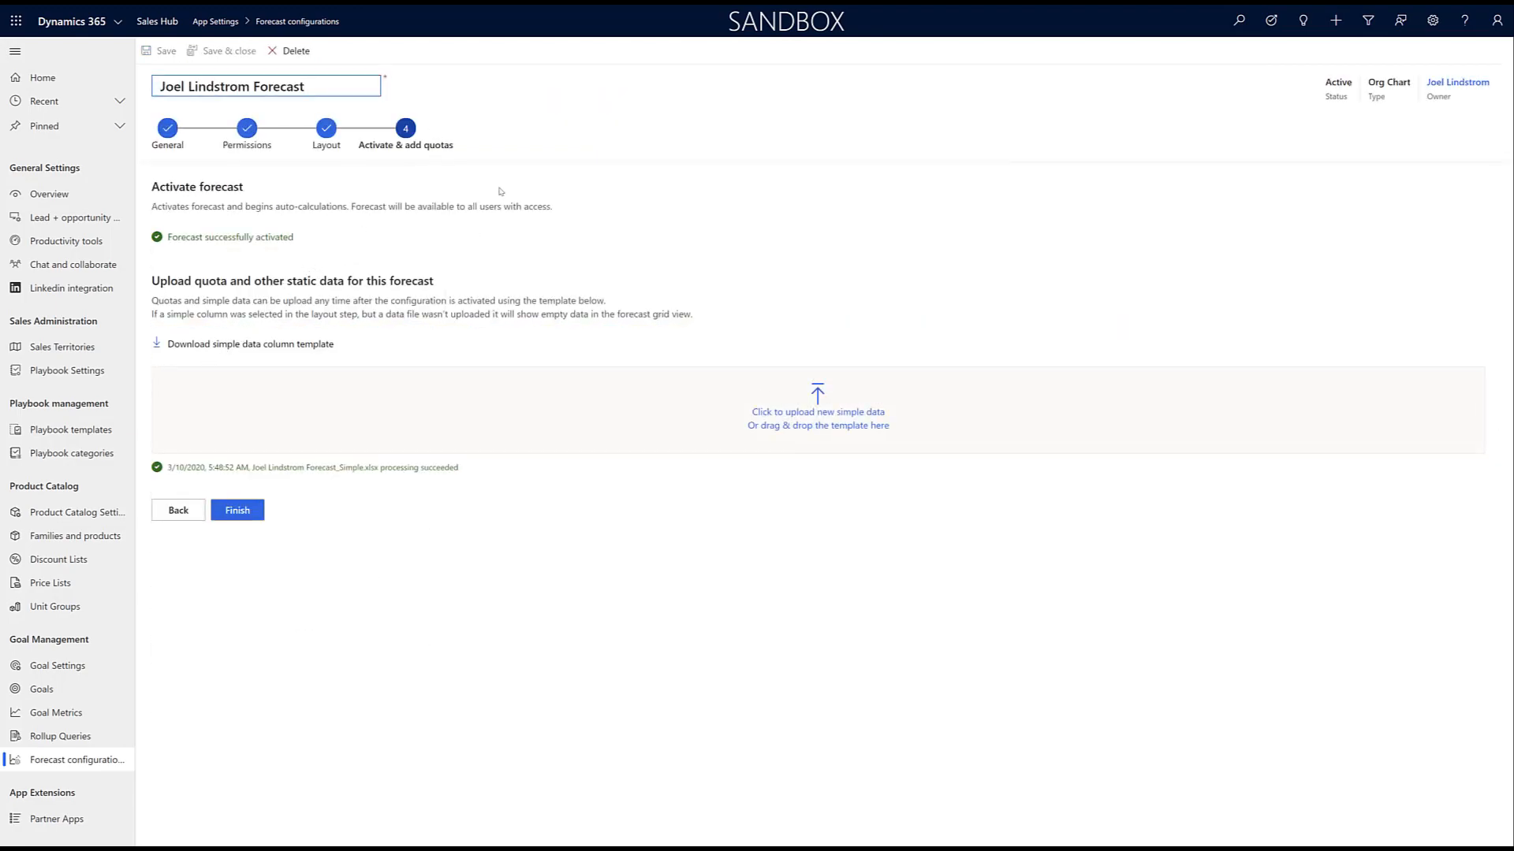
{"action": "mouse_move", "coordinate": [167, 358]}
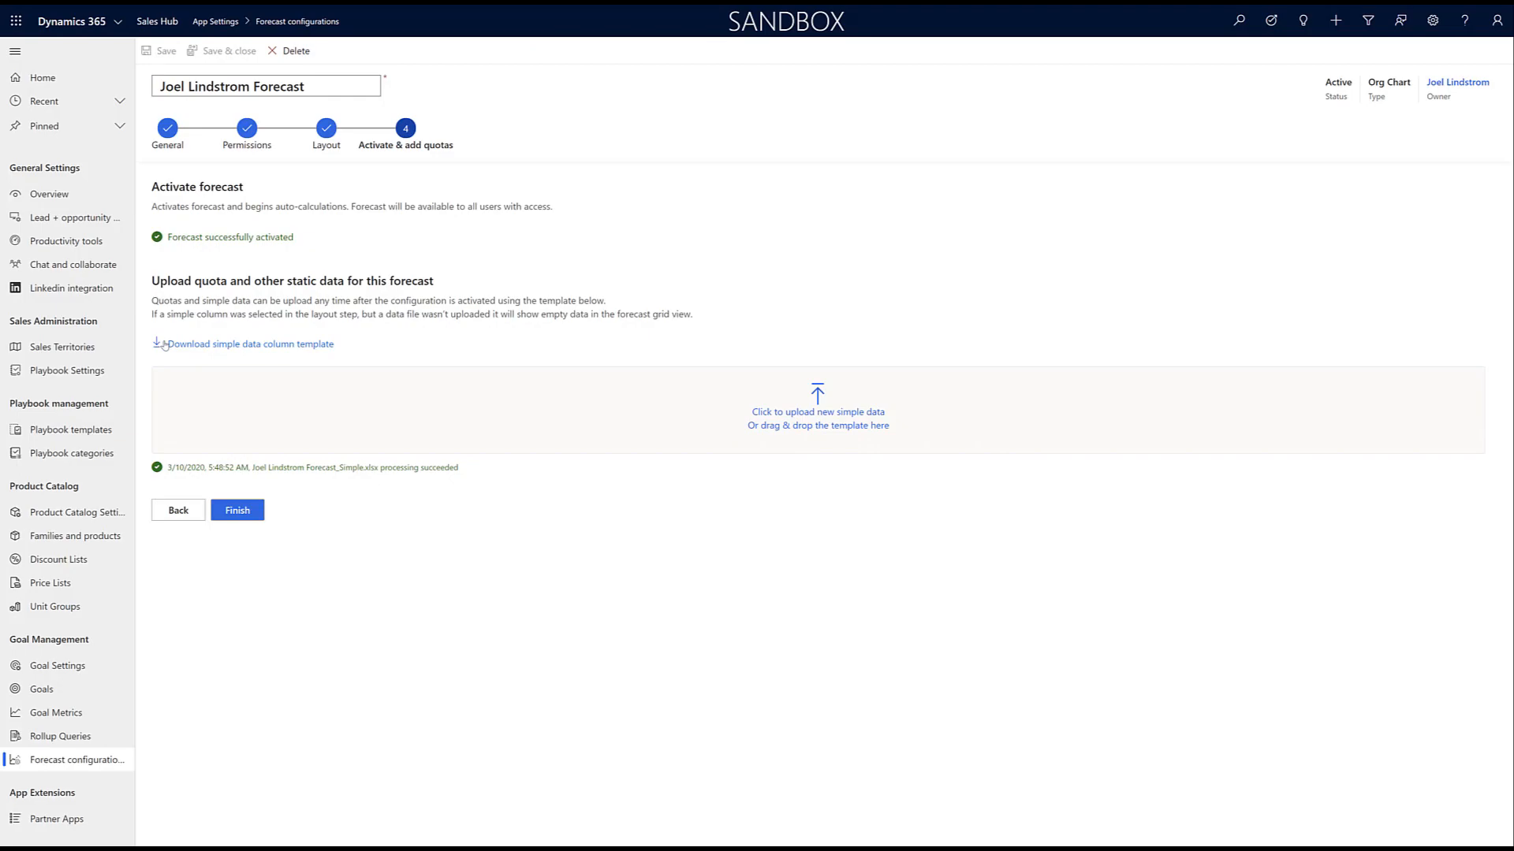
{"action": "mouse_move", "coordinate": [166, 345]}
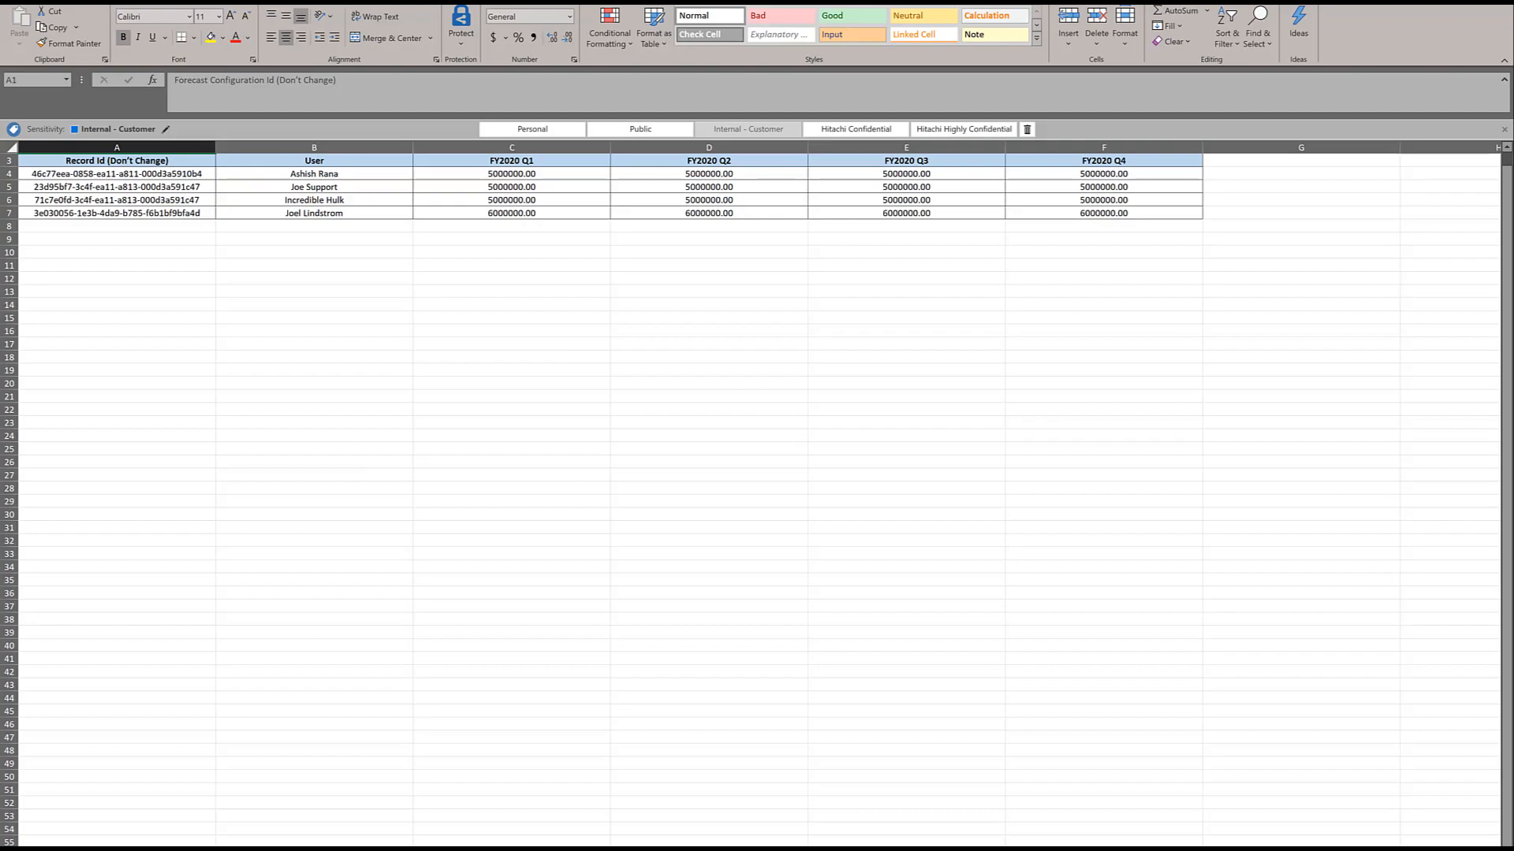
{"action": "mouse_move", "coordinate": [645, 280]}
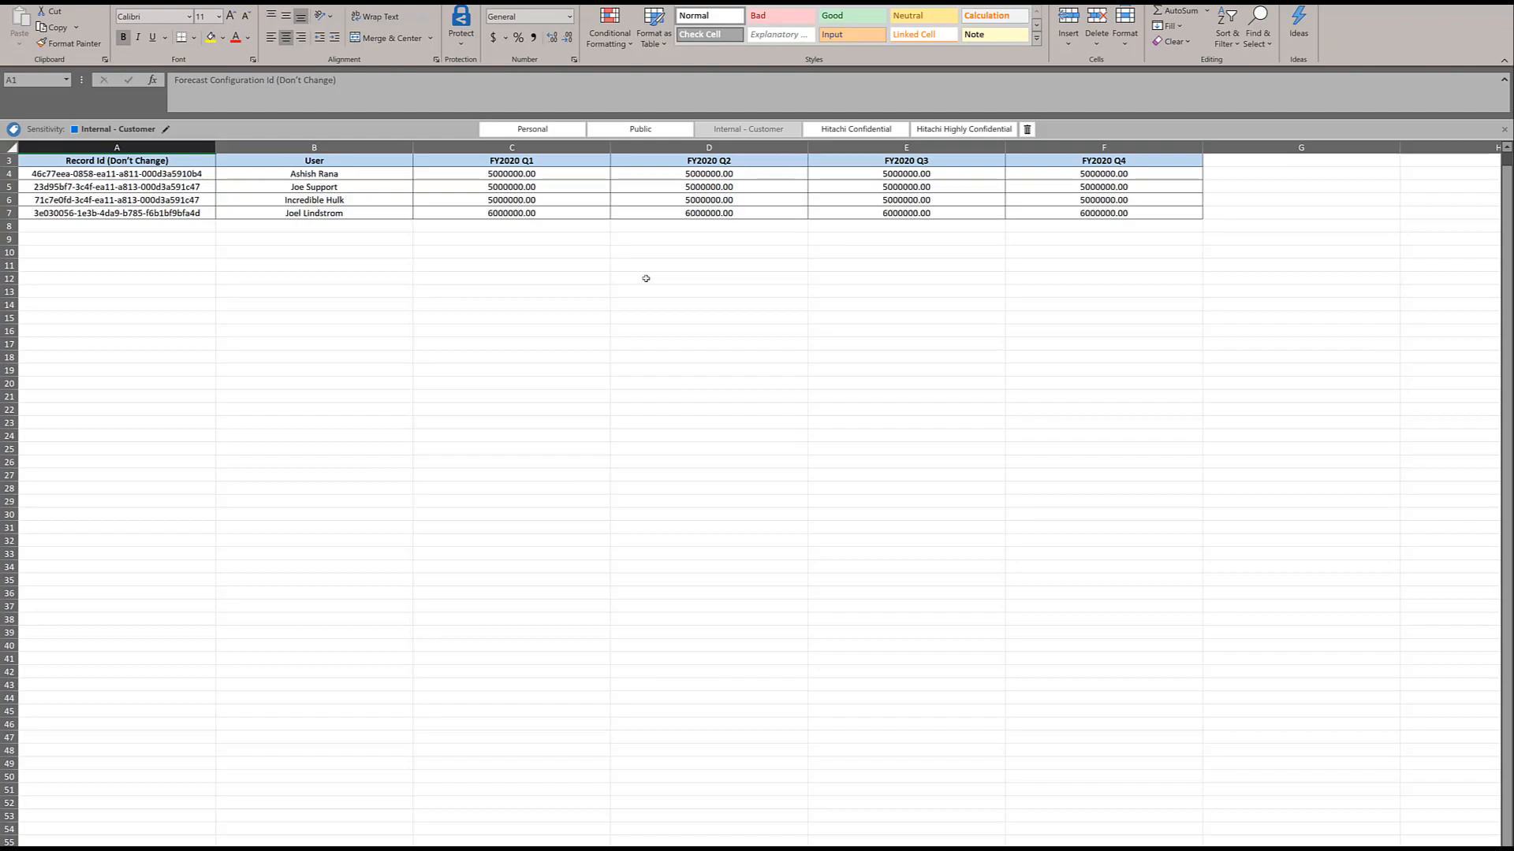
{"action": "mouse_move", "coordinate": [845, 669]}
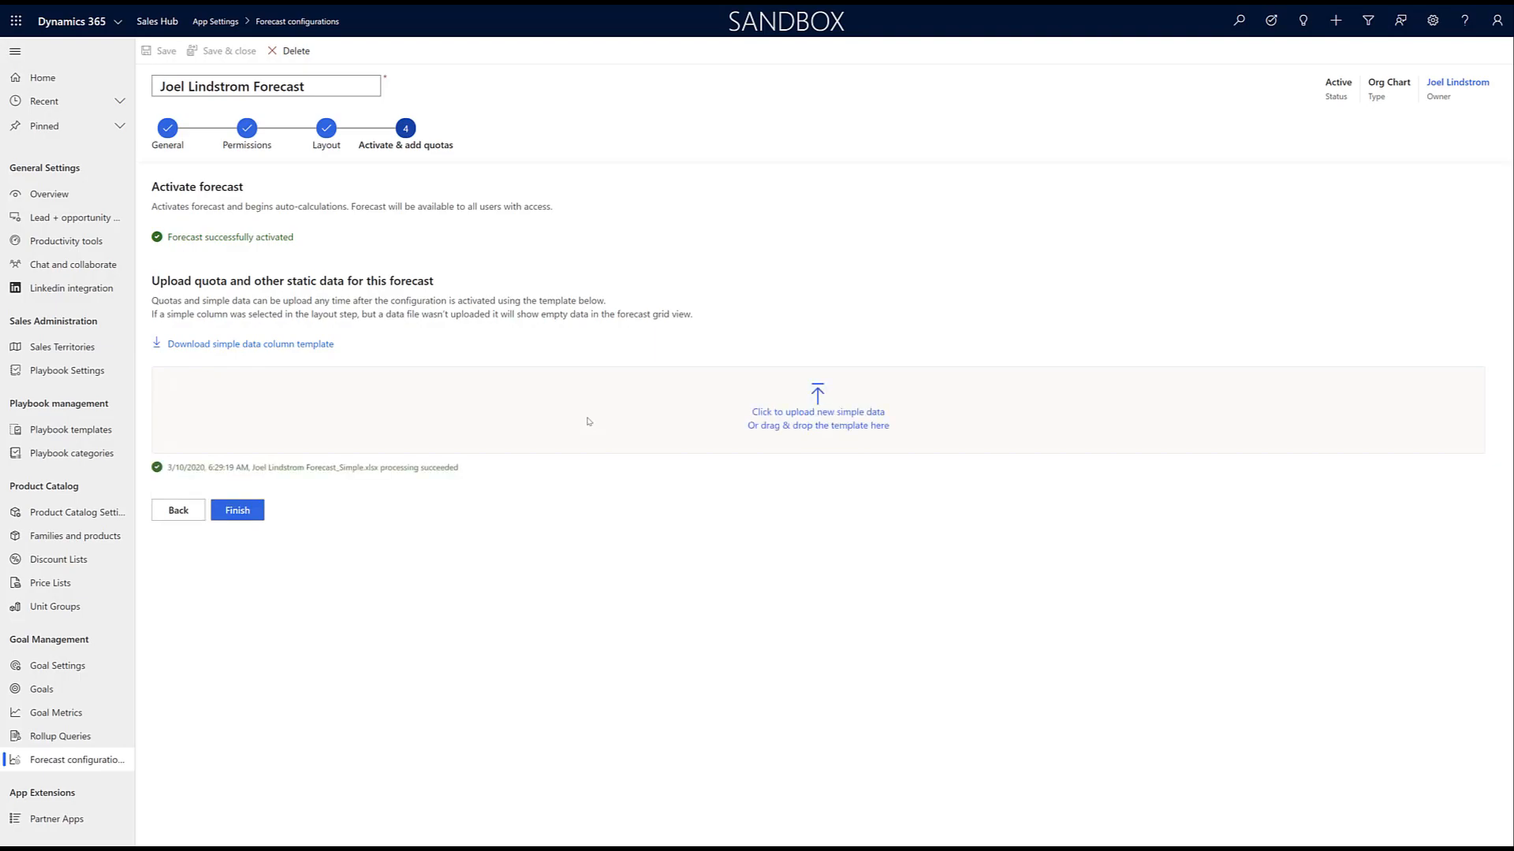
{"action": "mouse_move", "coordinate": [473, 444]}
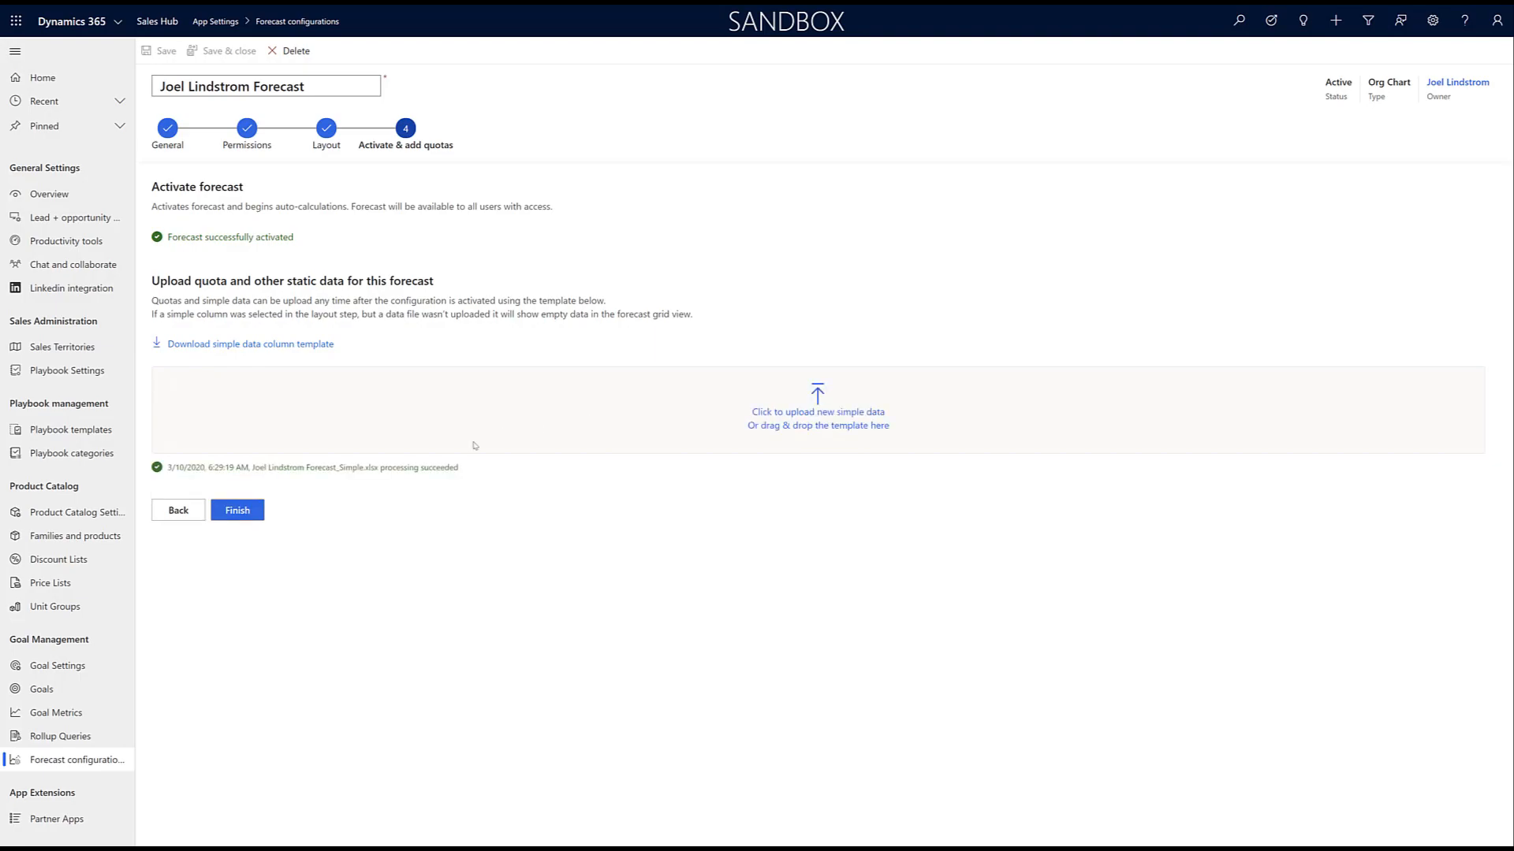
{"action": "mouse_move", "coordinate": [375, 463]}
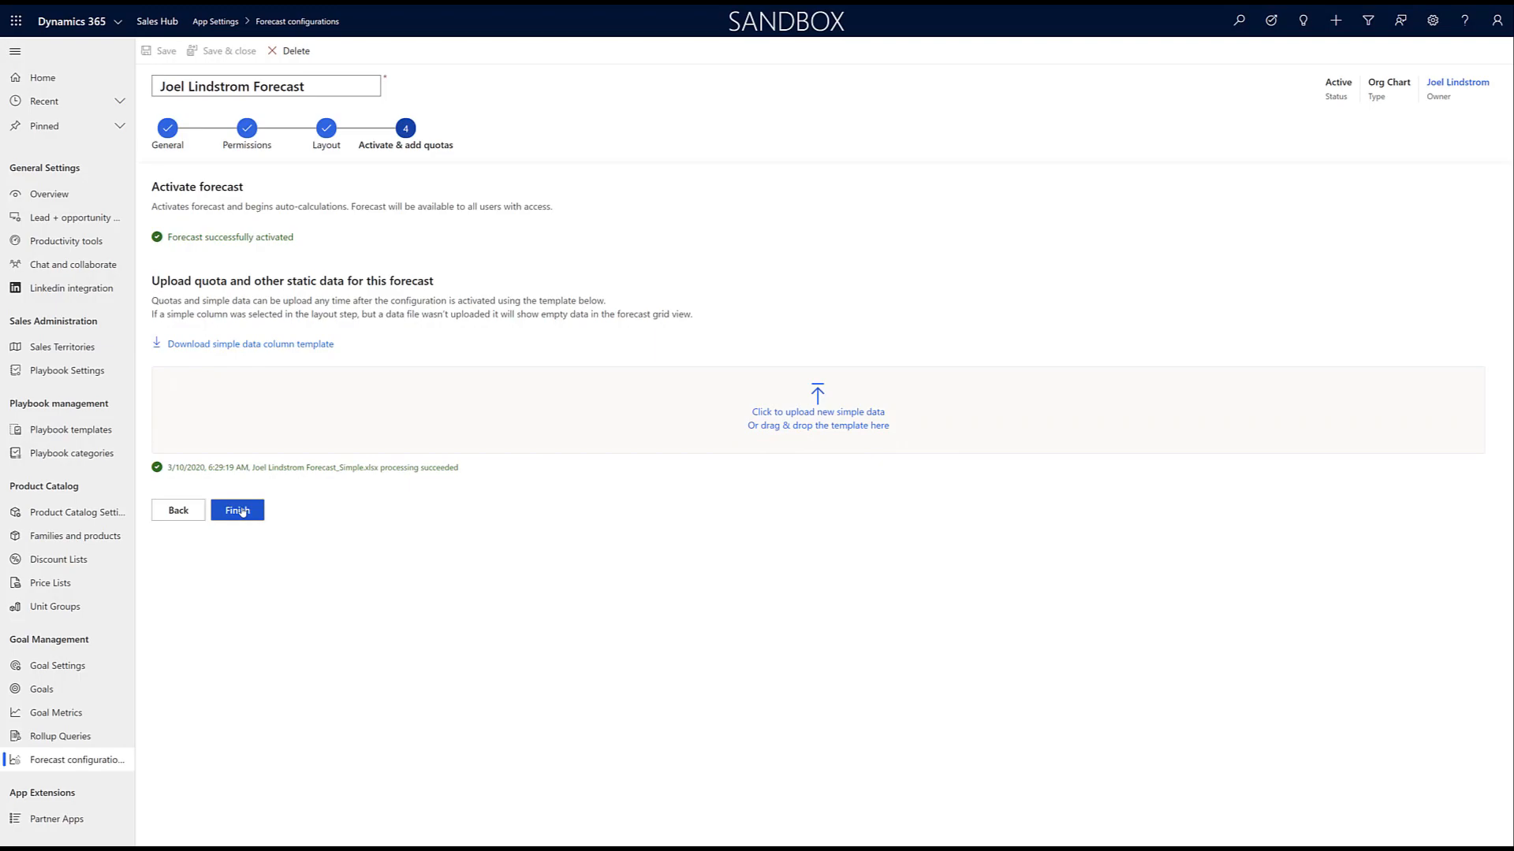
Finish the Joel Lindstrom Forecast configuration, returning to the Sales Activity Social Dashboard.
{"action": "left_click", "coordinate": [237, 509]}
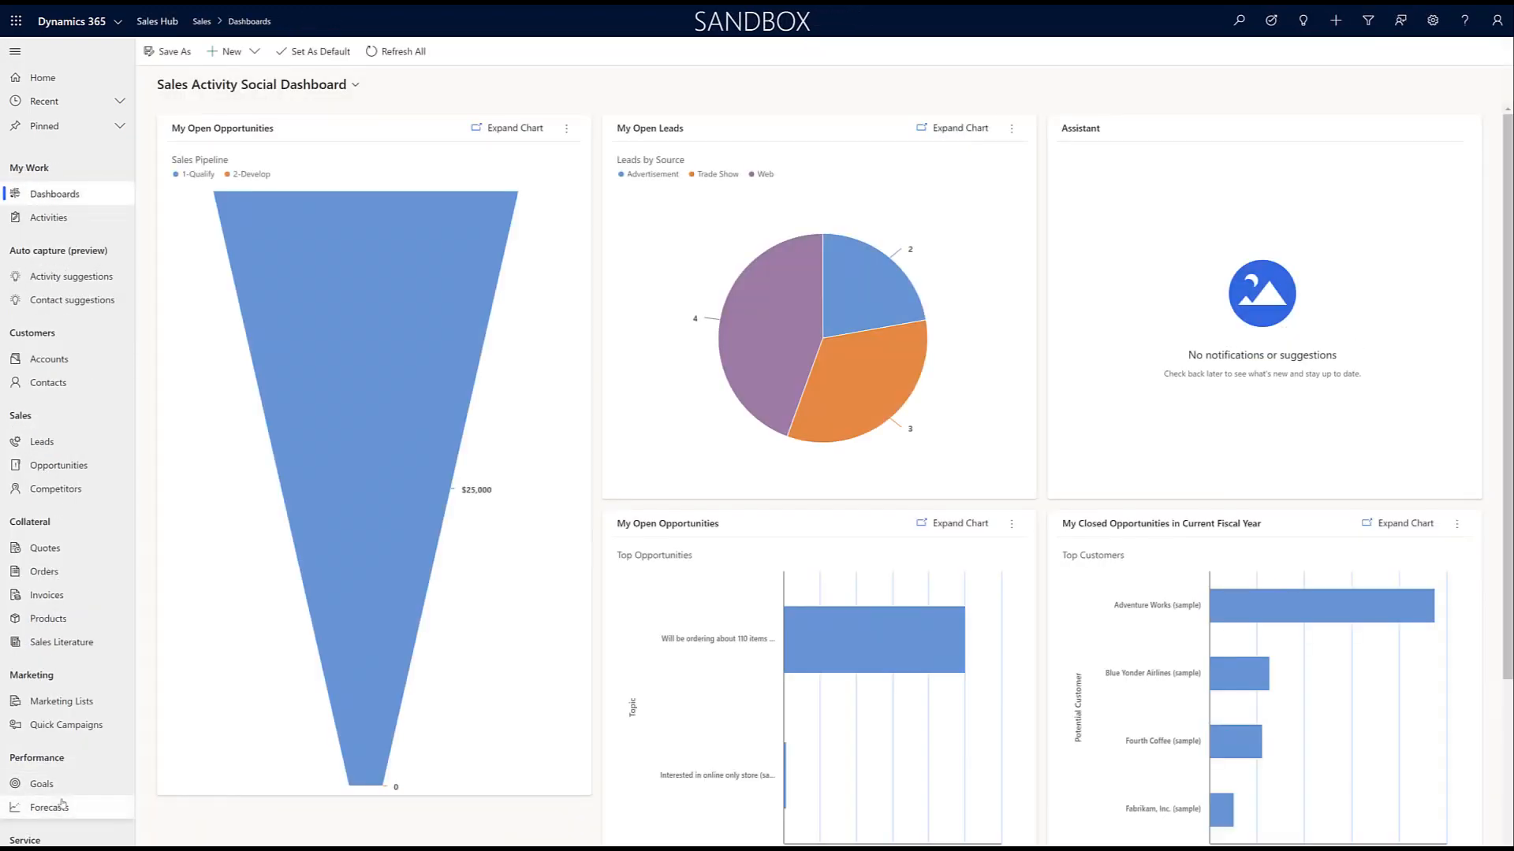
Show the Joel Lindstrom Forecast grid for FY2020 Q1 and expand the group and nested sub-team rows.
{"action": "left_click", "coordinate": [50, 805]}
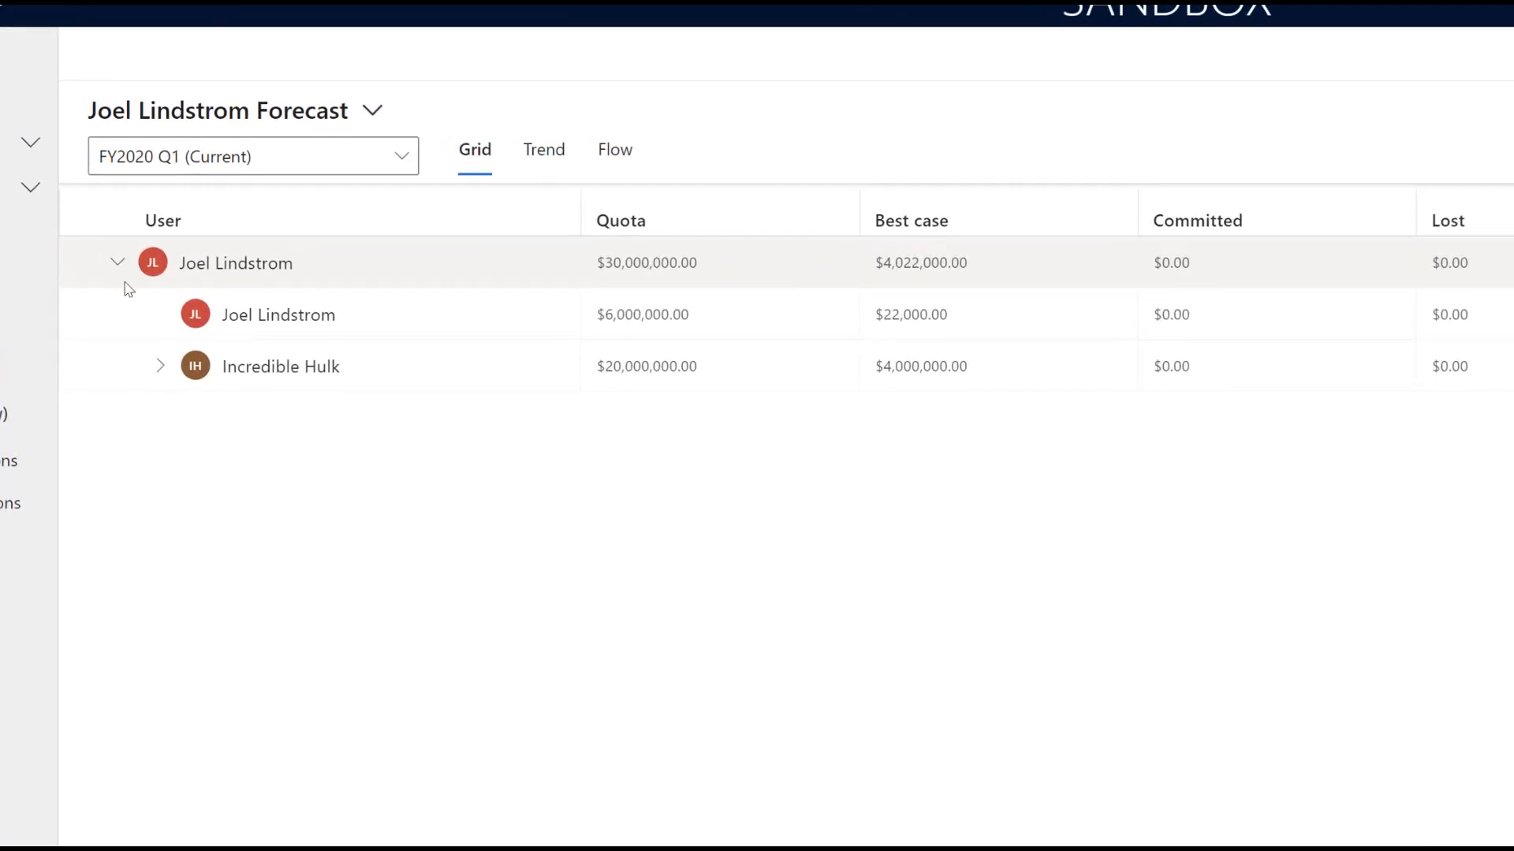
{"action": "mouse_move", "coordinate": [179, 249]}
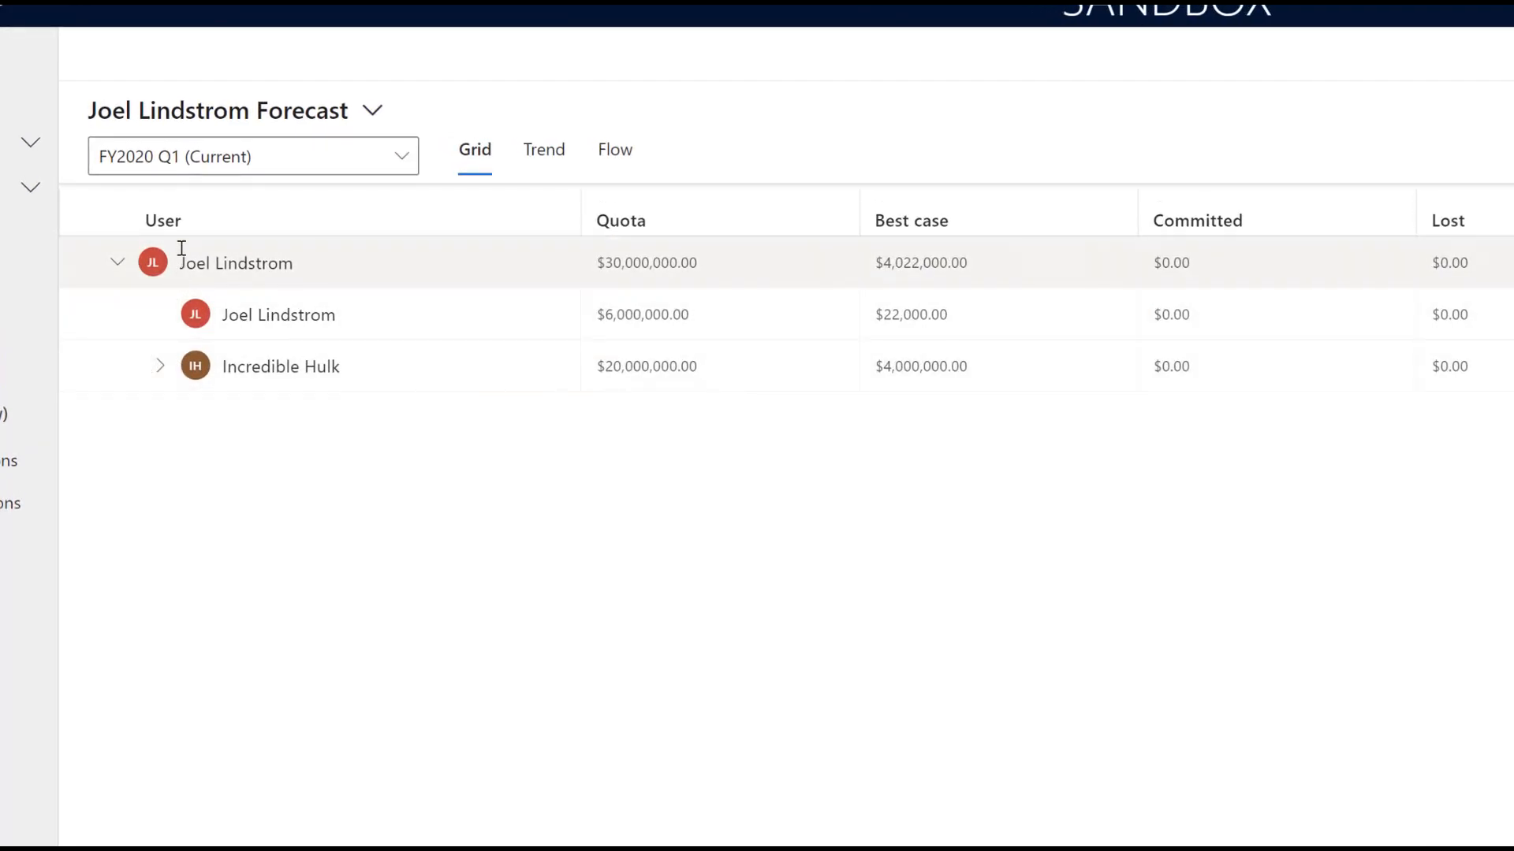
{"action": "mouse_move", "coordinate": [681, 263]}
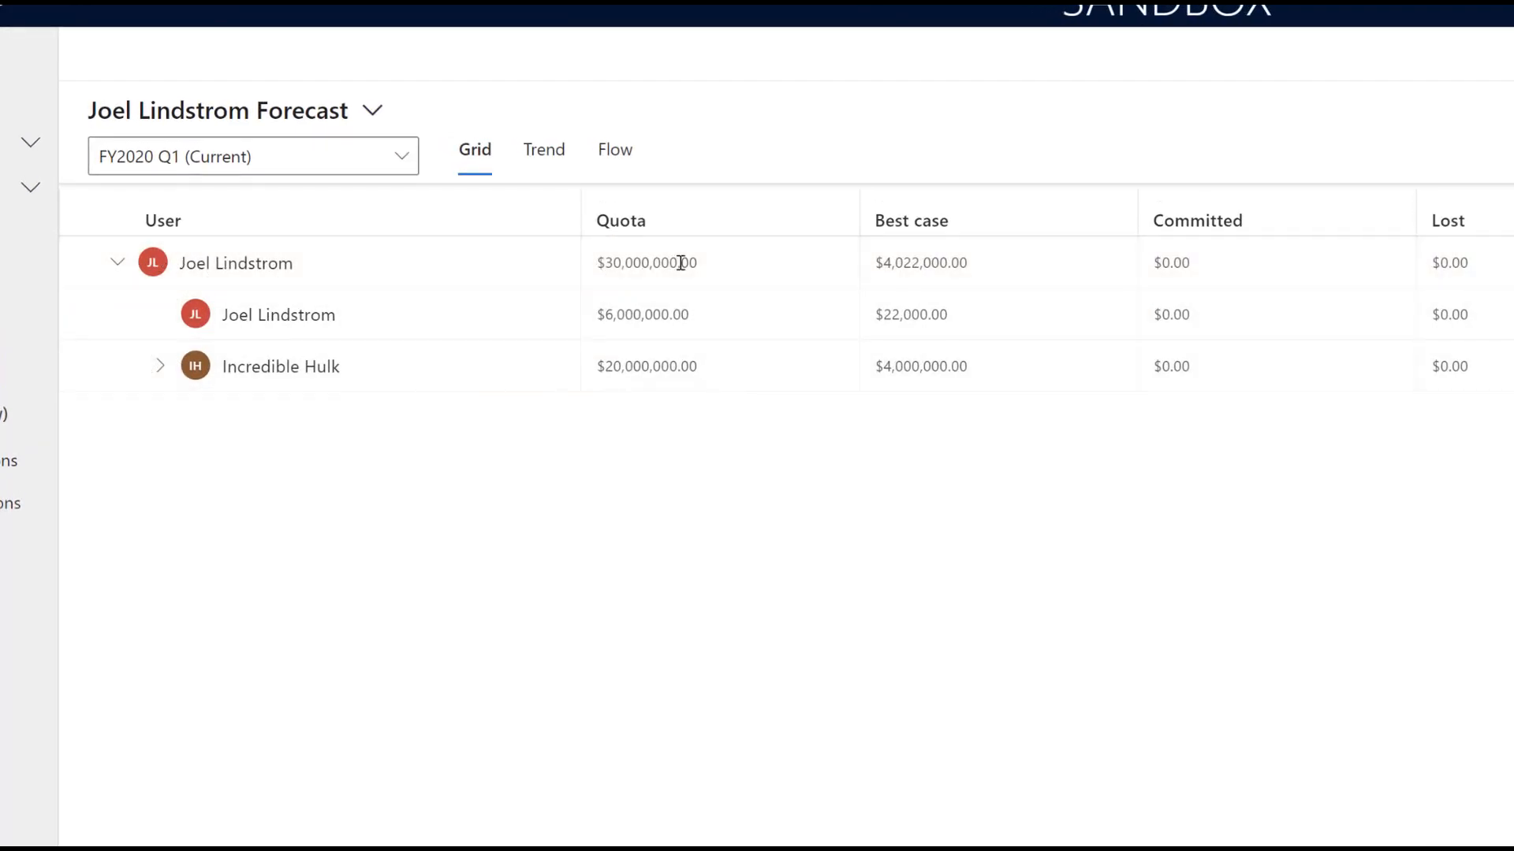
{"action": "mouse_move", "coordinate": [921, 263]}
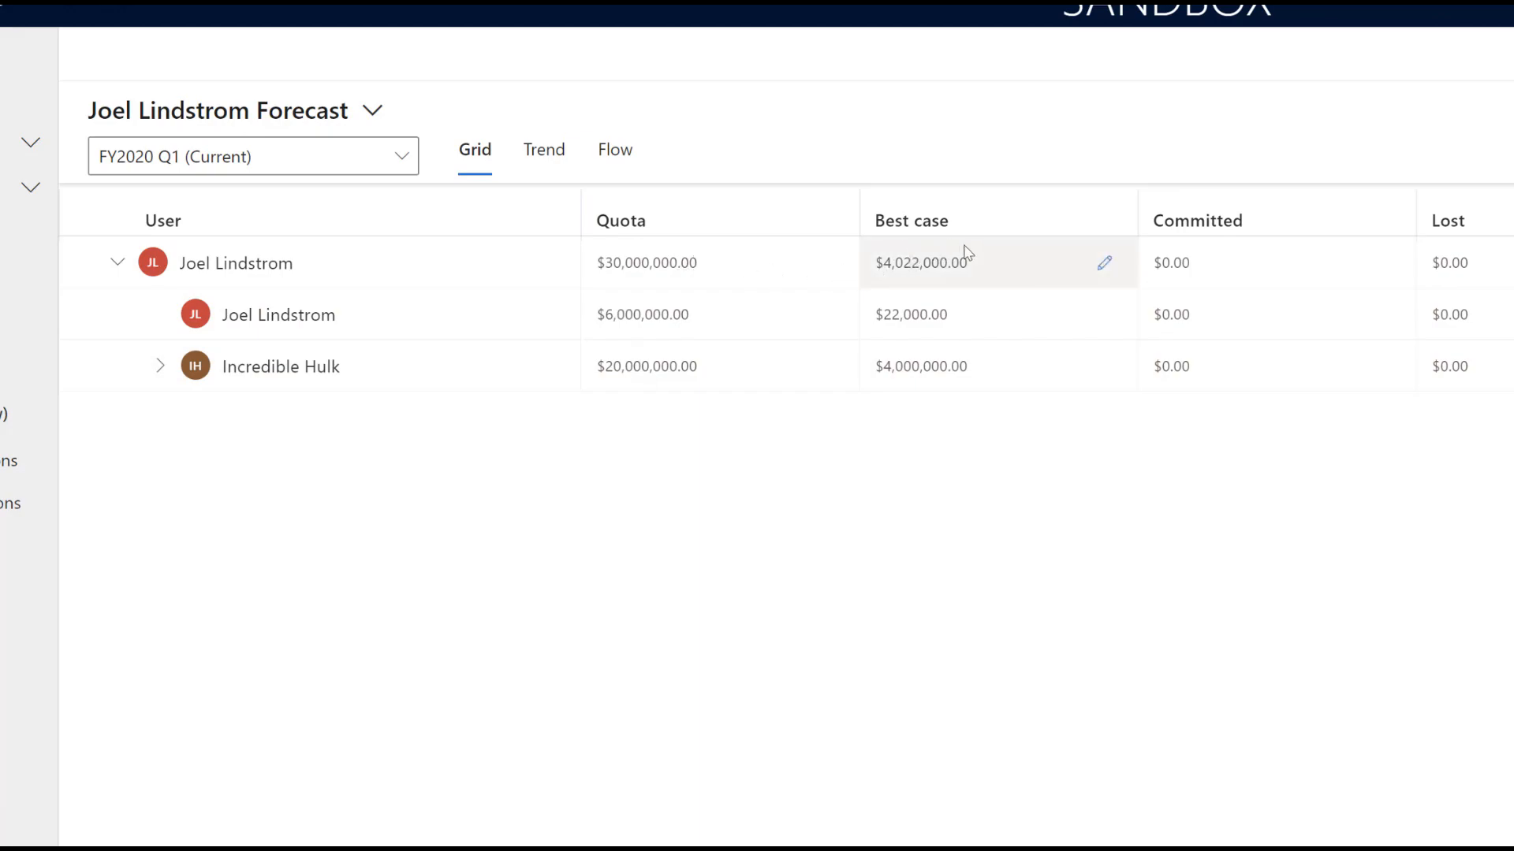
{"action": "mouse_move", "coordinate": [169, 368]}
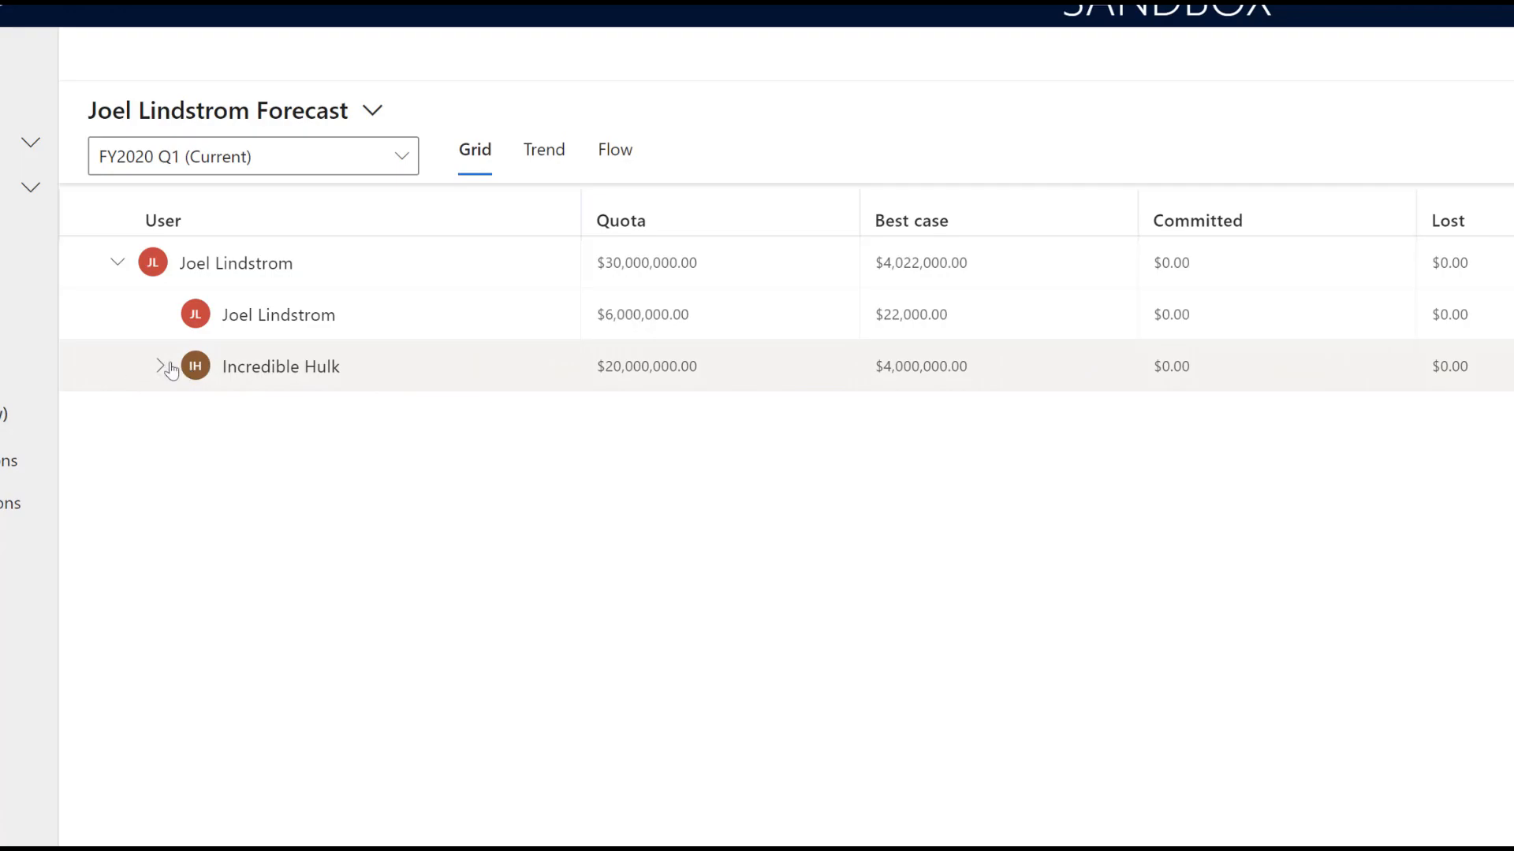
{"action": "left_click", "coordinate": [162, 368]}
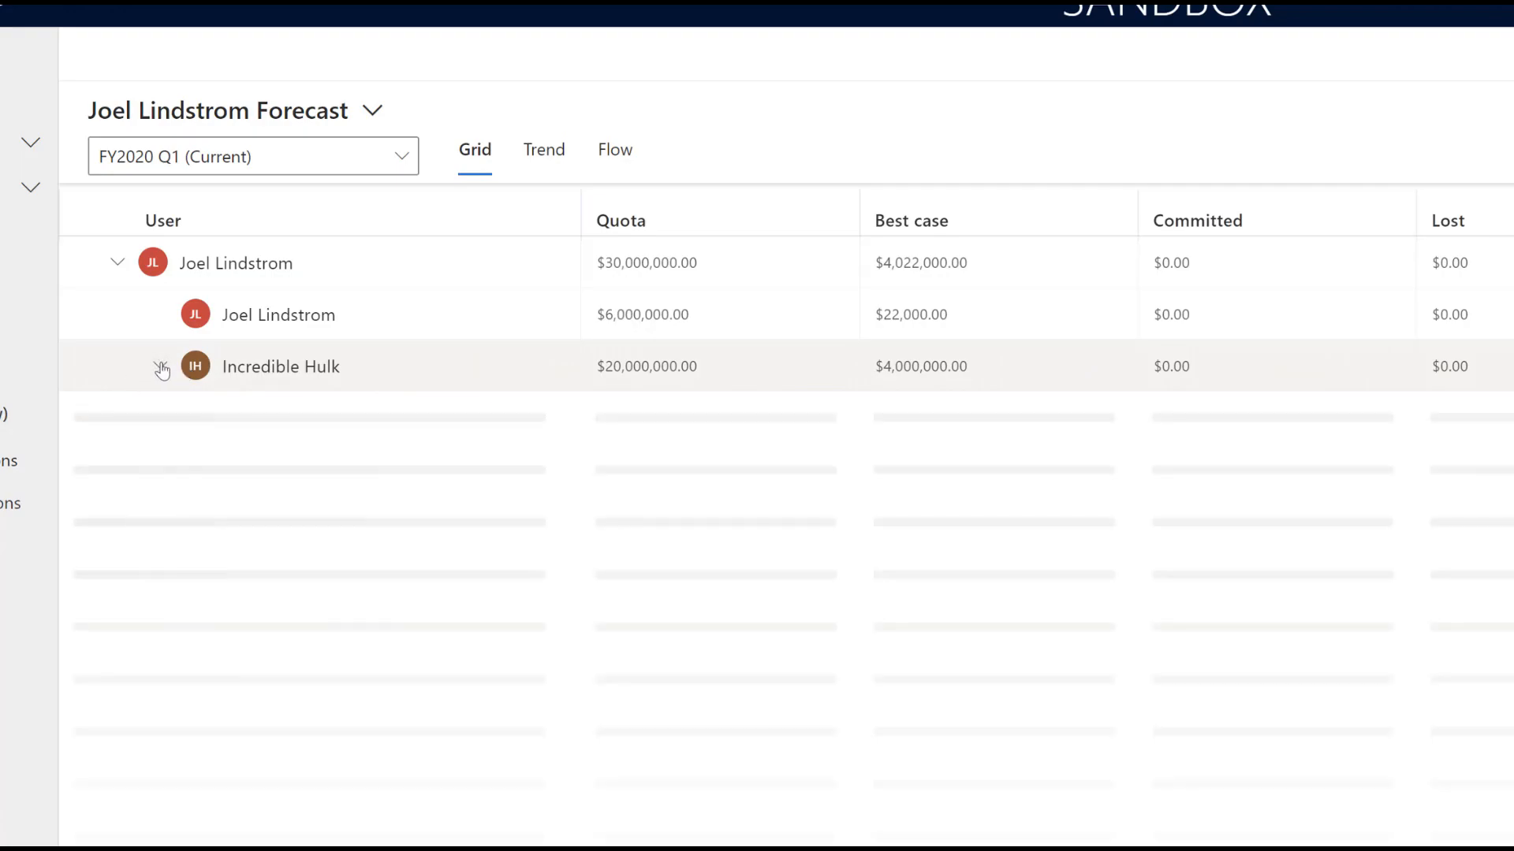
{"action": "left_click", "coordinate": [162, 365]}
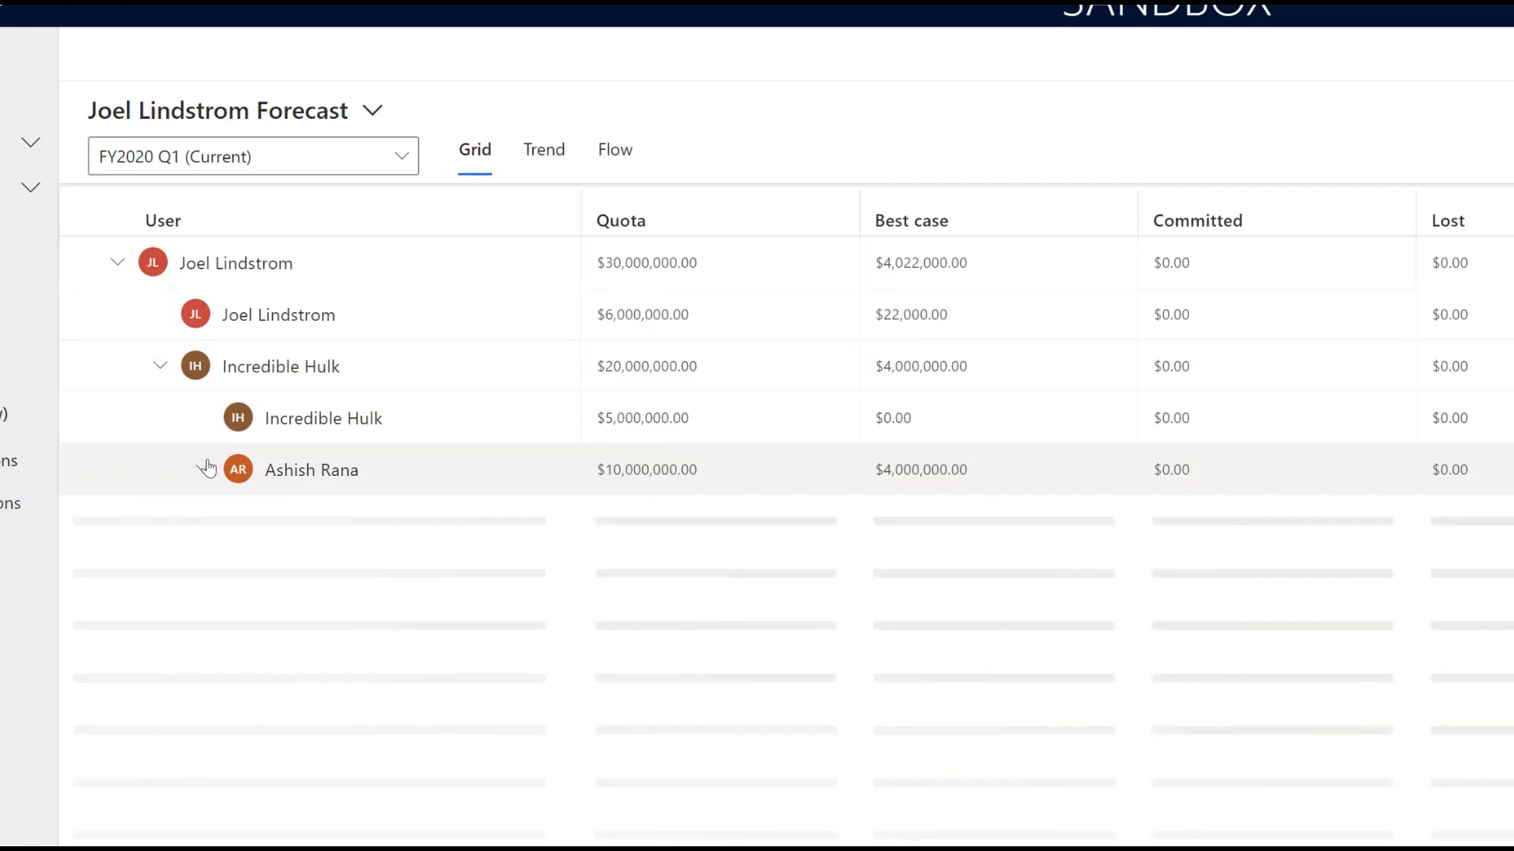
{"action": "left_click", "coordinate": [177, 470]}
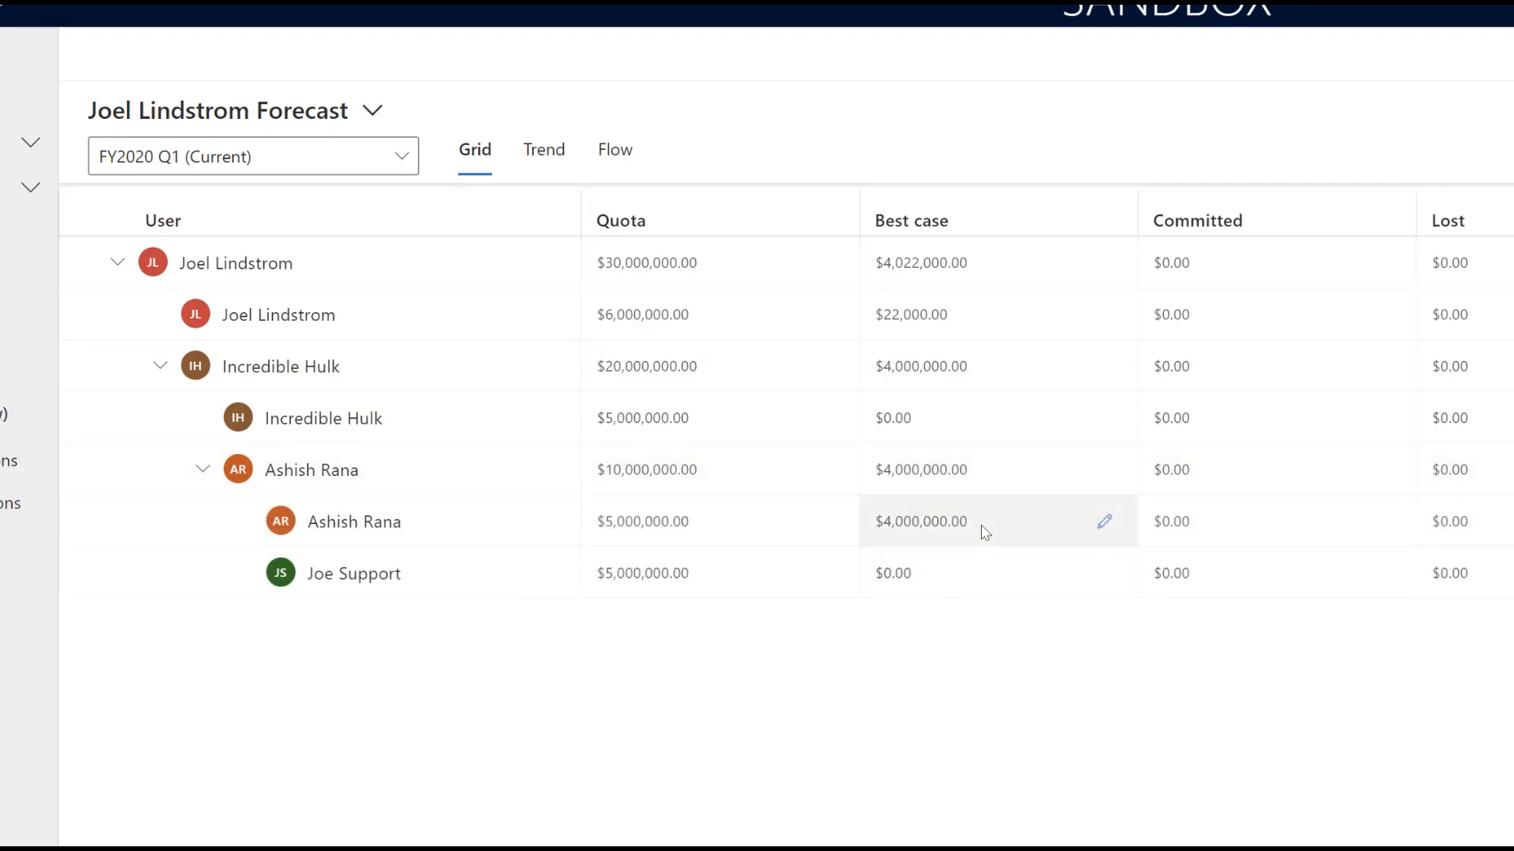
{"action": "mouse_move", "coordinate": [924, 486]}
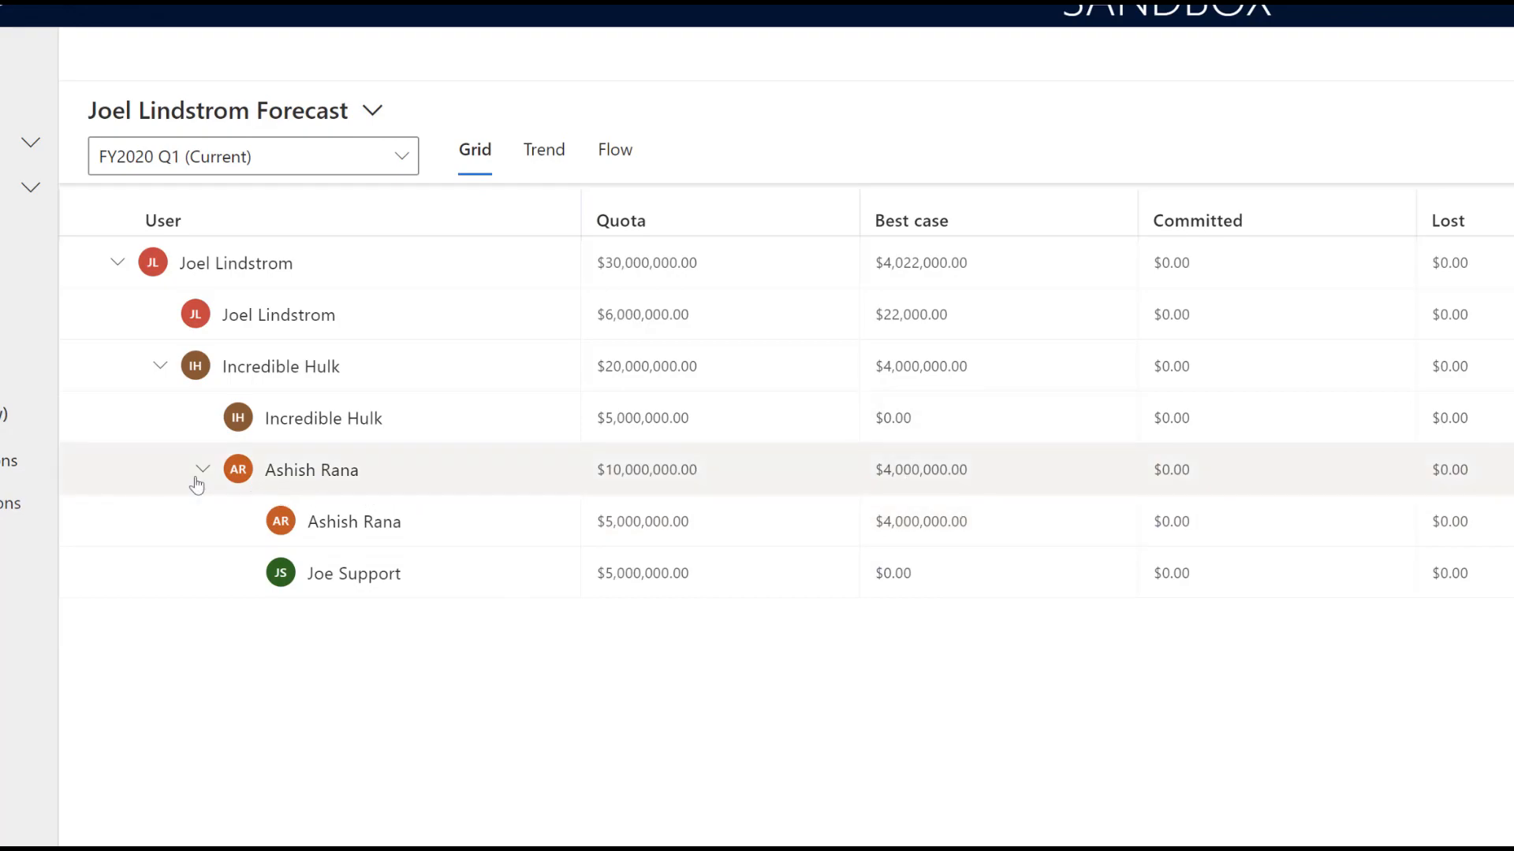
Collapse and re-expand the group and sub-team rows to list all team members again.
{"action": "left_click", "coordinate": [204, 470]}
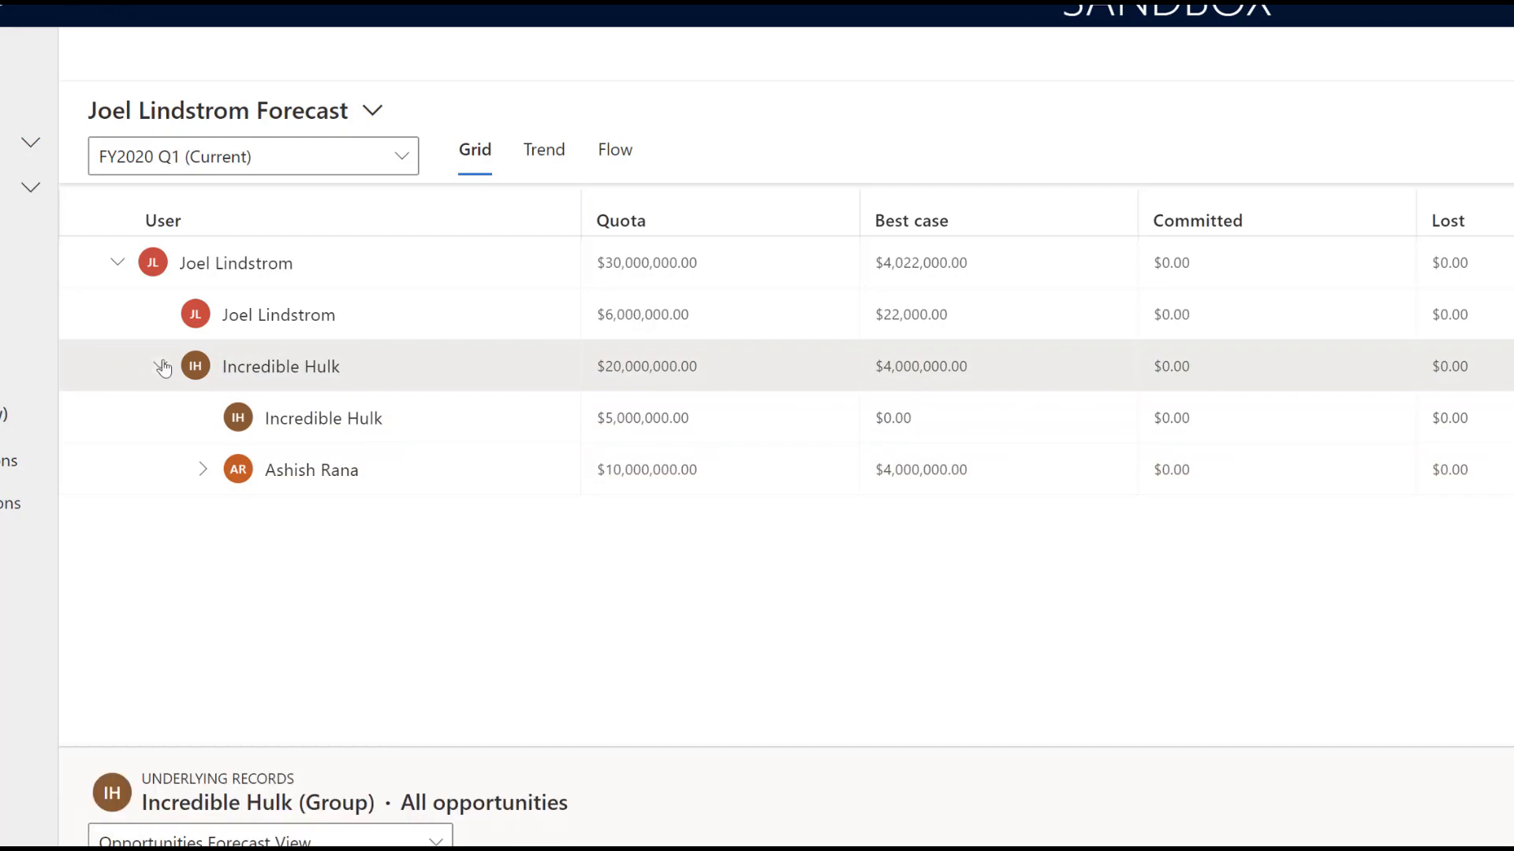
{"action": "left_click", "coordinate": [161, 365]}
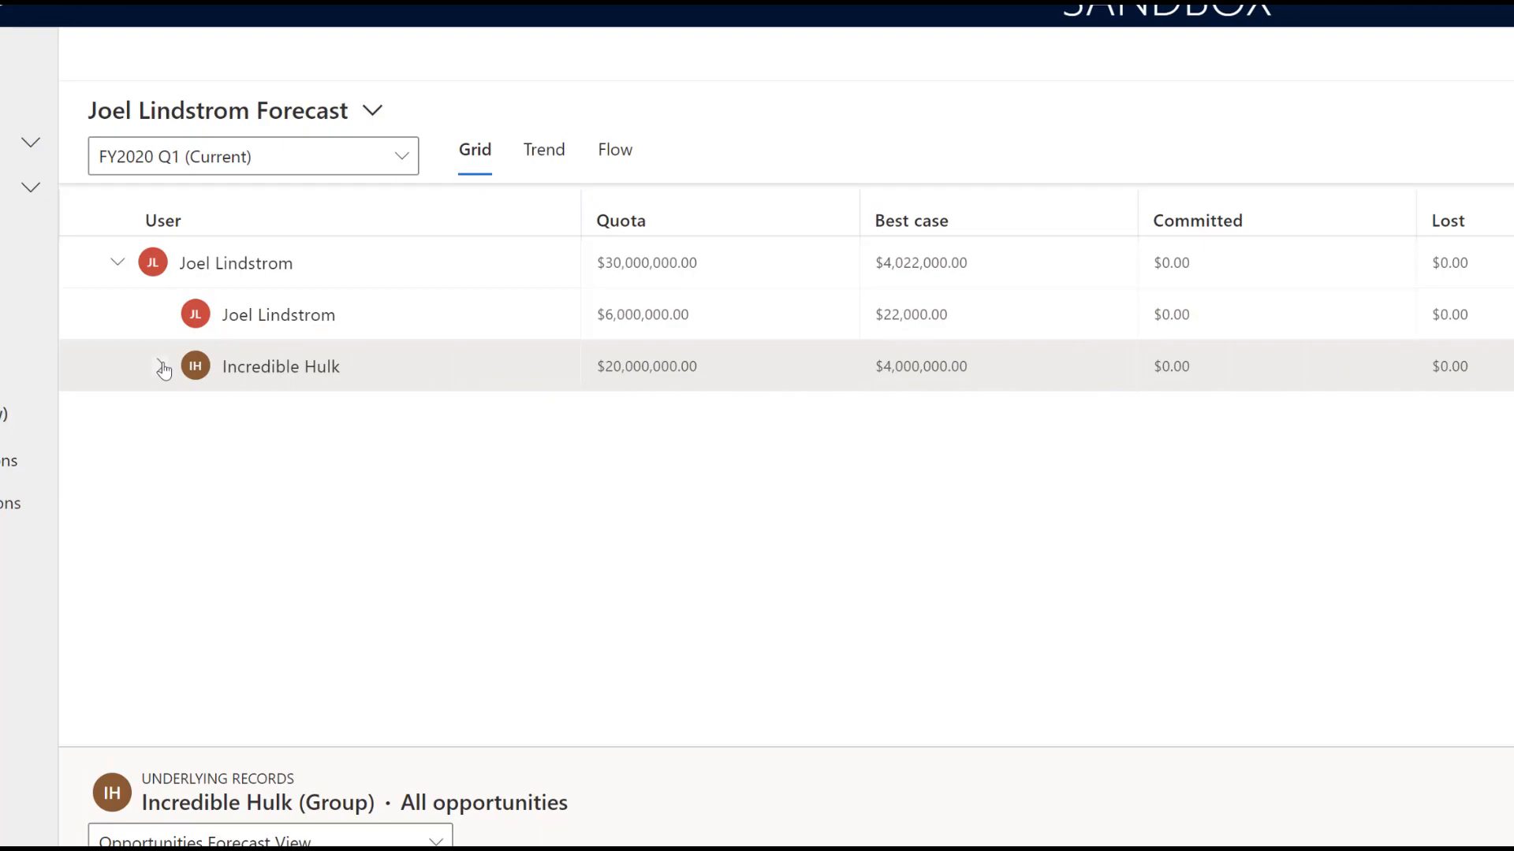
{"action": "left_click", "coordinate": [161, 366]}
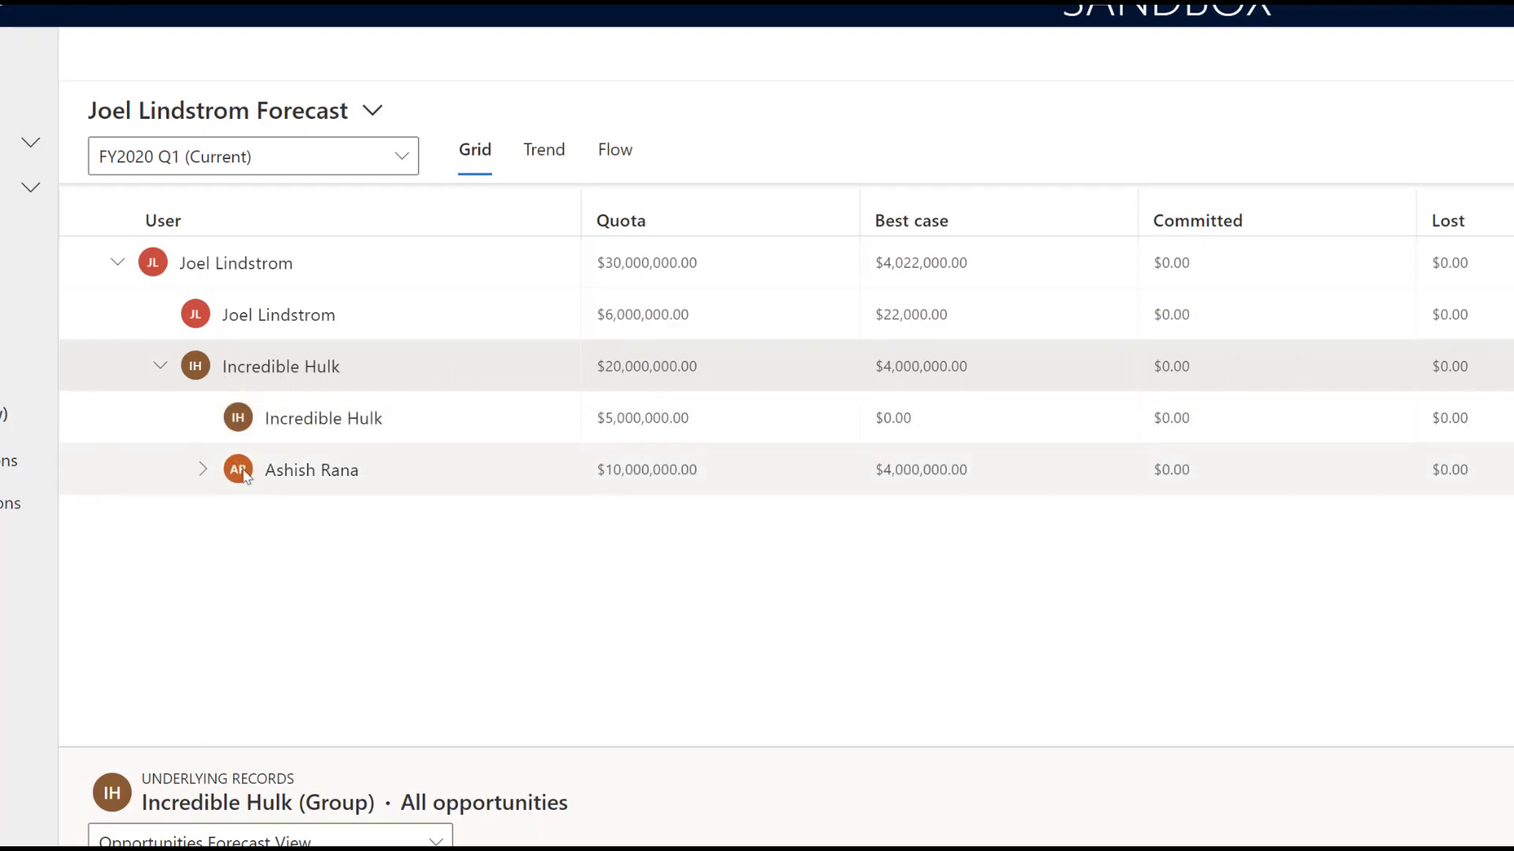
{"action": "mouse_move", "coordinate": [202, 478]}
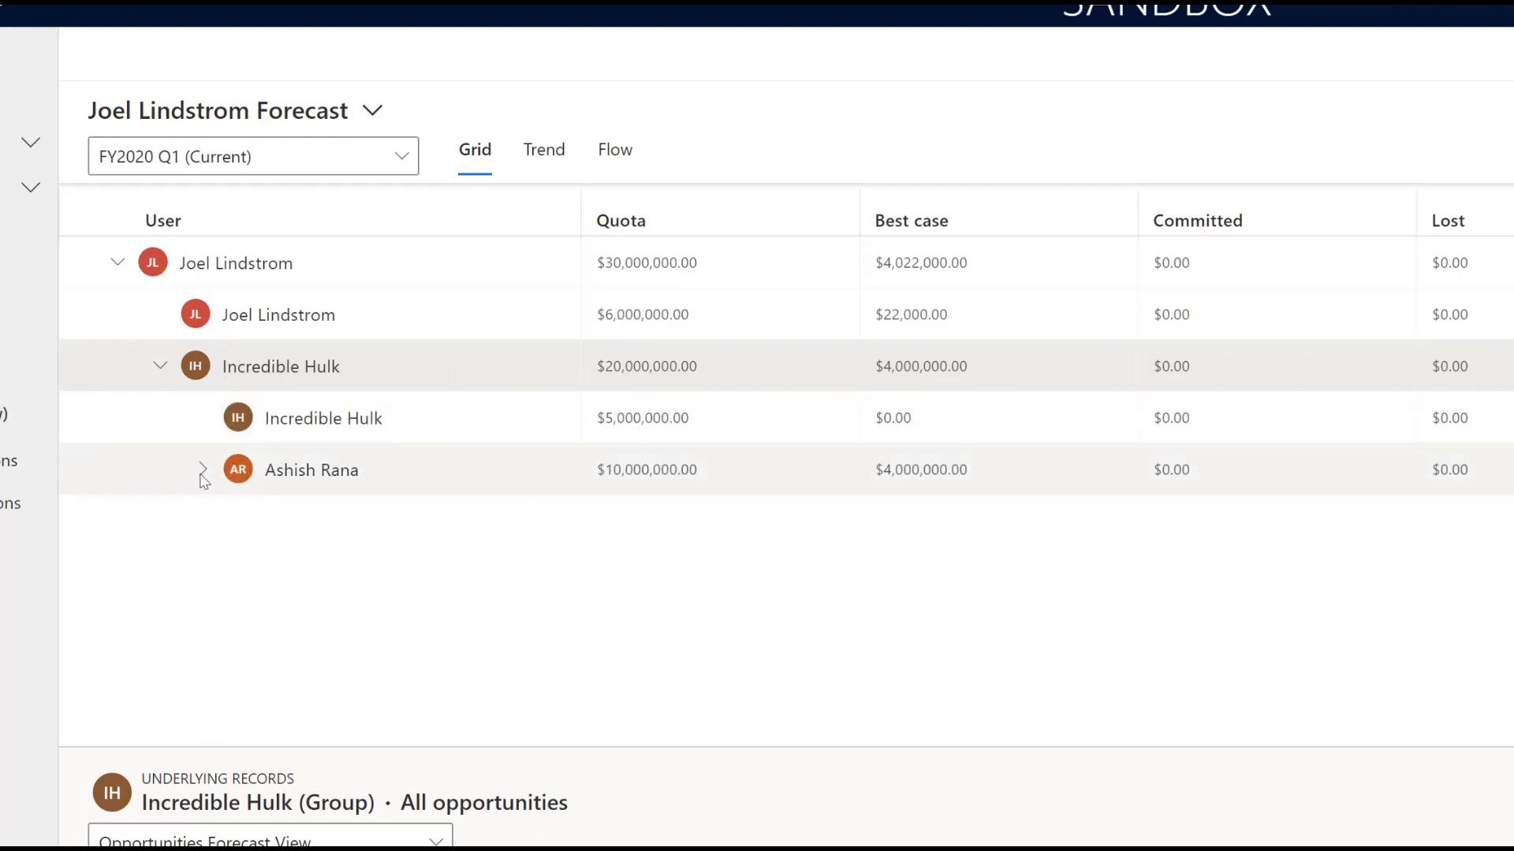
{"action": "left_click", "coordinate": [201, 470]}
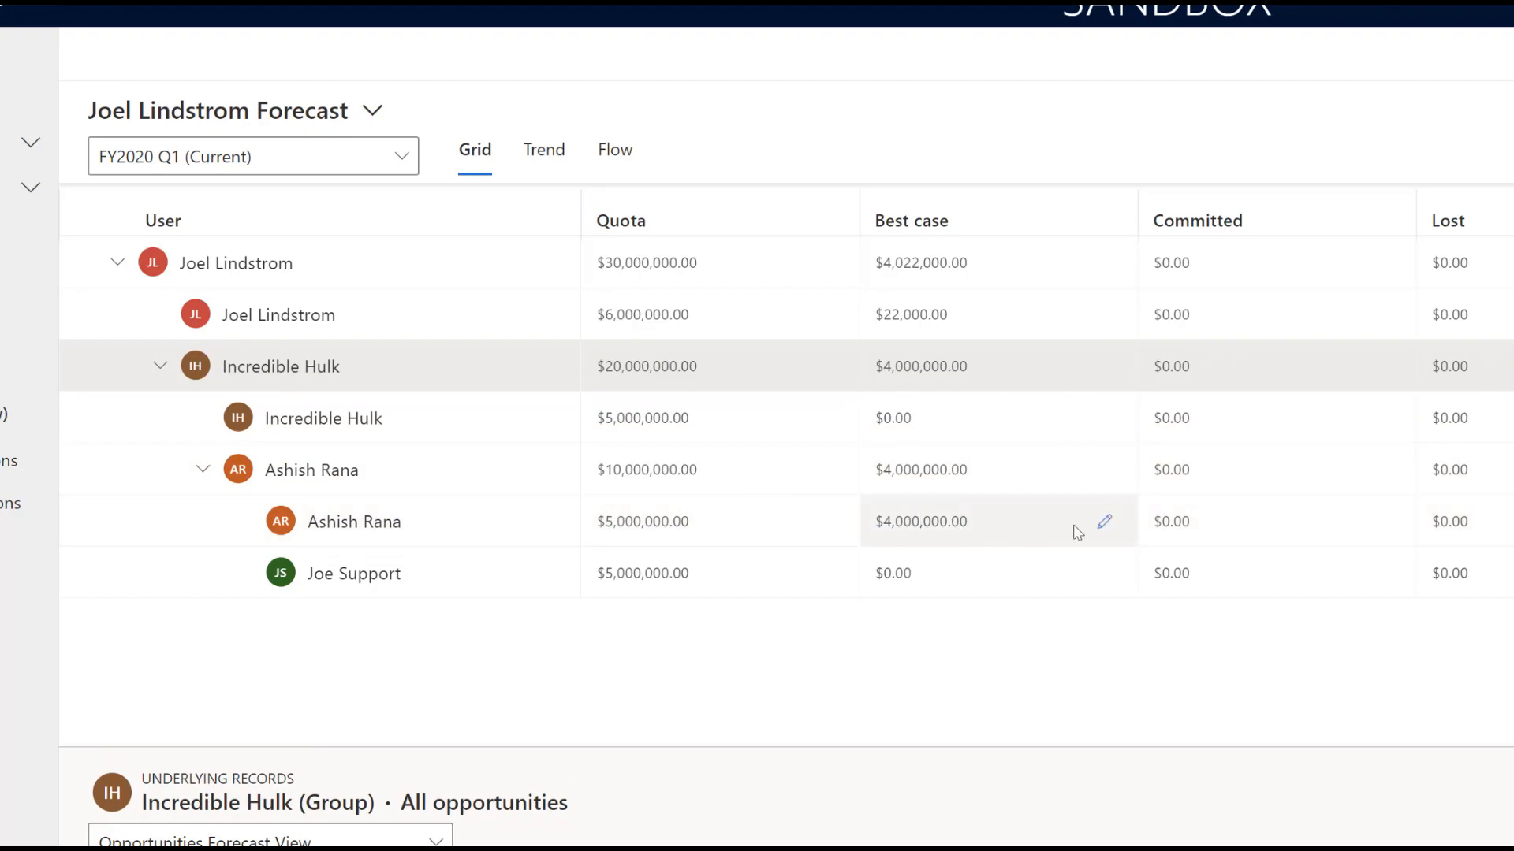
{"action": "mouse_move", "coordinate": [1106, 522]}
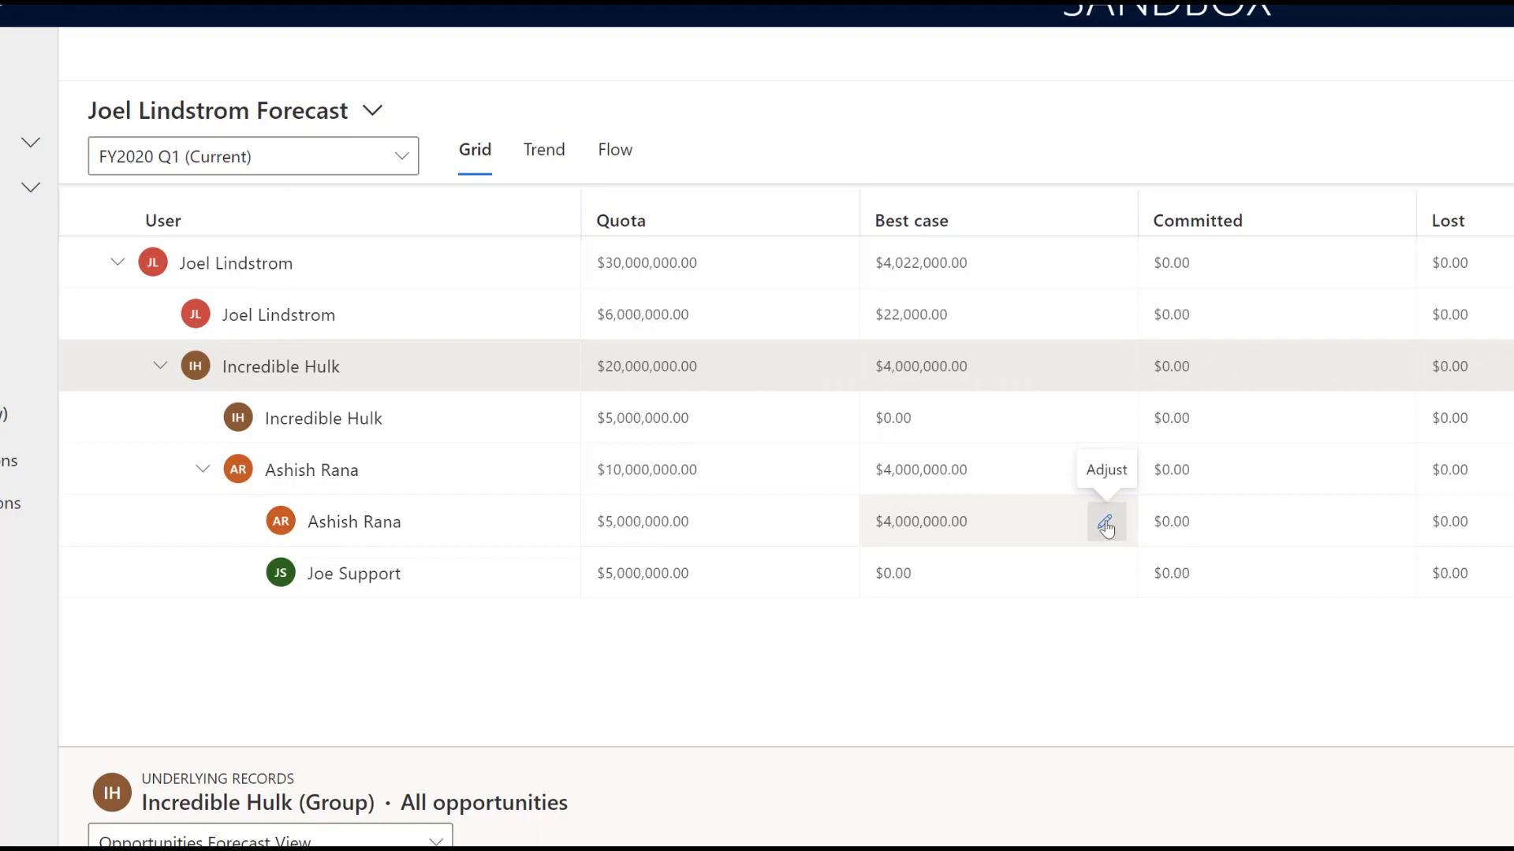
{"action": "left_click", "coordinate": [1105, 522]}
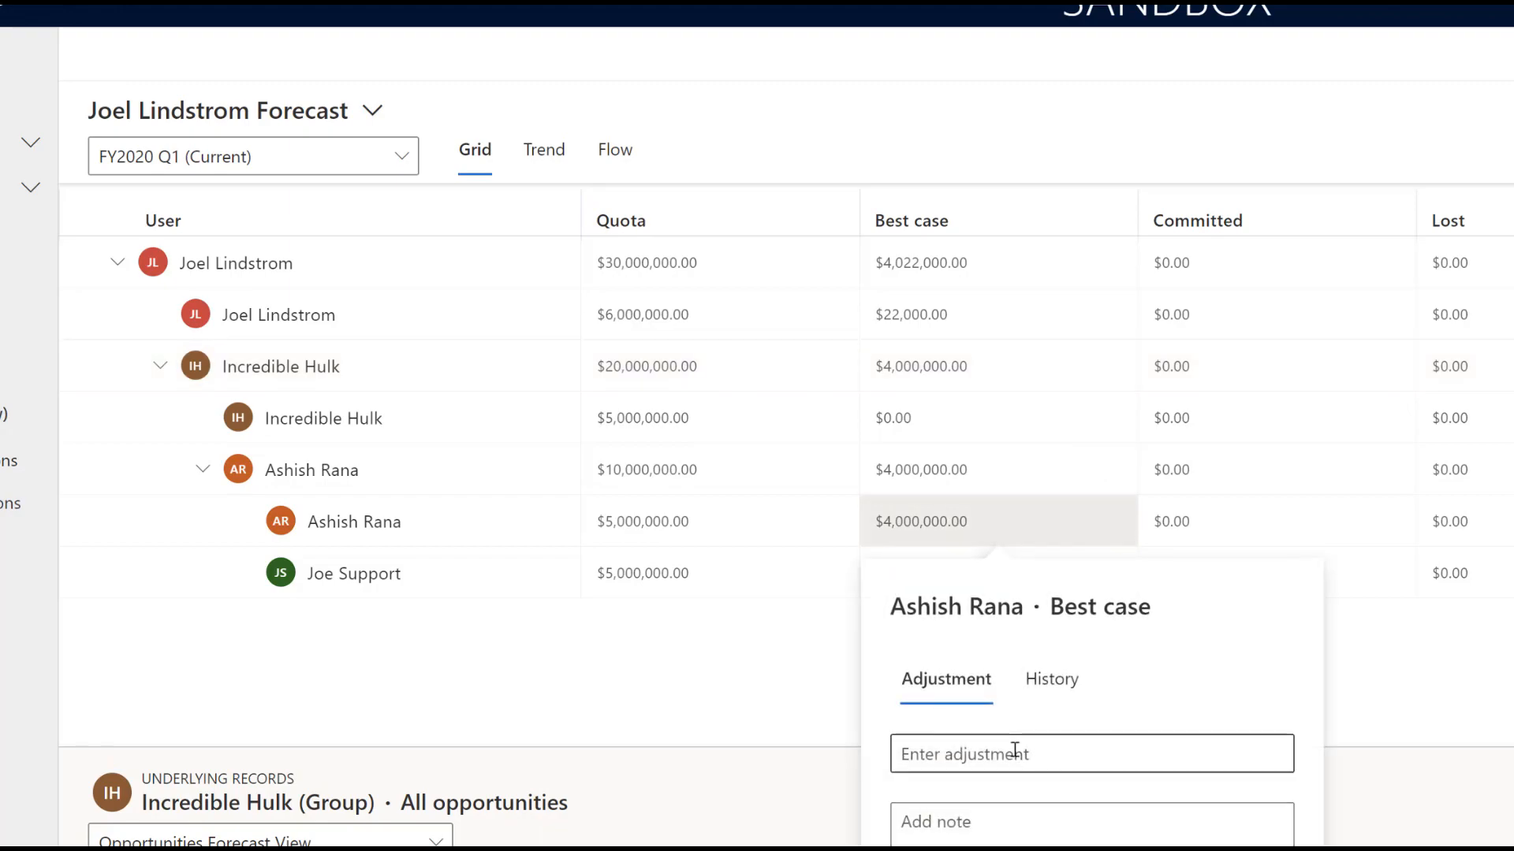
{"action": "left_click", "coordinate": [1089, 753]}
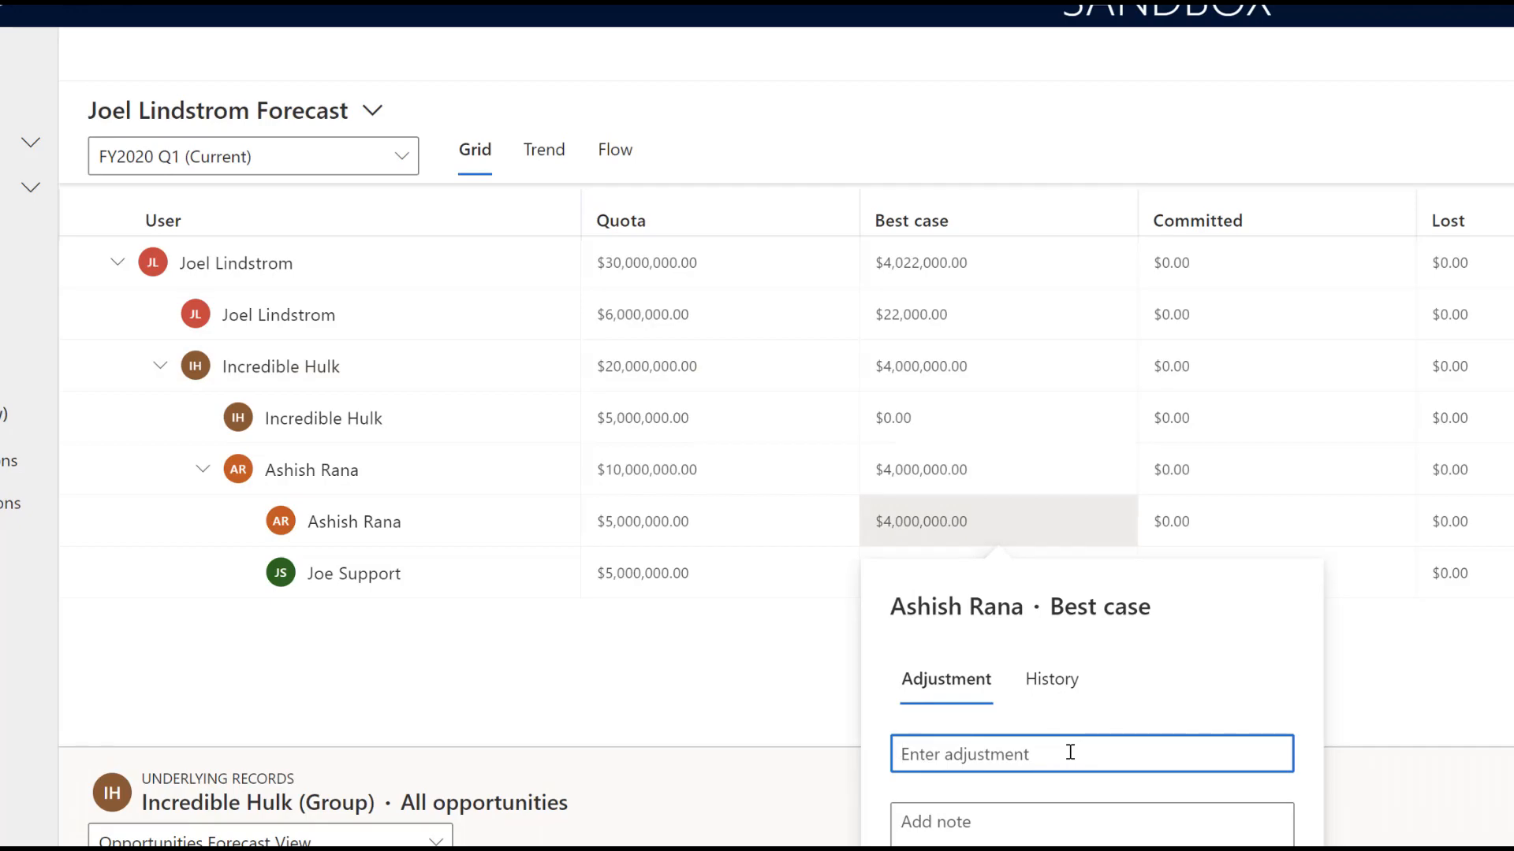
{"action": "type", "text": "3"}
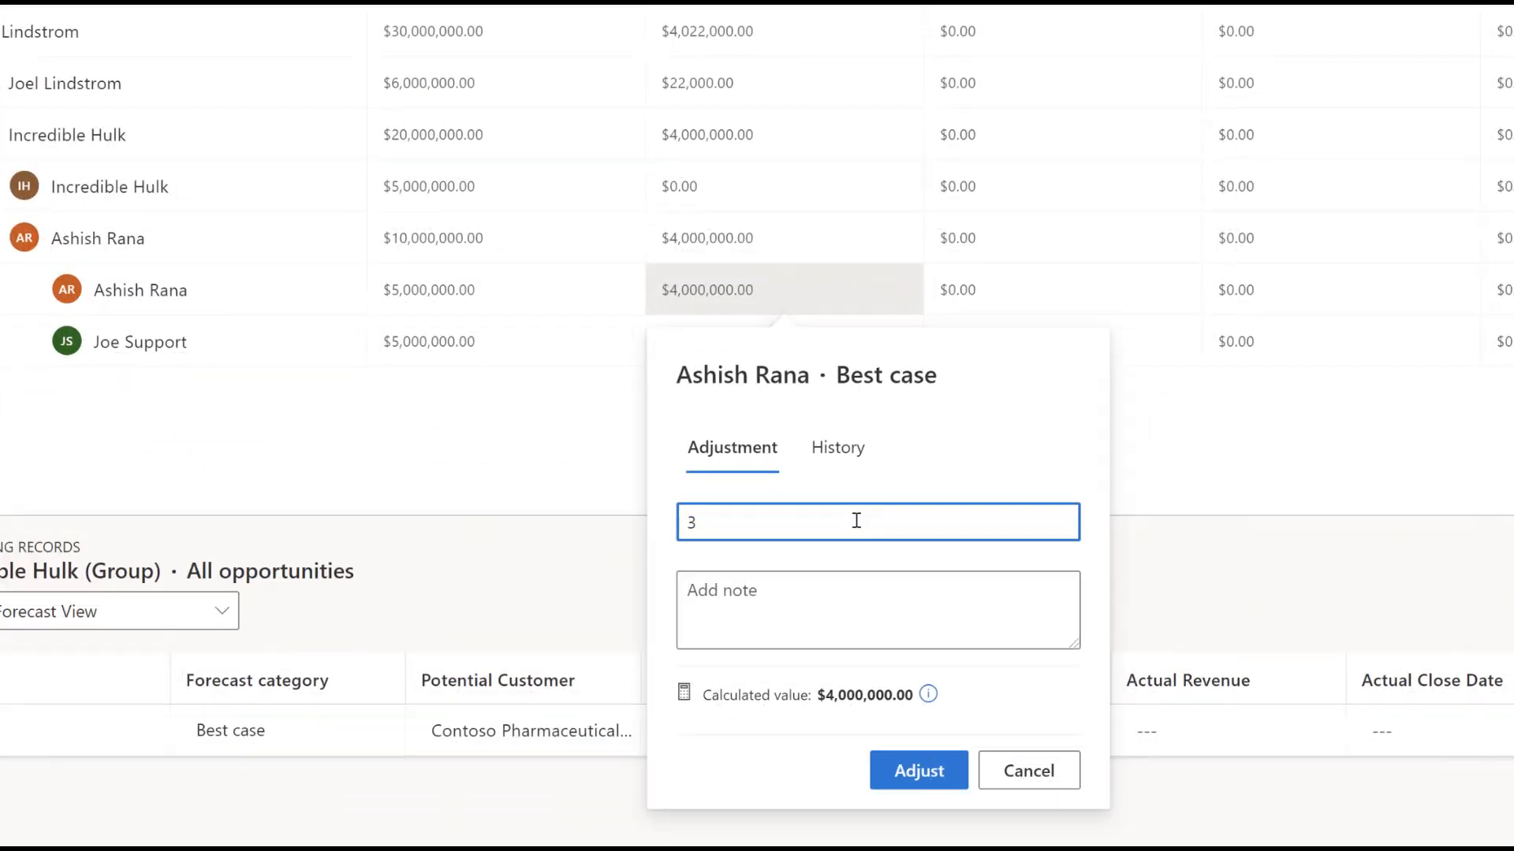
{"action": "type", "text": "500"}
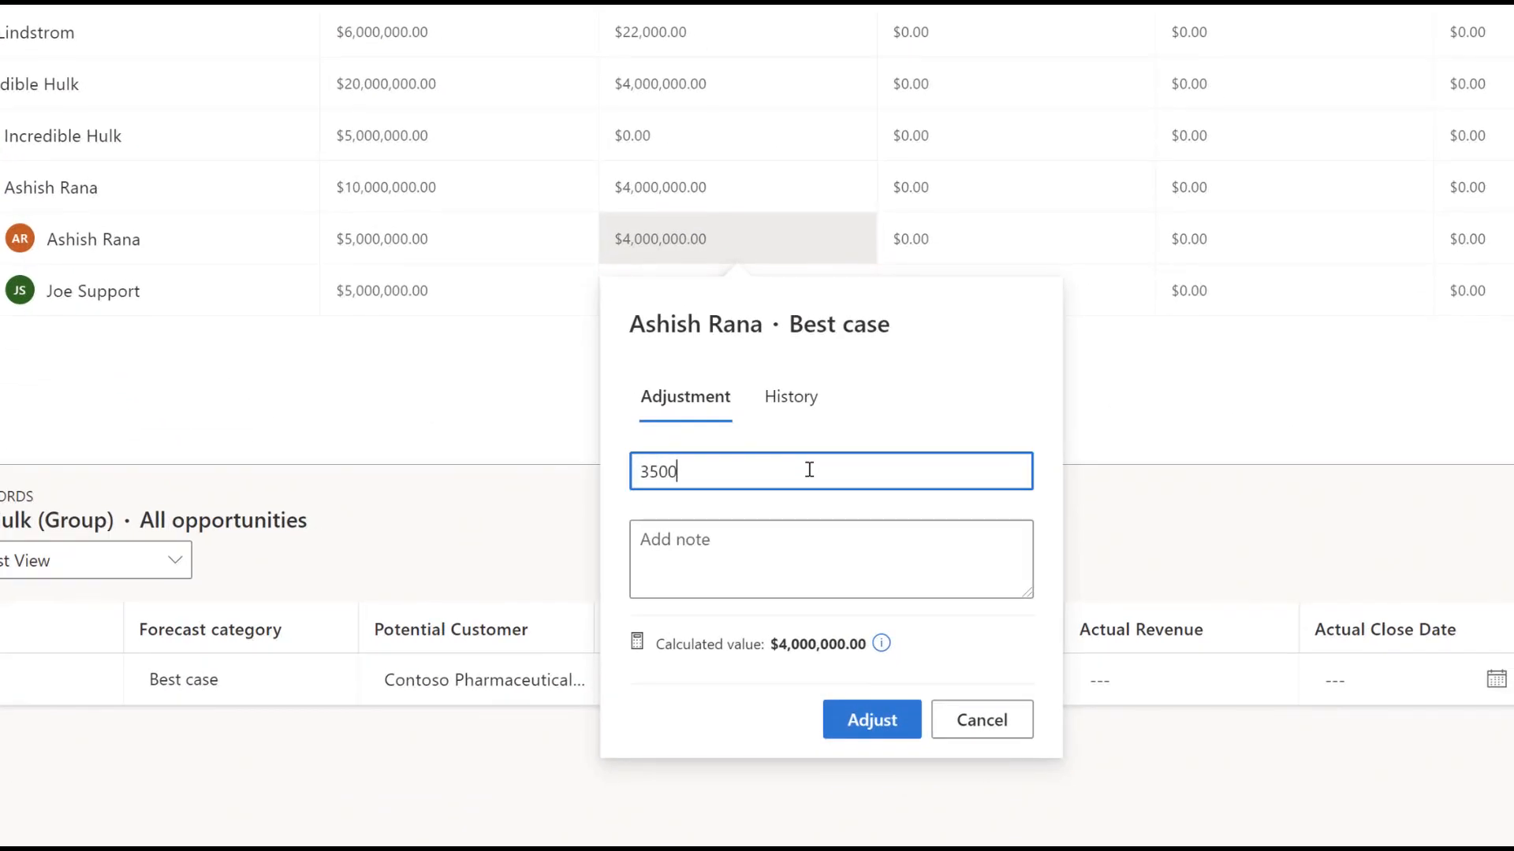
{"action": "type", "text": "000"}
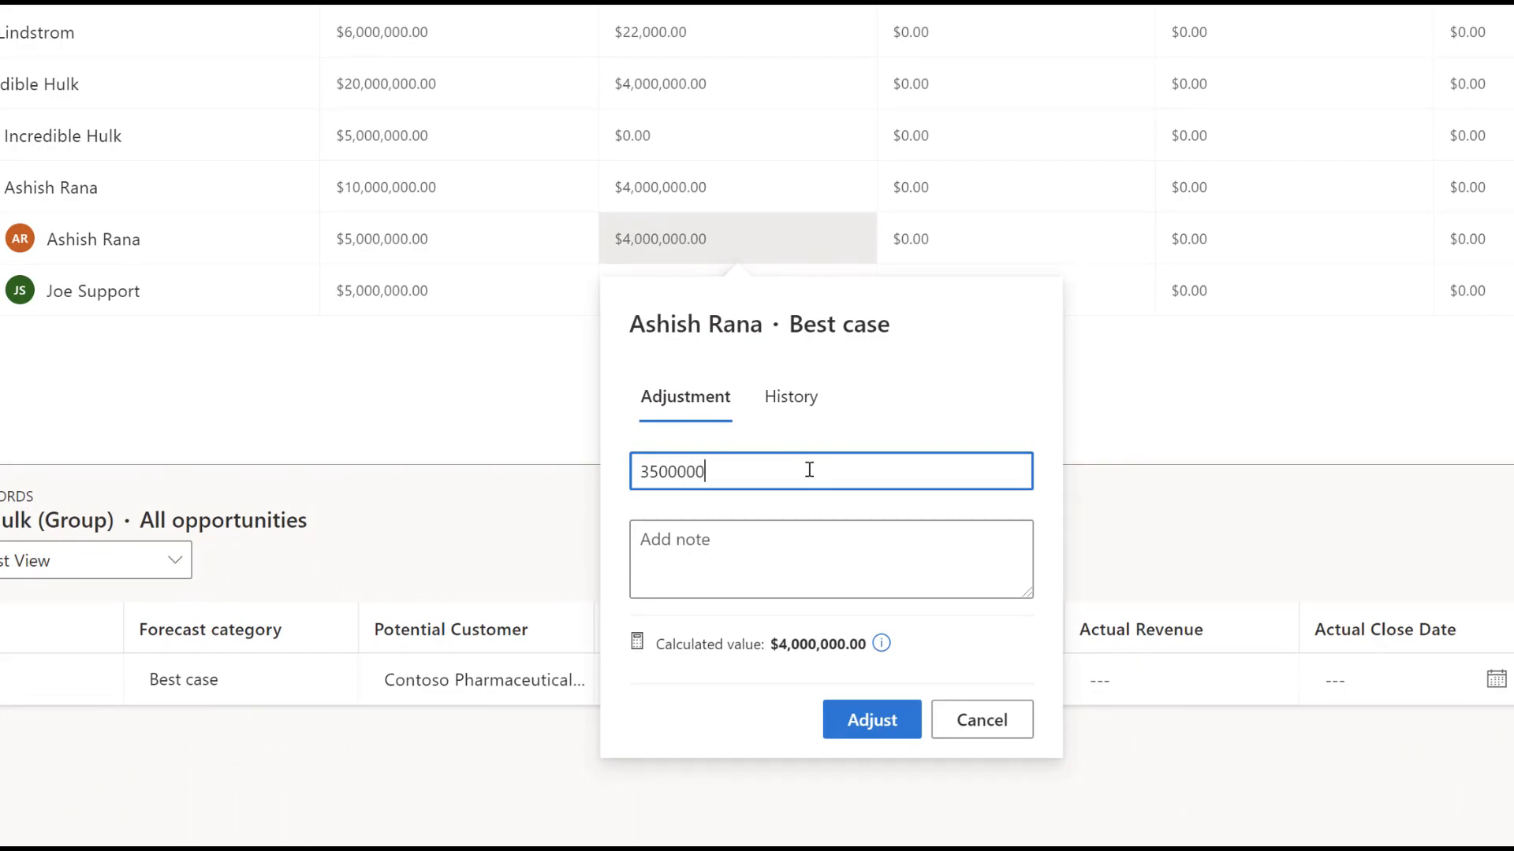
{"action": "mouse_move", "coordinate": [871, 719]}
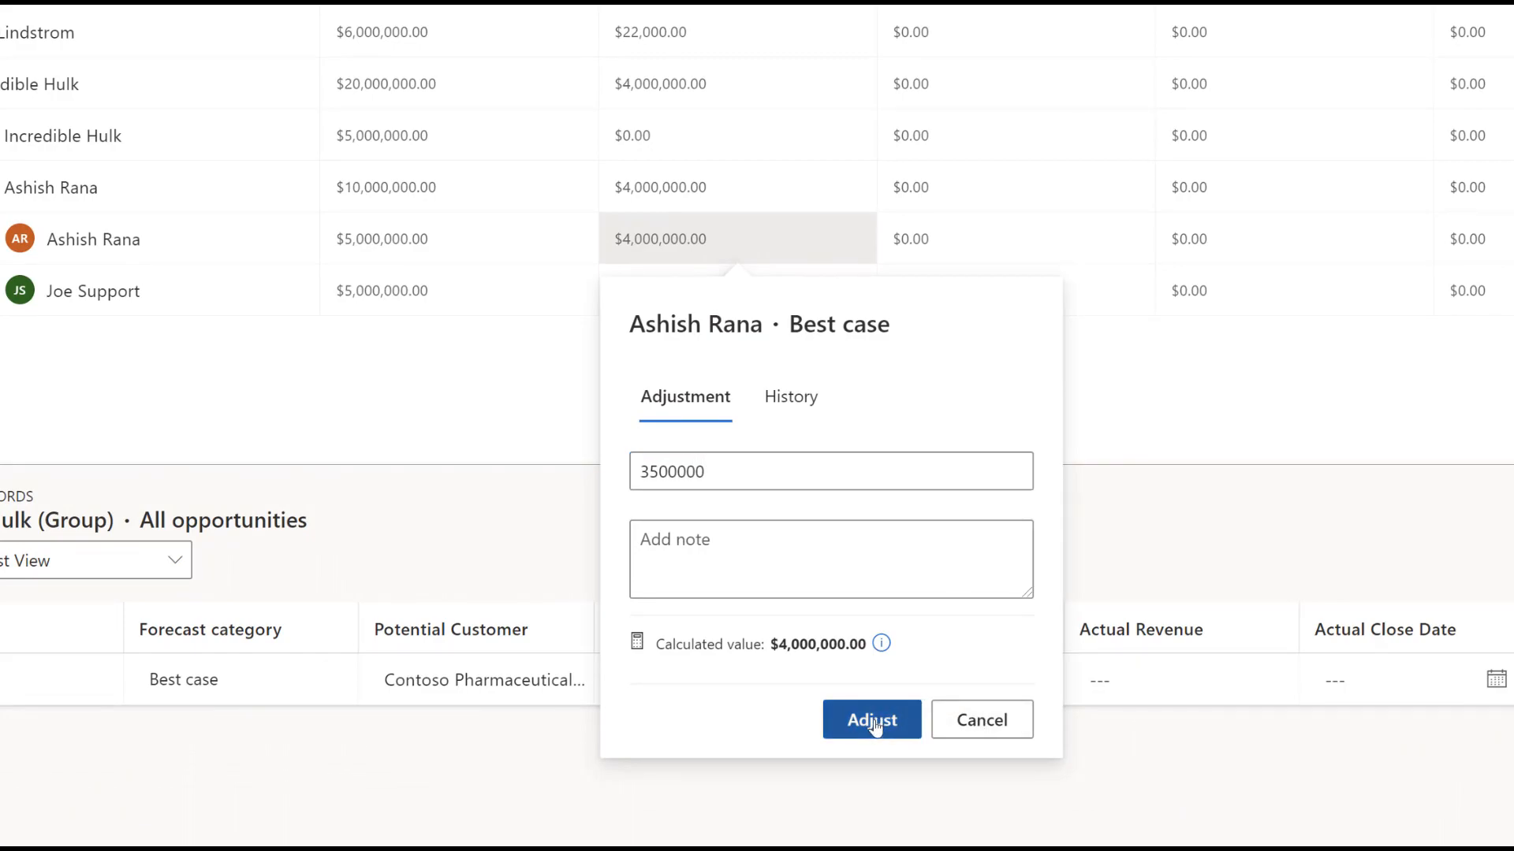
{"action": "left_click", "coordinate": [870, 719]}
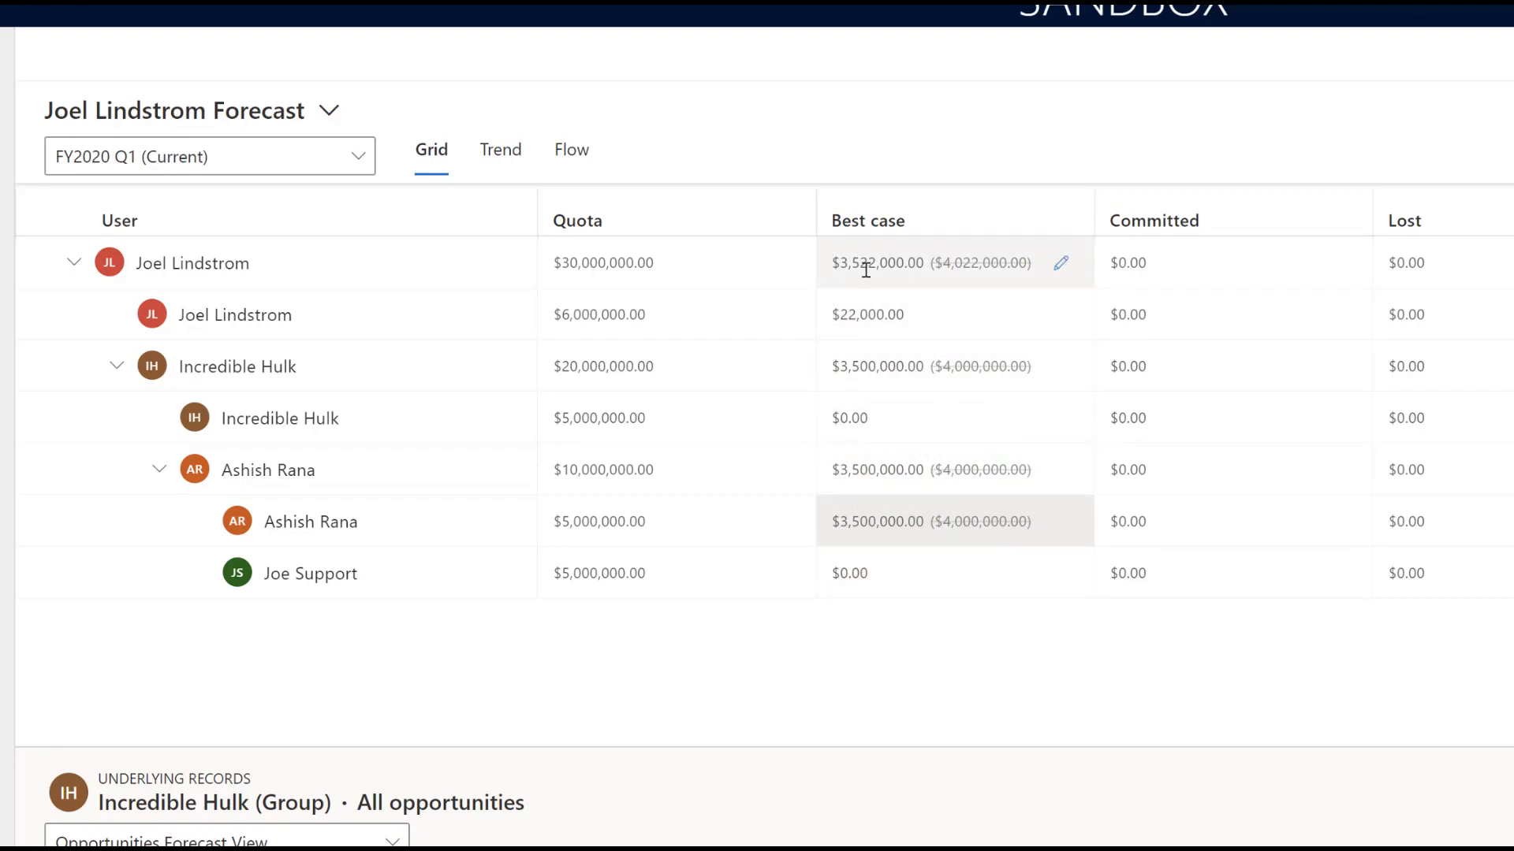
{"action": "mouse_move", "coordinate": [960, 263]}
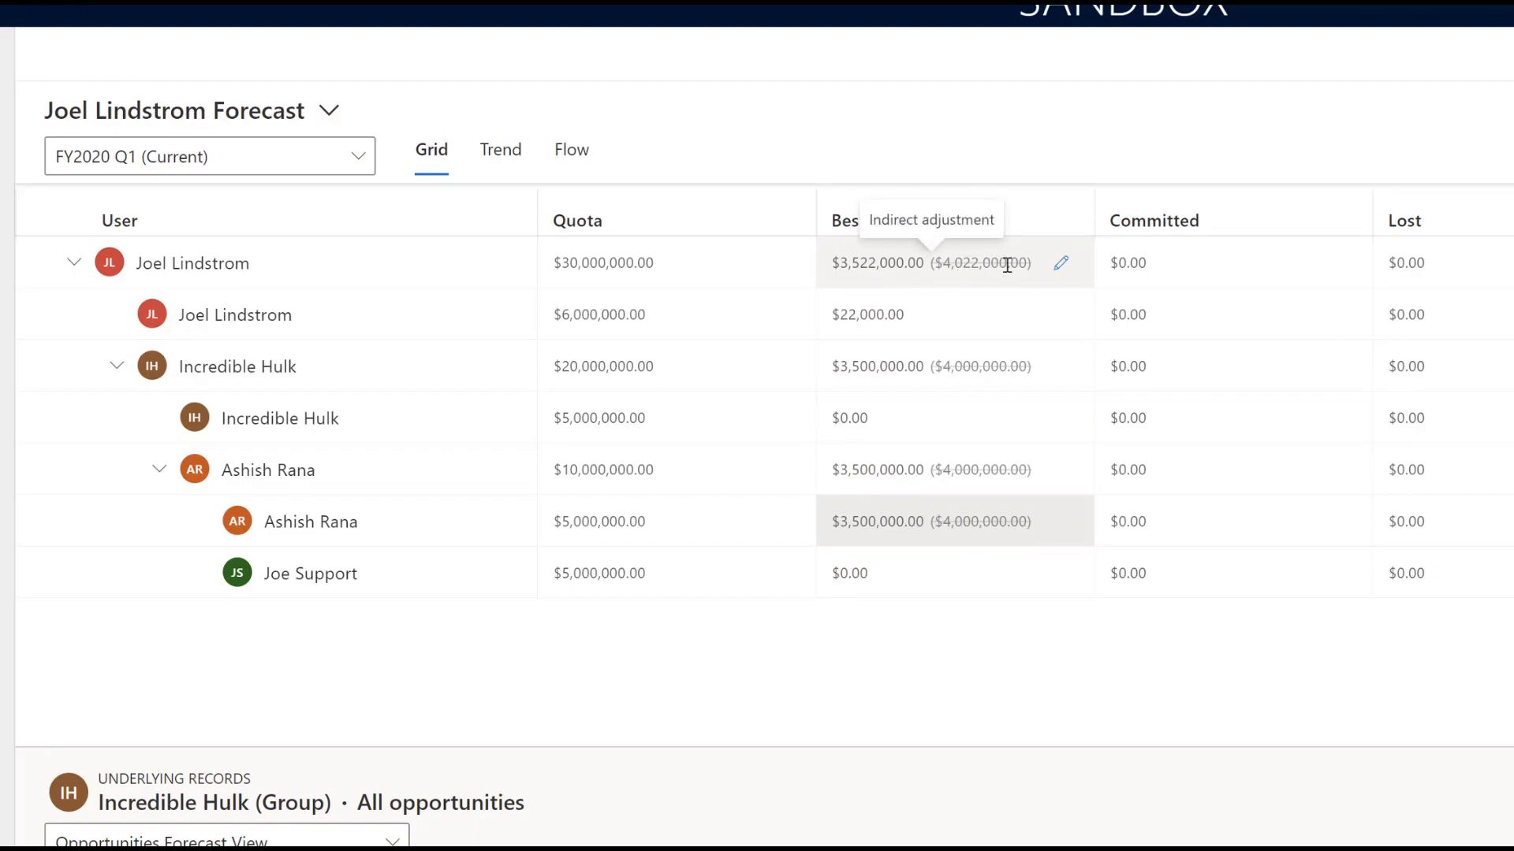
{"action": "mouse_move", "coordinate": [858, 279]}
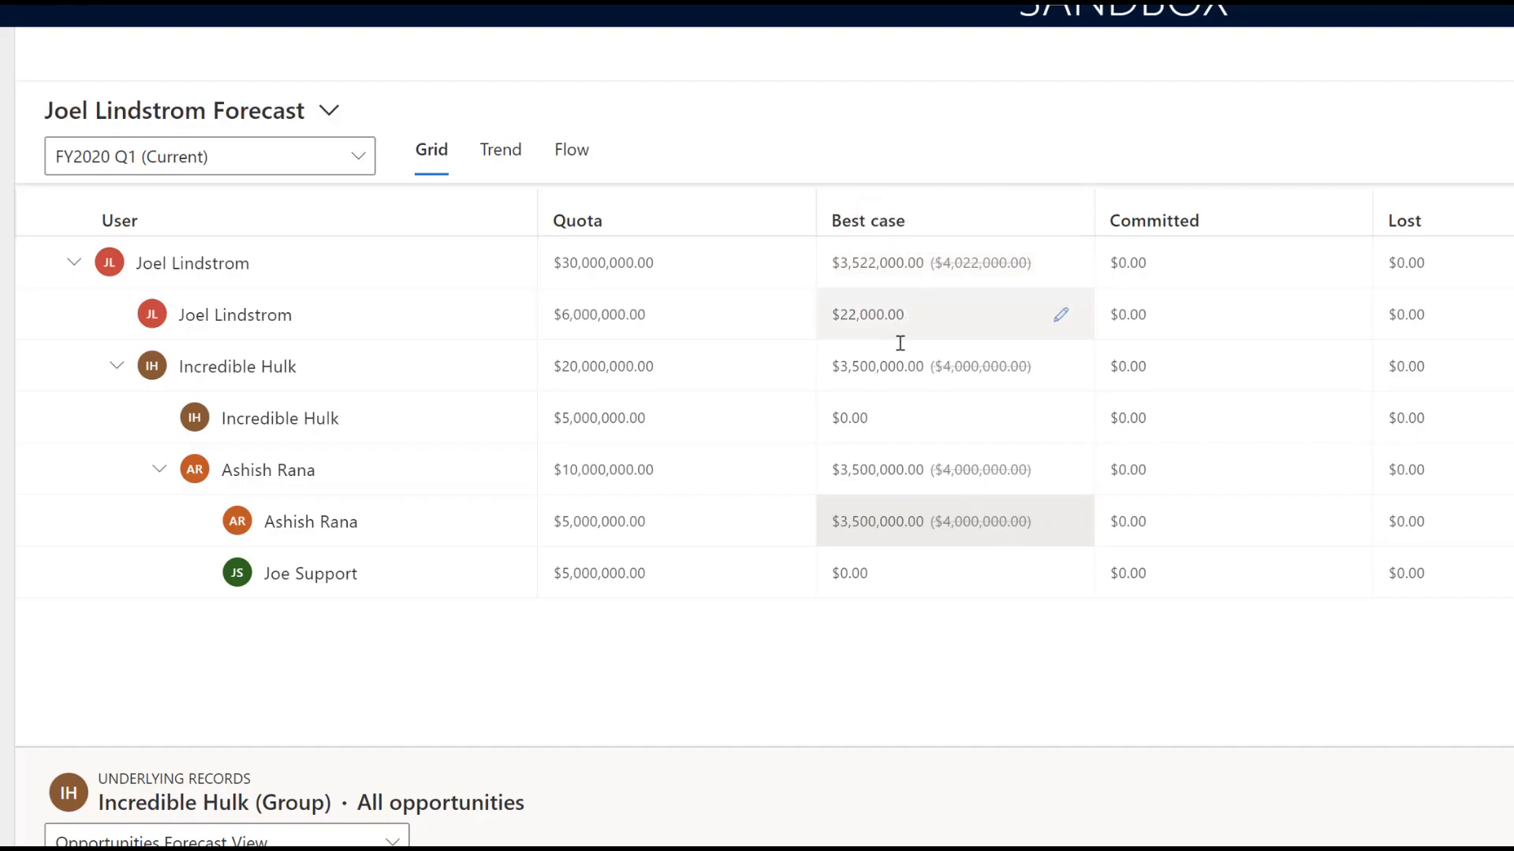
{"action": "mouse_move", "coordinate": [924, 292]}
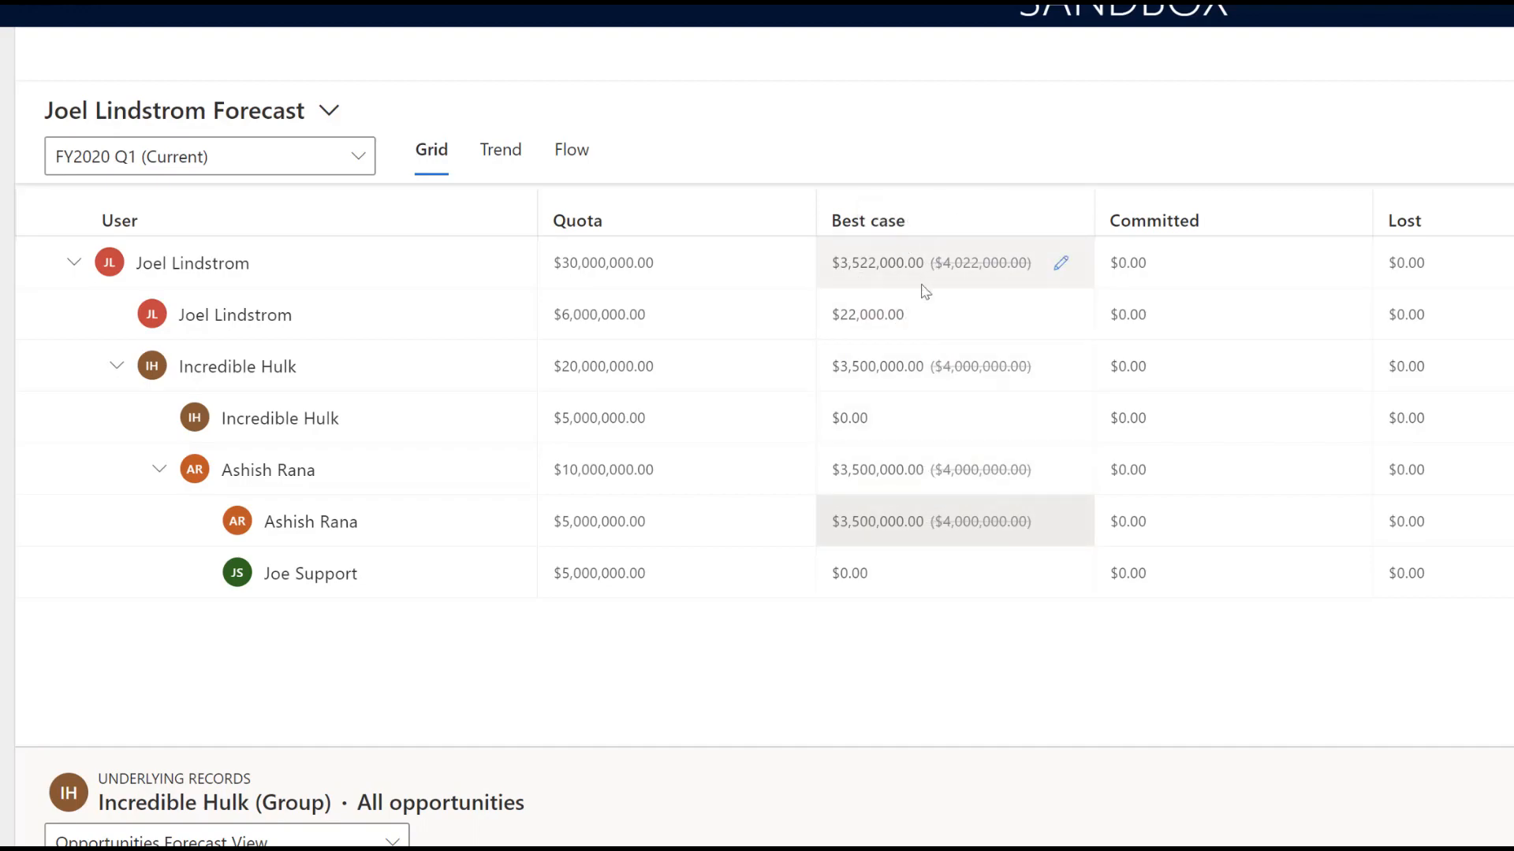
{"action": "mouse_move", "coordinate": [930, 263]}
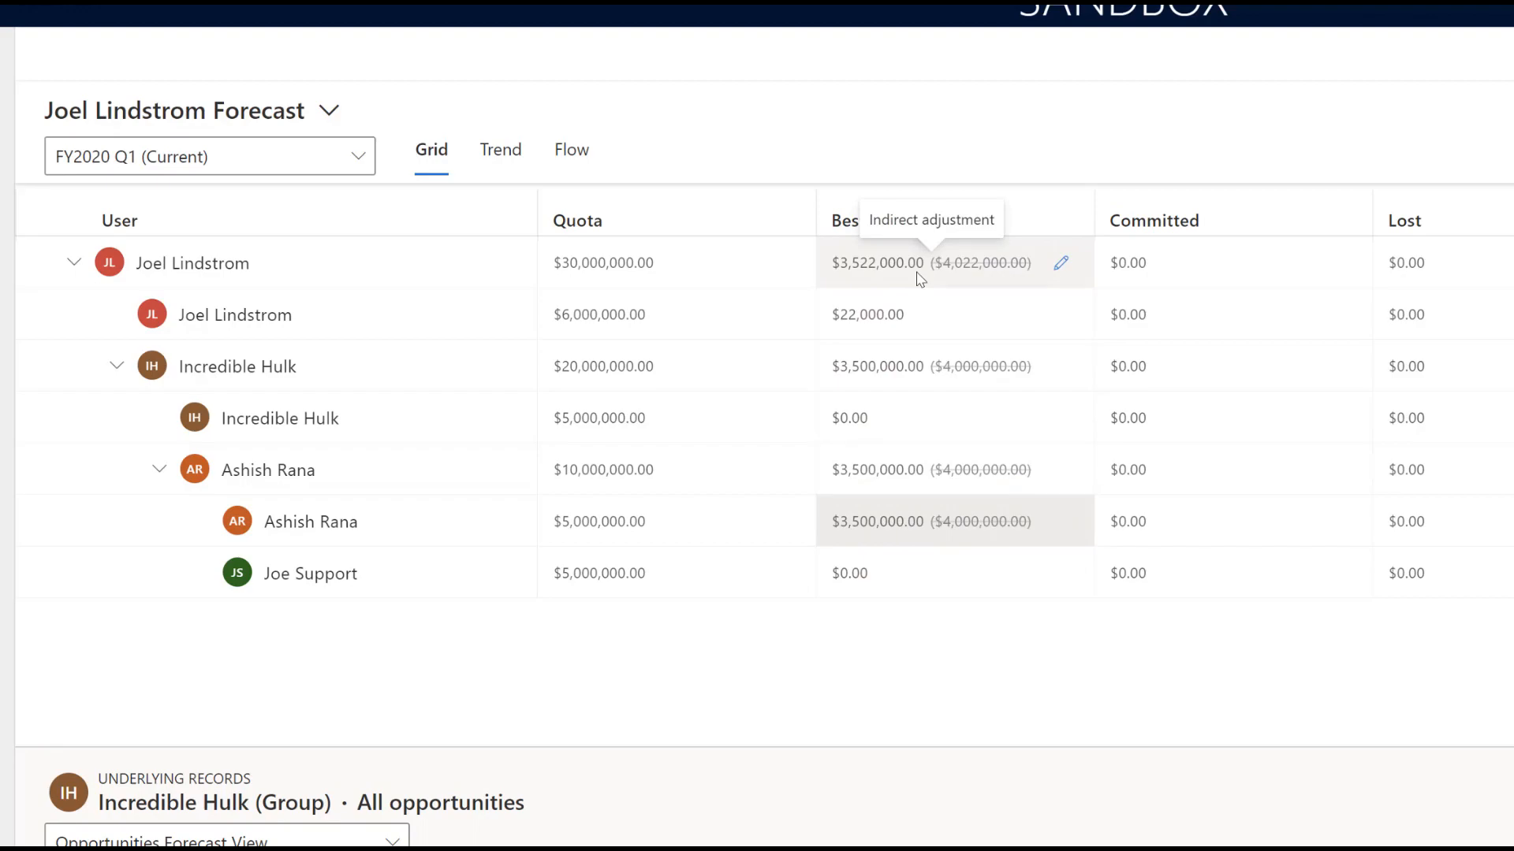
{"action": "mouse_move", "coordinate": [965, 256]}
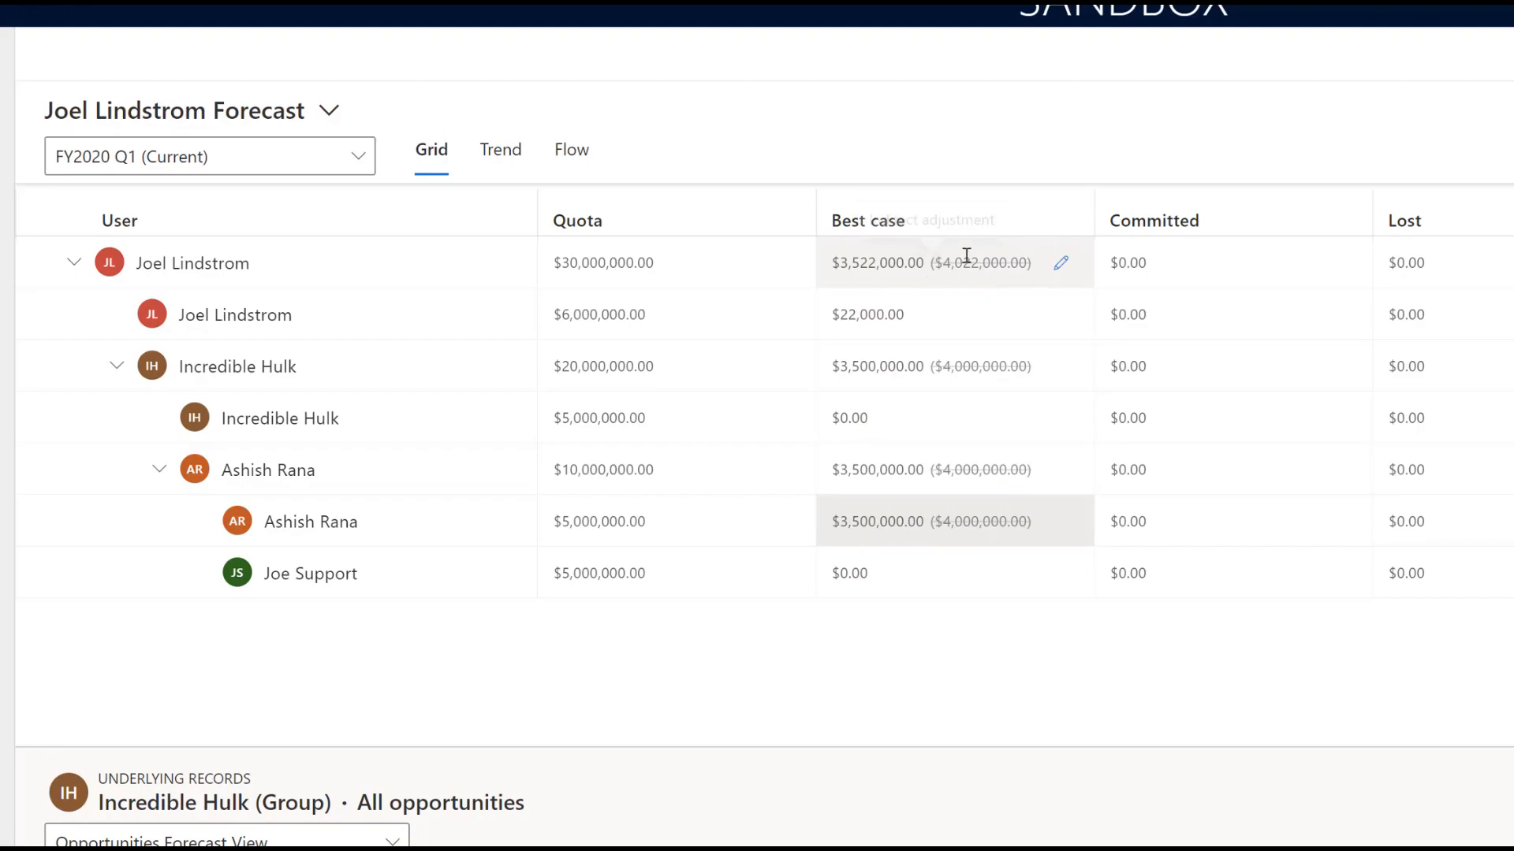
{"action": "mouse_move", "coordinate": [1060, 263]}
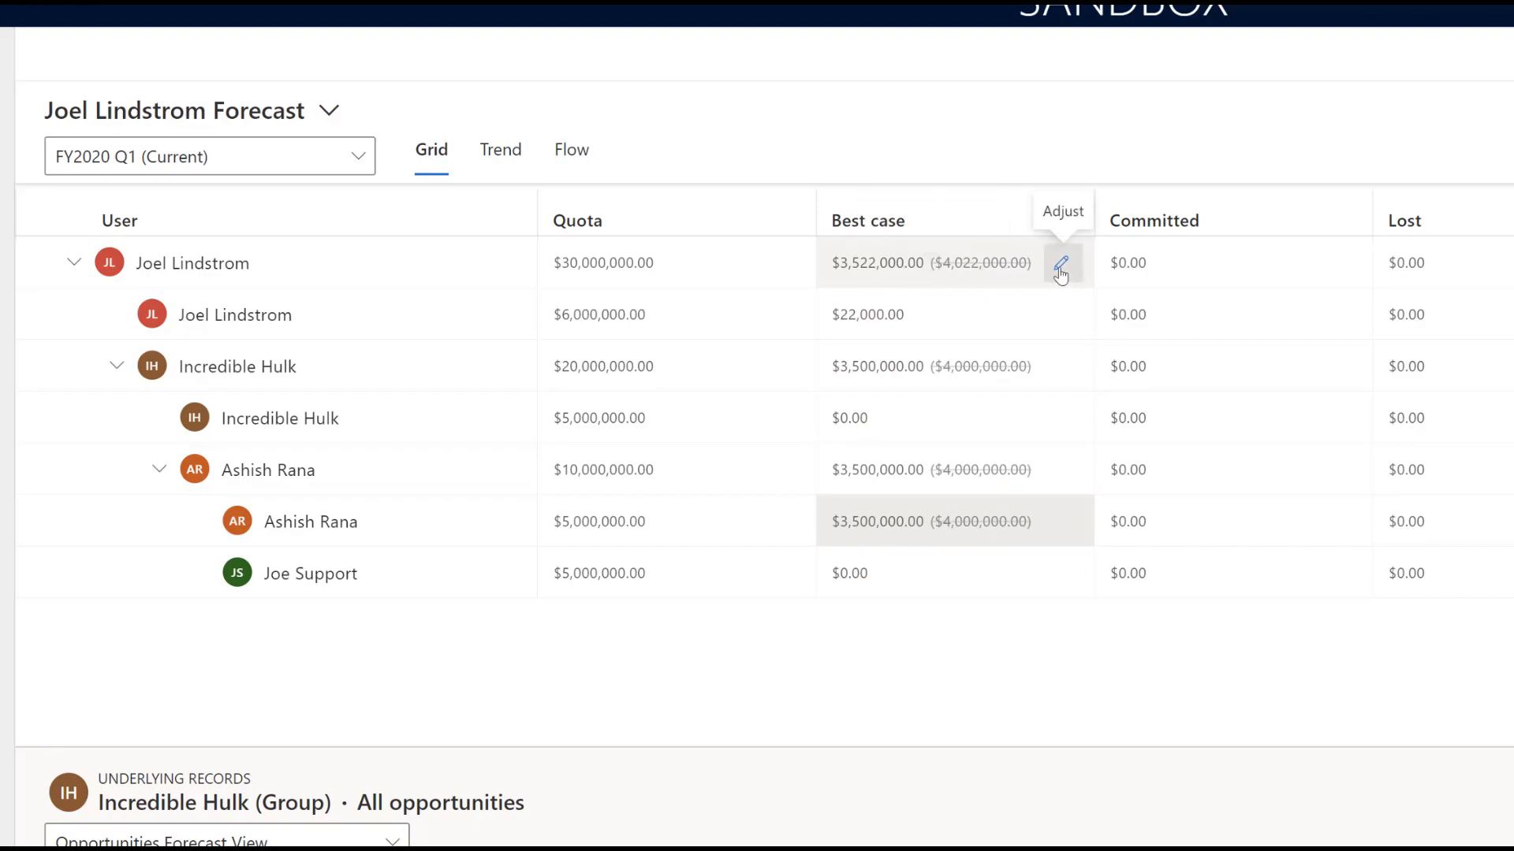
{"action": "left_click", "coordinate": [1061, 264]}
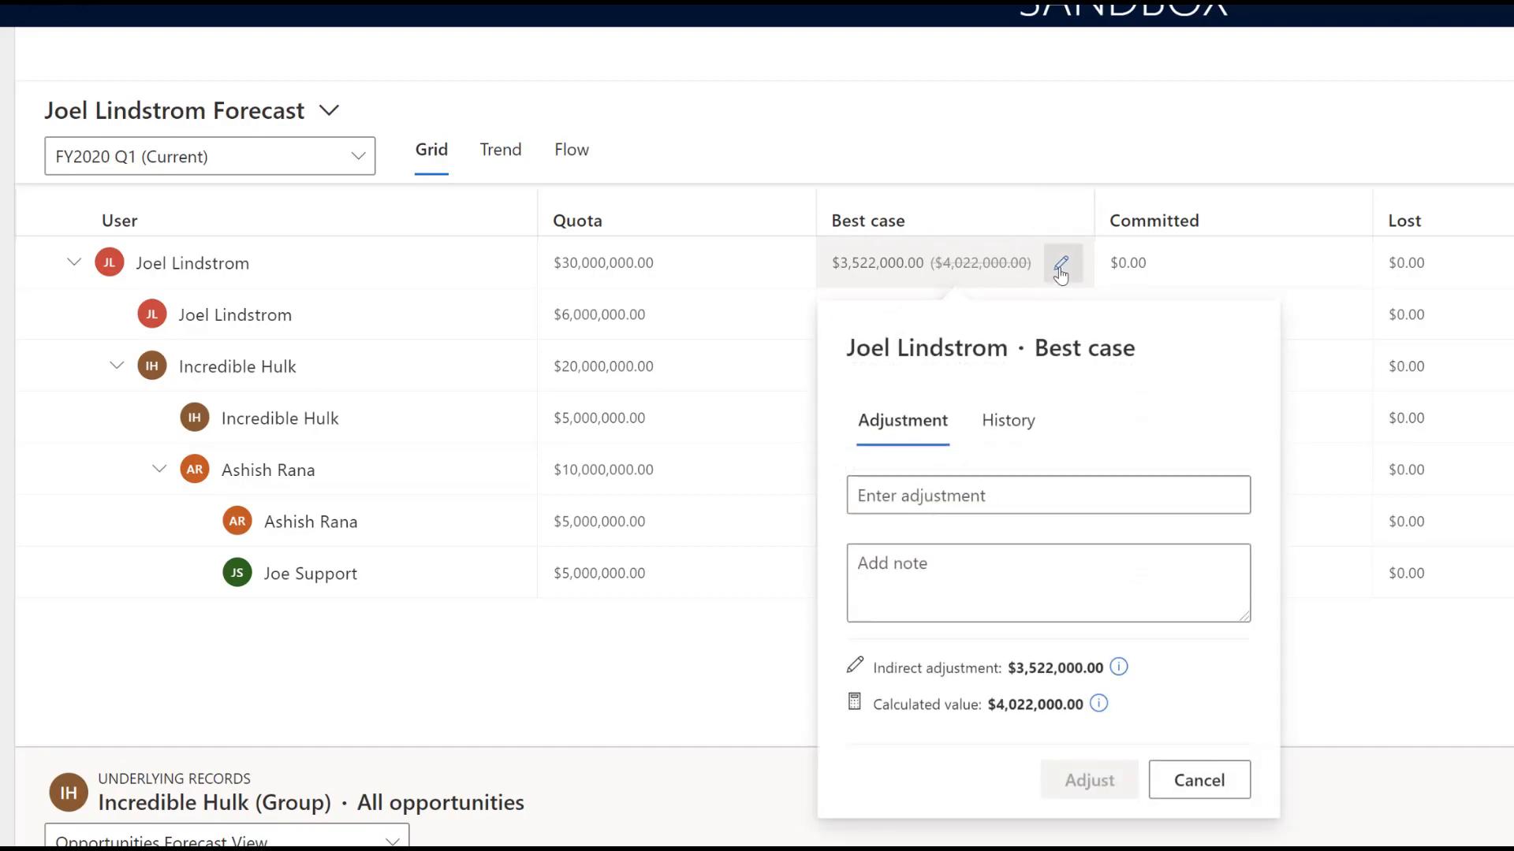
{"action": "mouse_move", "coordinate": [1199, 781]}
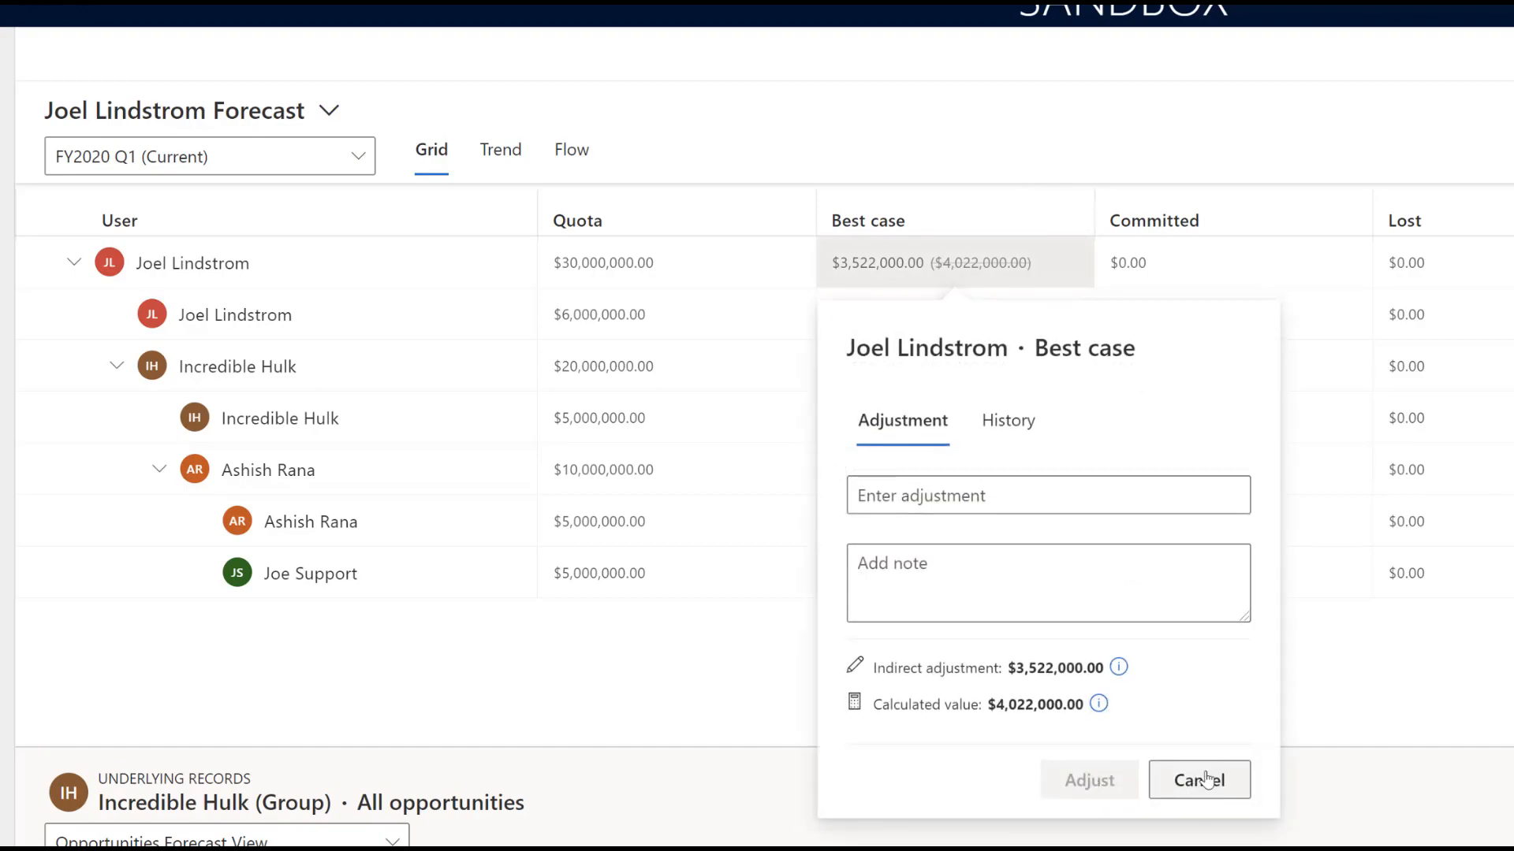
{"action": "left_click", "coordinate": [1199, 781]}
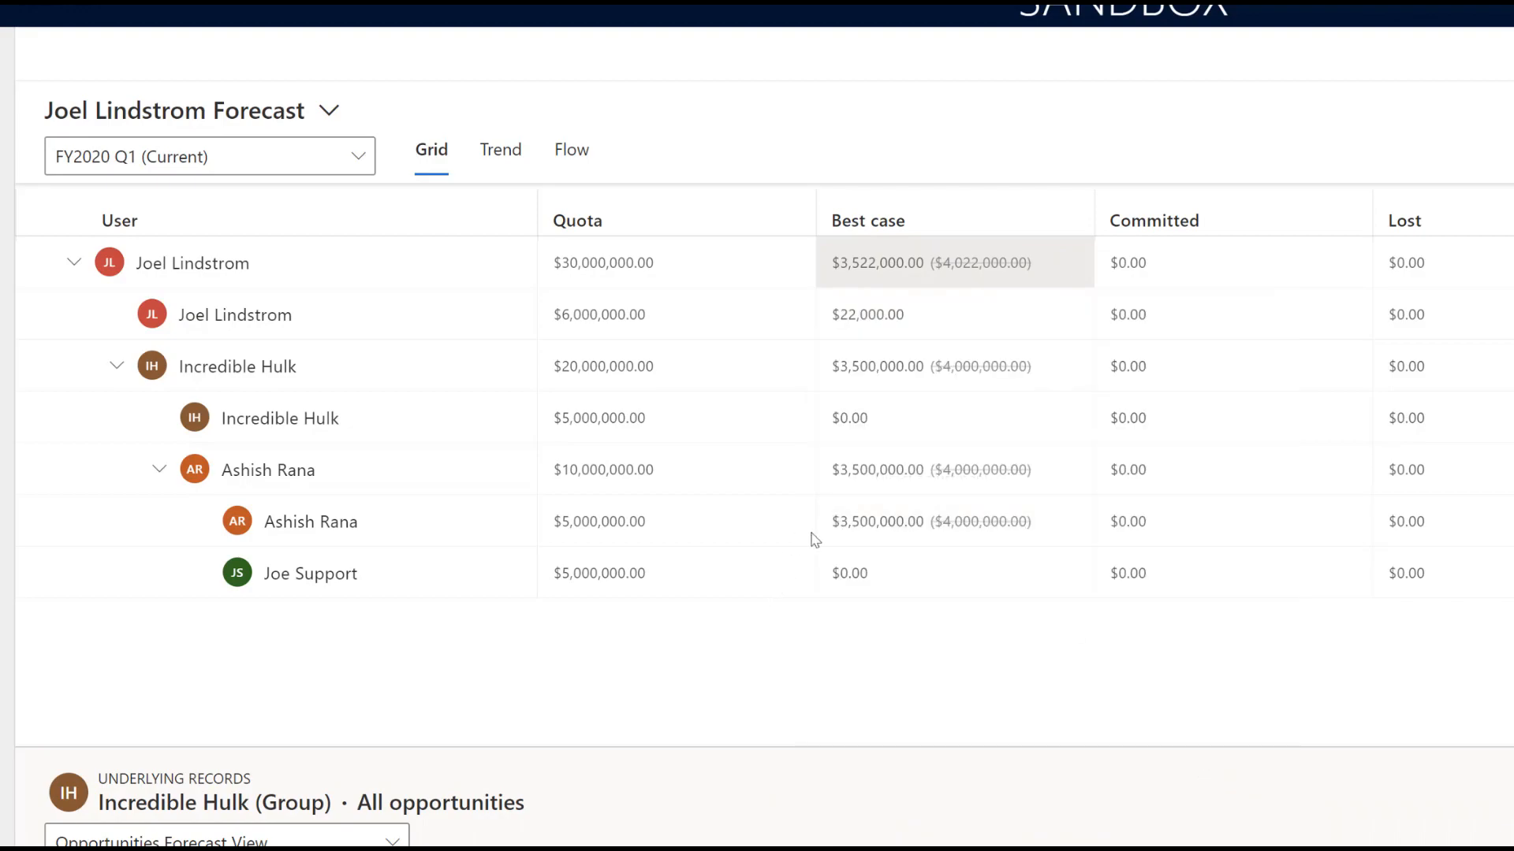
{"action": "mouse_move", "coordinate": [1068, 522]}
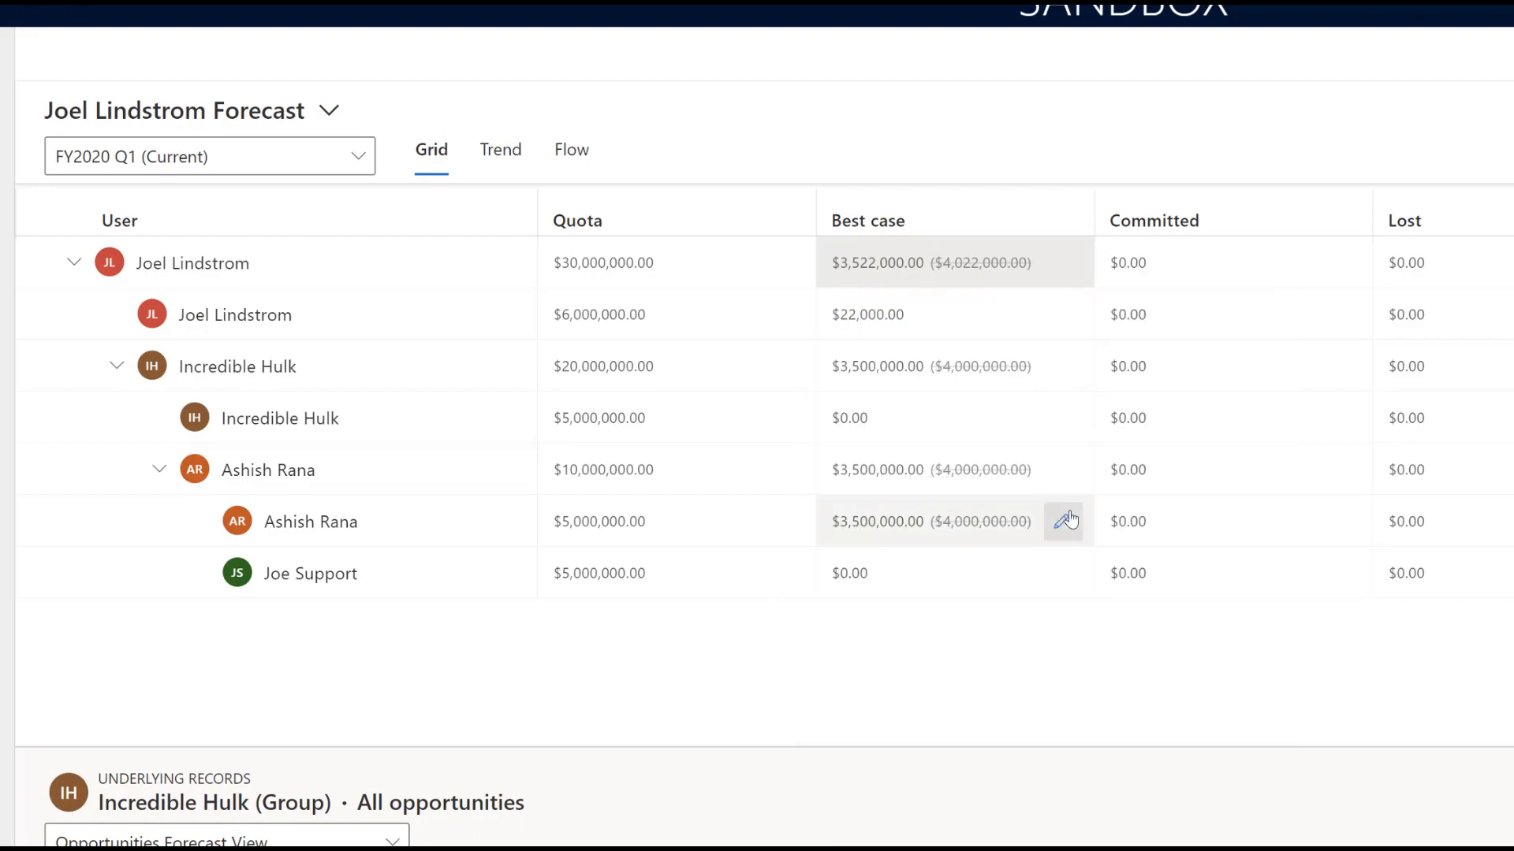
Reset the $3,500,000 best-case adjustment to its calculated $4,000,000 value.
{"action": "left_click", "coordinate": [1066, 522]}
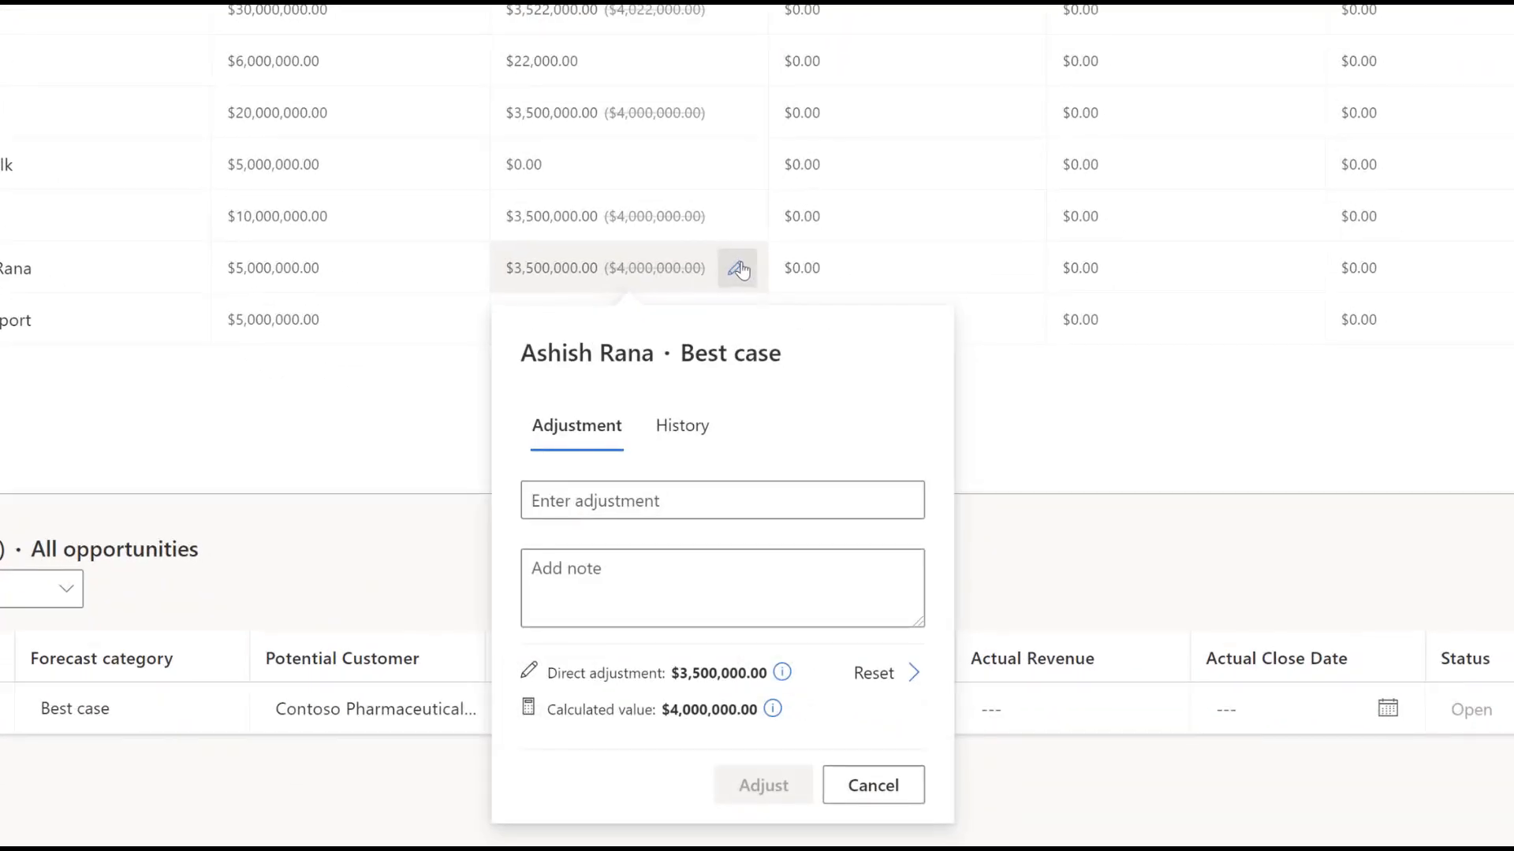
{"action": "left_click", "coordinate": [873, 673]}
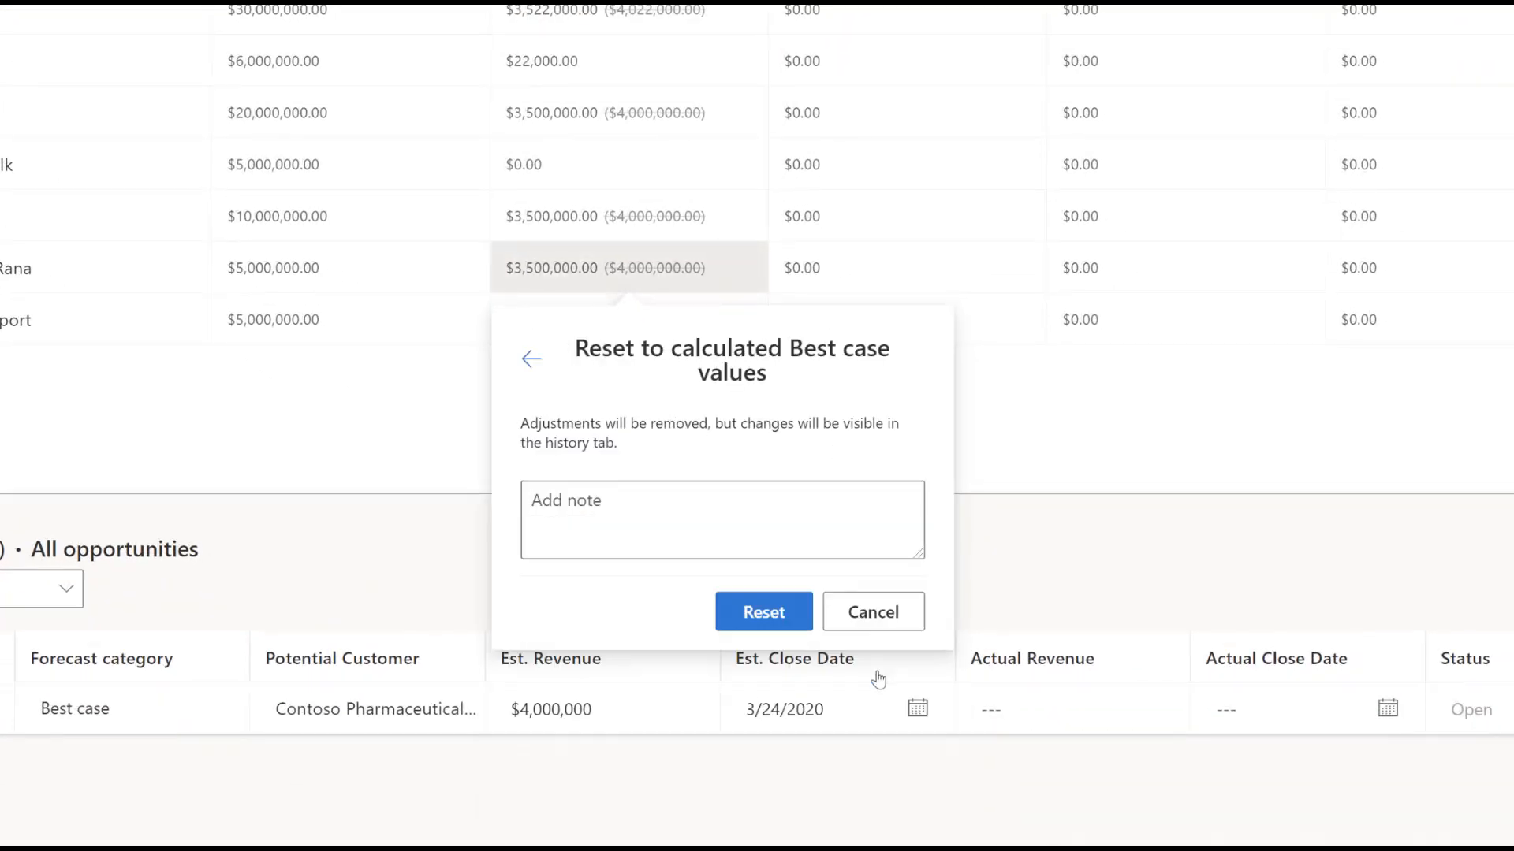
{"action": "left_click", "coordinate": [763, 611]}
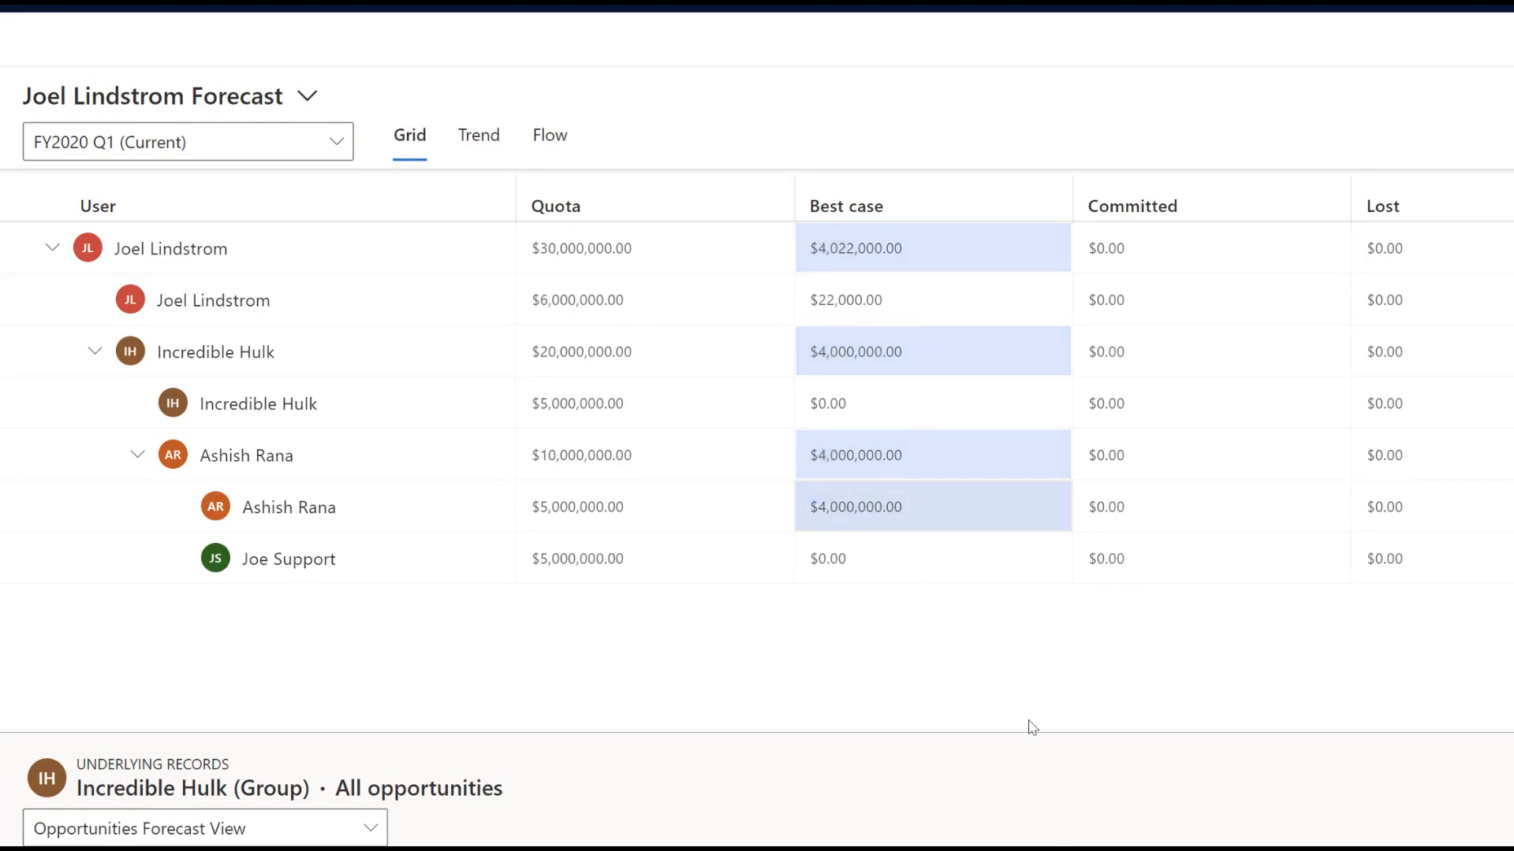
{"action": "mouse_move", "coordinate": [444, 247]}
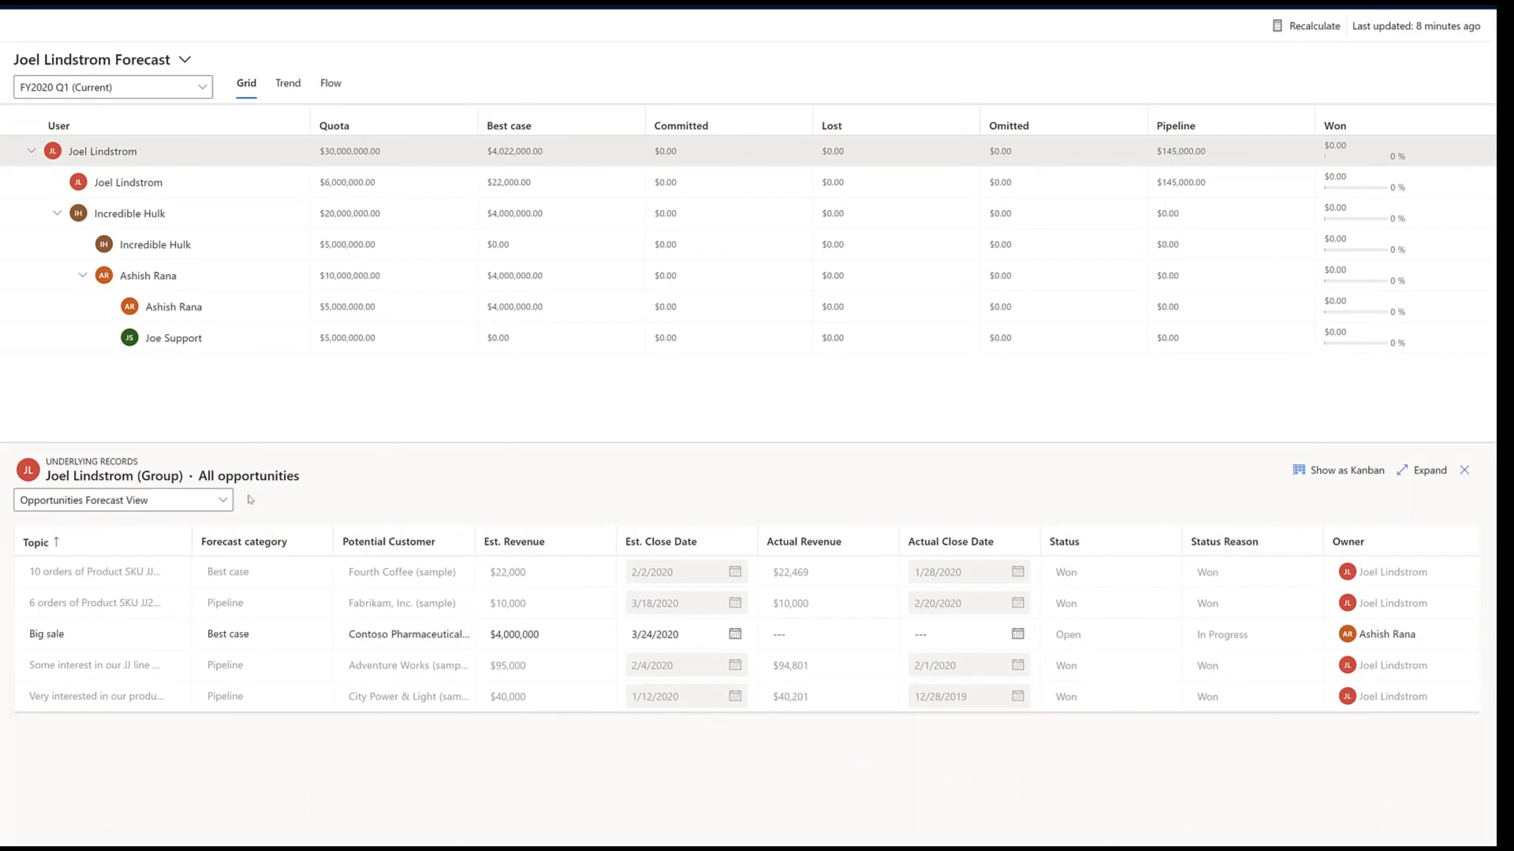
{"action": "mouse_move", "coordinate": [417, 577]}
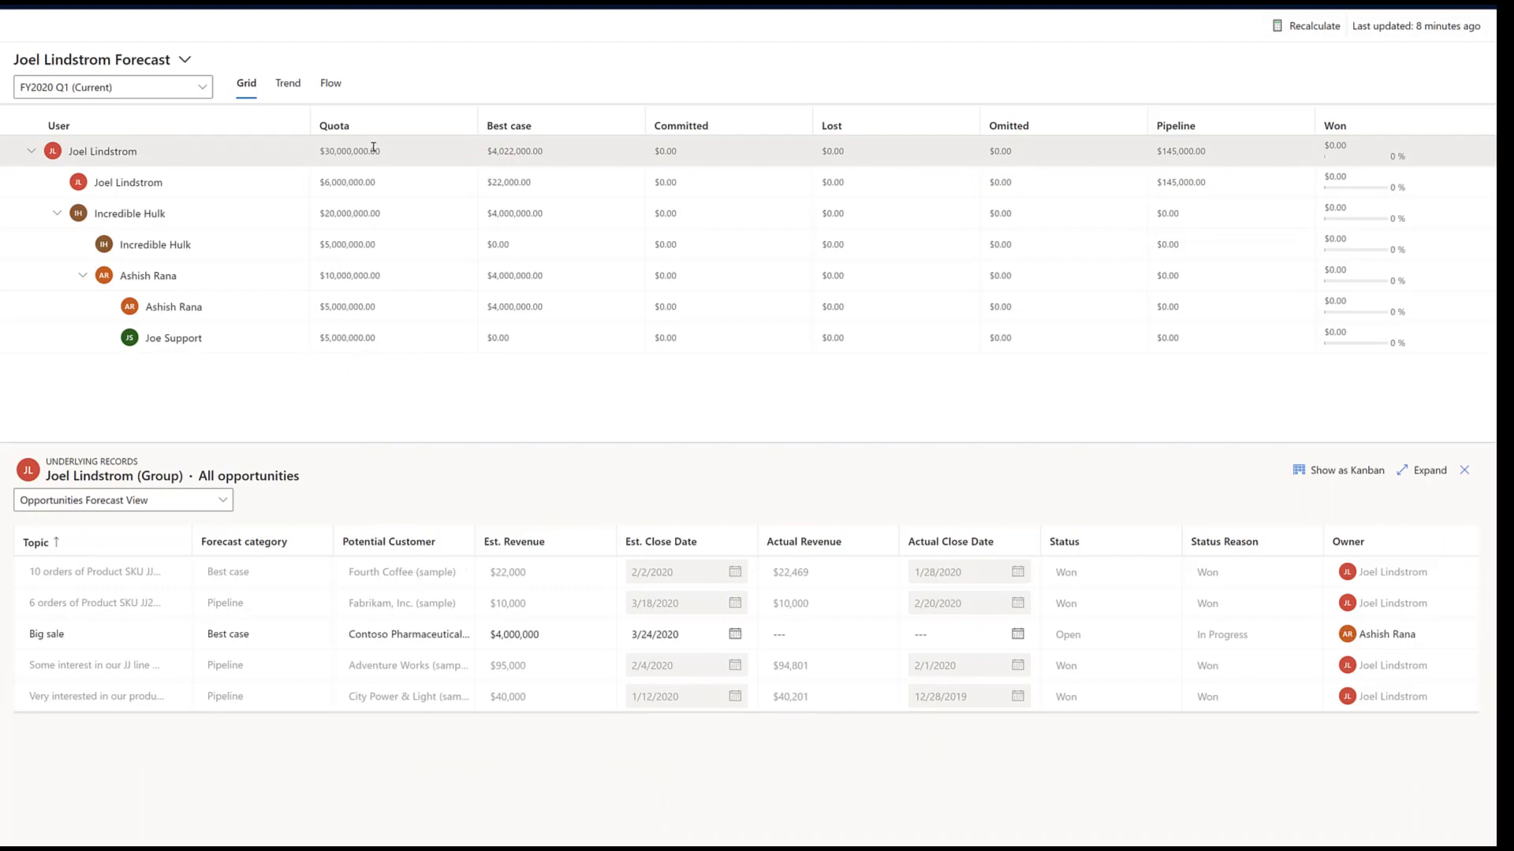
{"action": "mouse_move", "coordinate": [556, 605]}
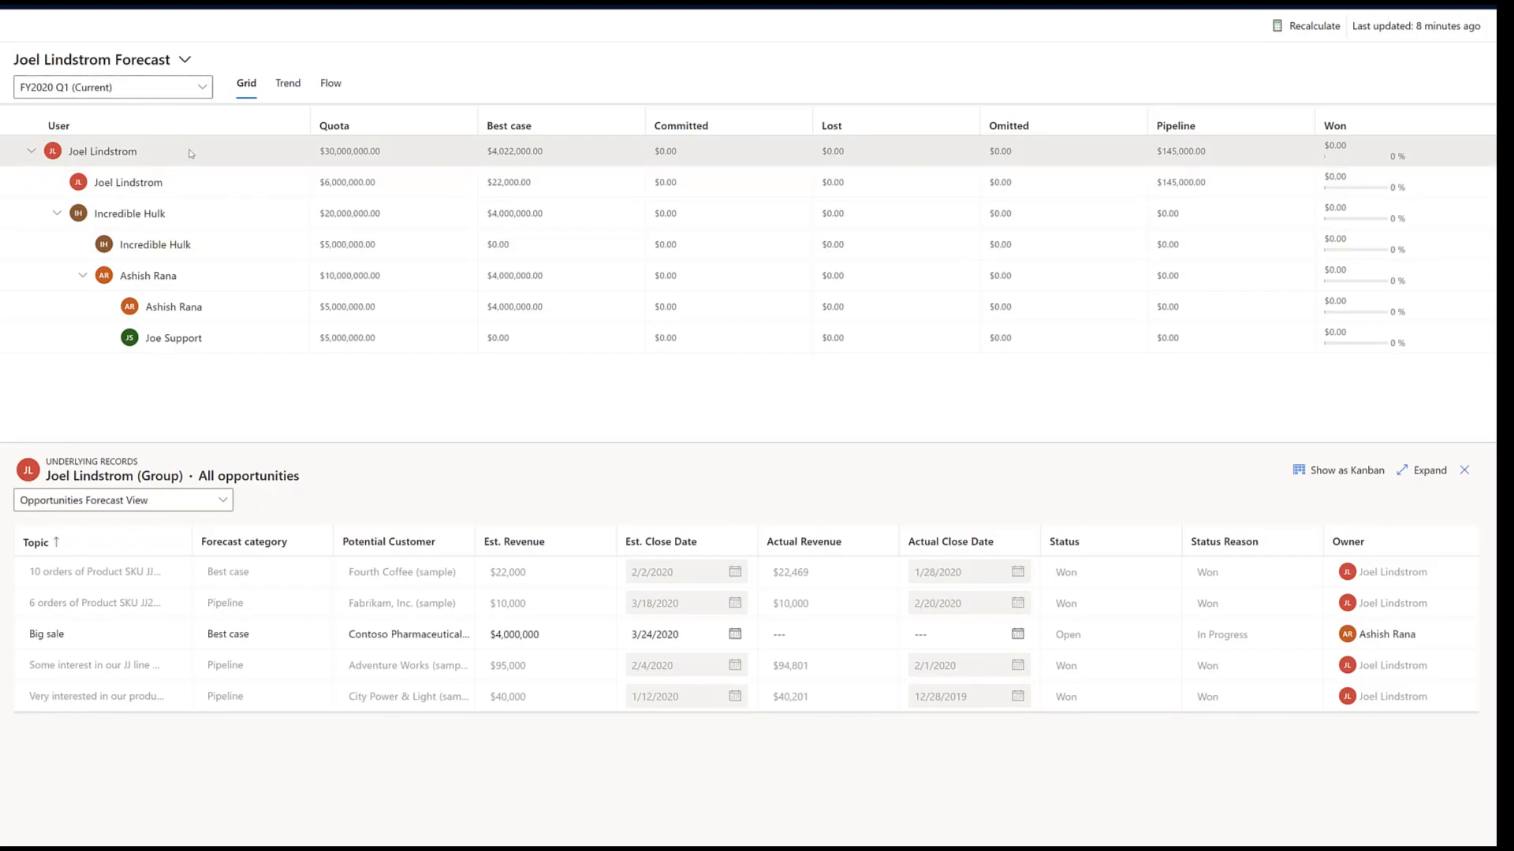
{"action": "mouse_move", "coordinate": [509, 782]}
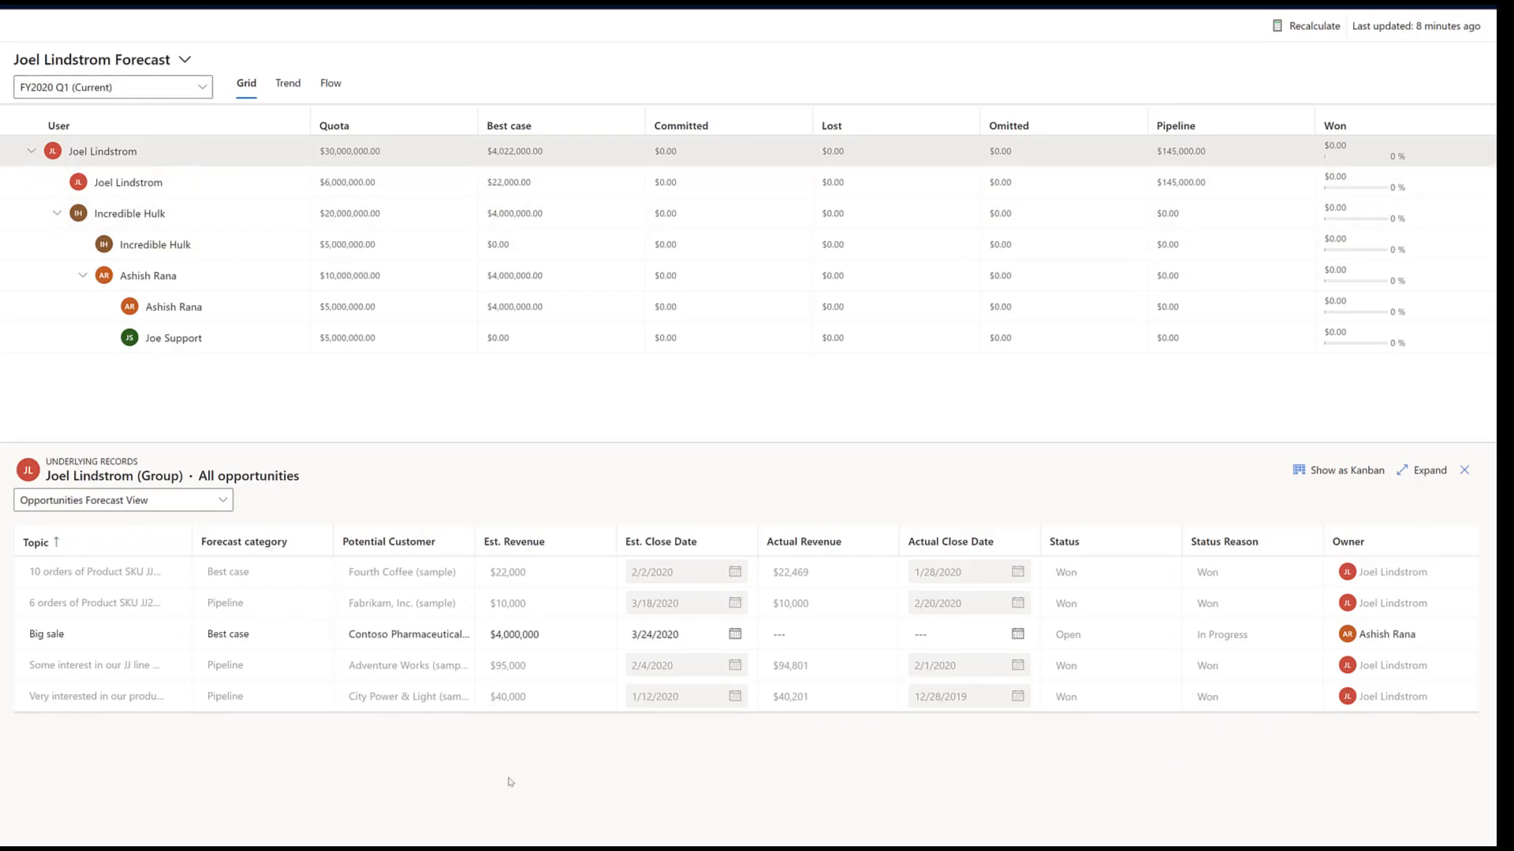
{"action": "mouse_move", "coordinate": [590, 719]}
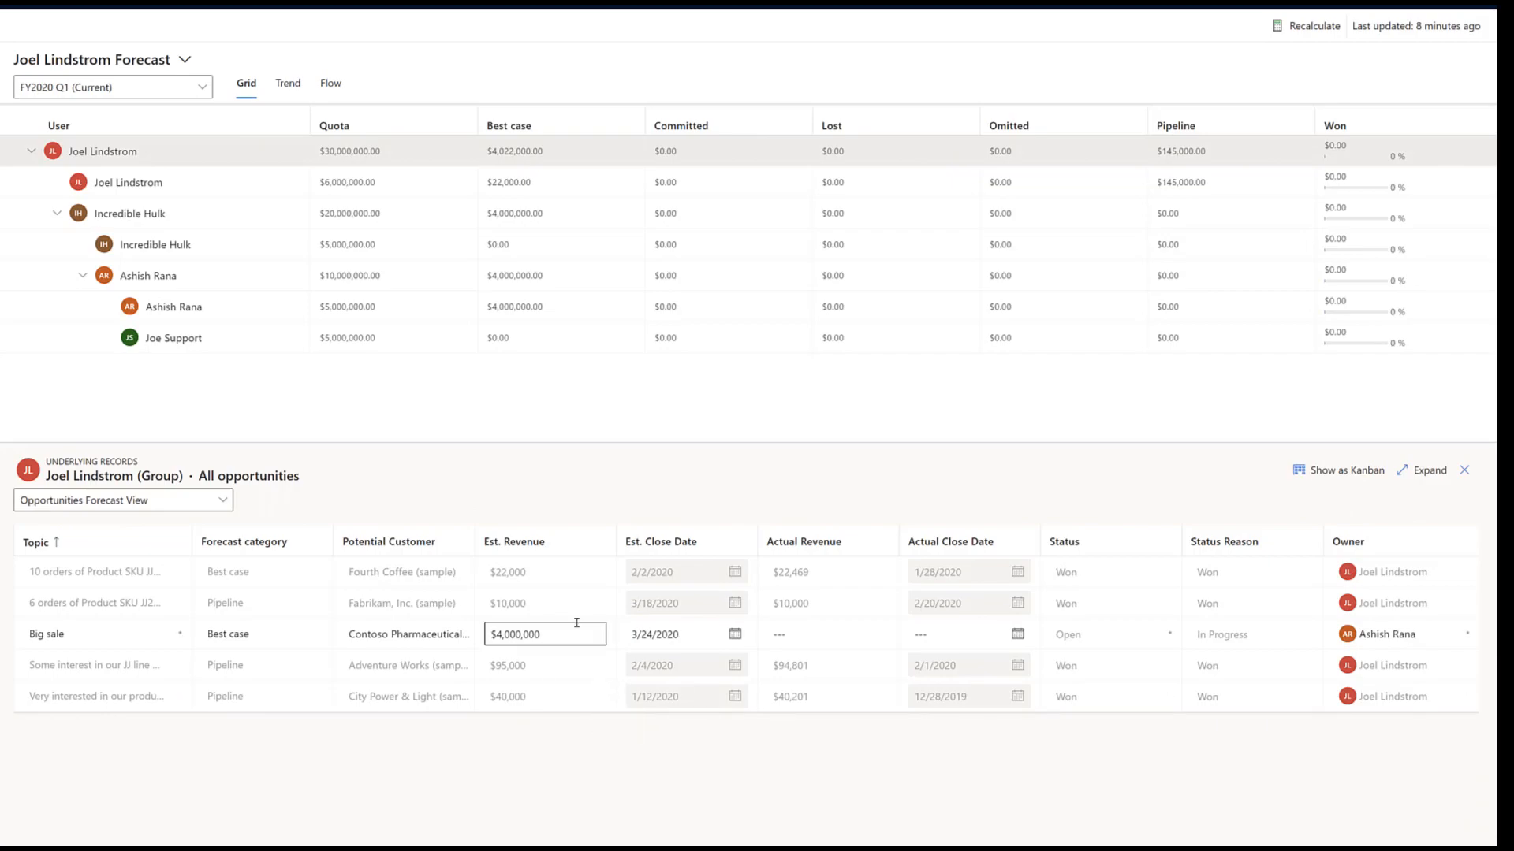
Edit the Big sale row's potential customer and $4,000,000 estimated revenue inline in Underlying Records.
{"action": "left_click", "coordinate": [588, 668]}
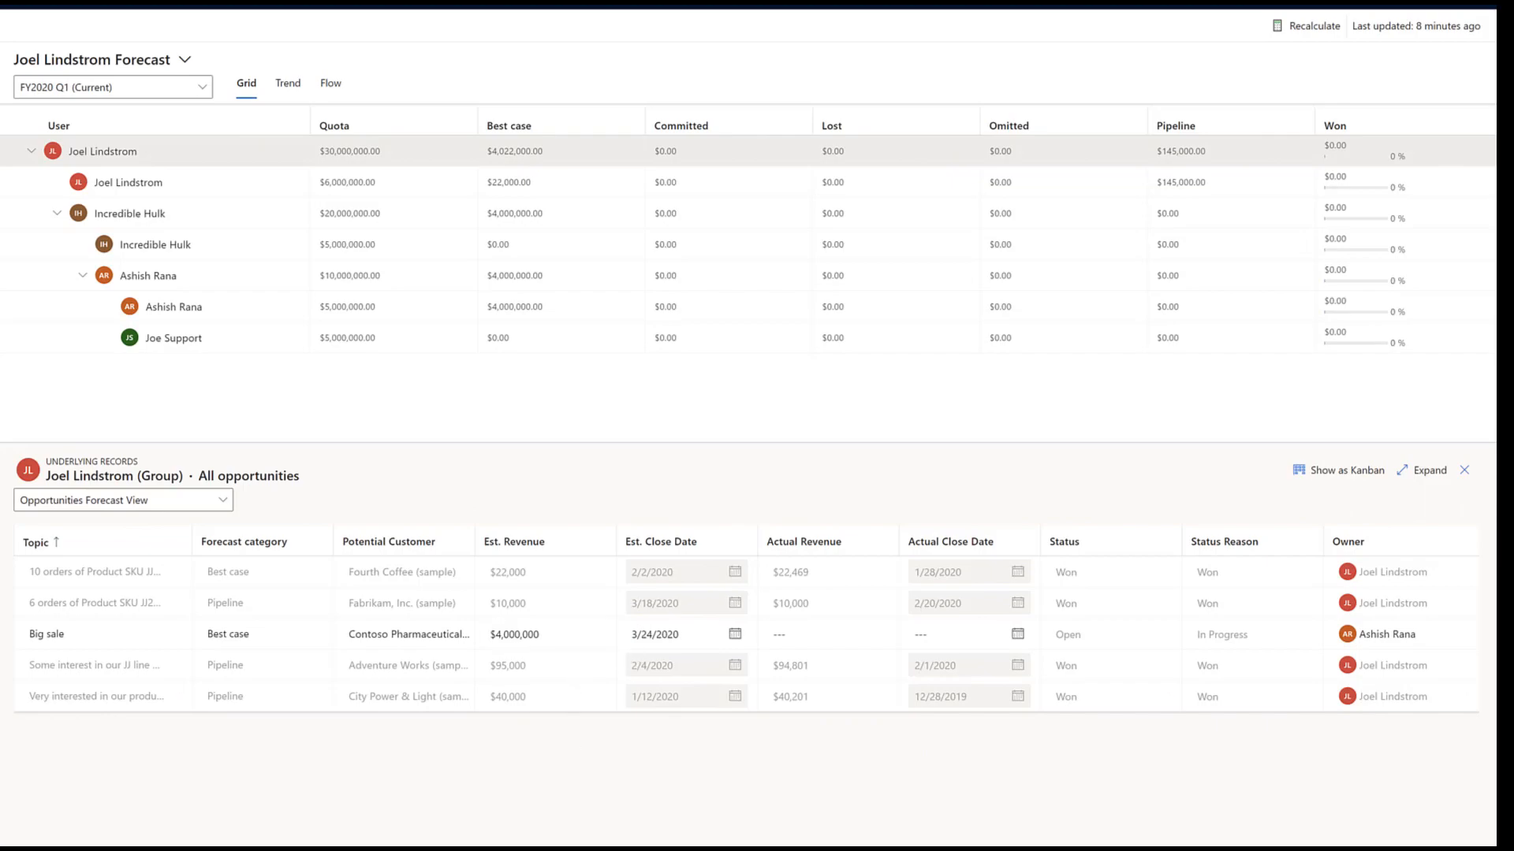
{"action": "mouse_move", "coordinate": [932, 743]}
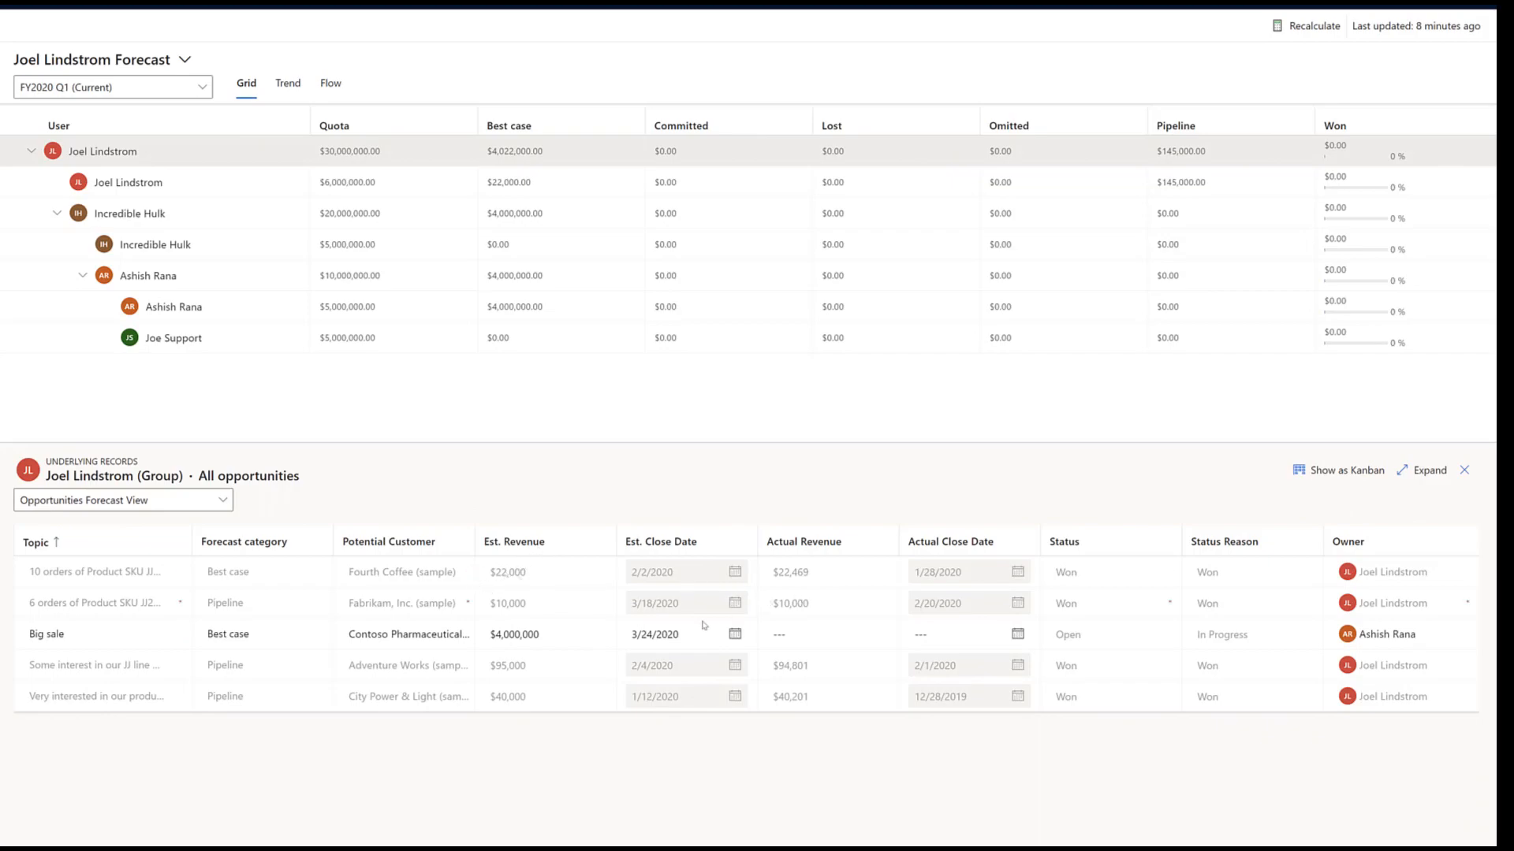
{"action": "left_click", "coordinate": [405, 634]}
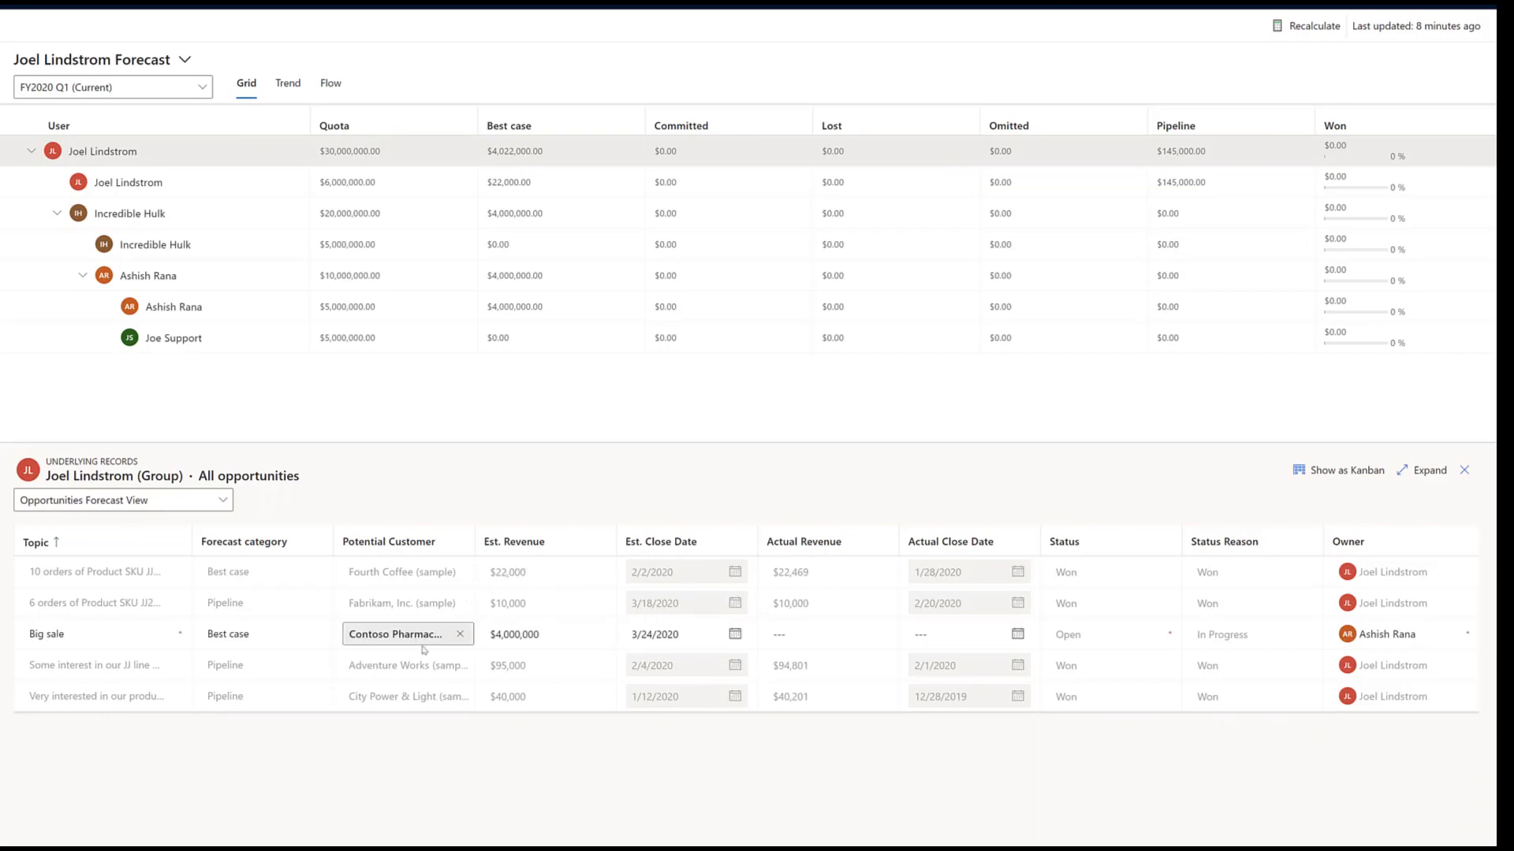
{"action": "left_click", "coordinate": [472, 665]}
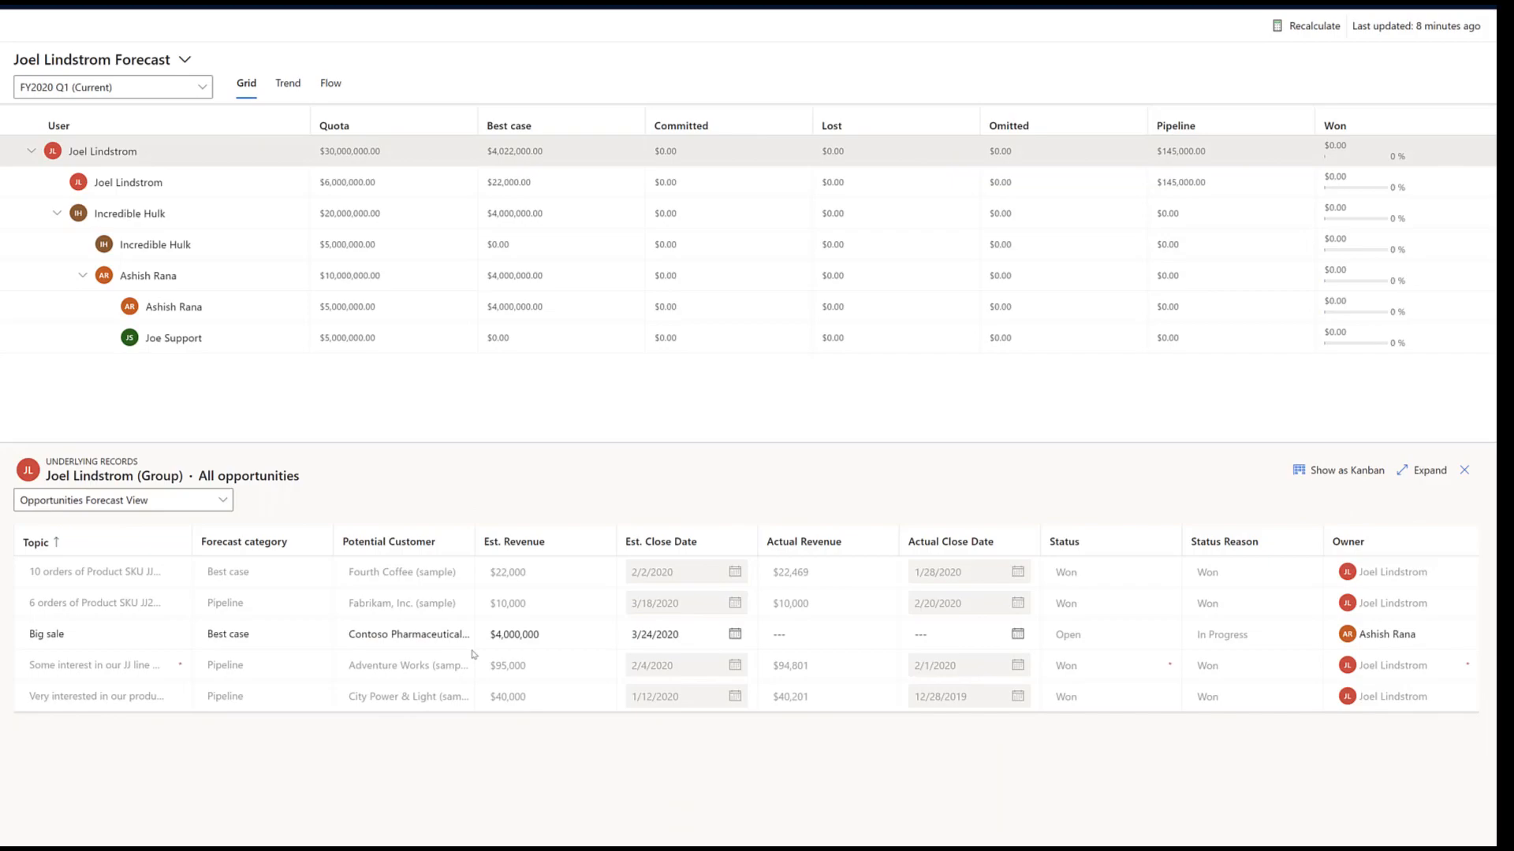
{"action": "left_click", "coordinate": [540, 634]}
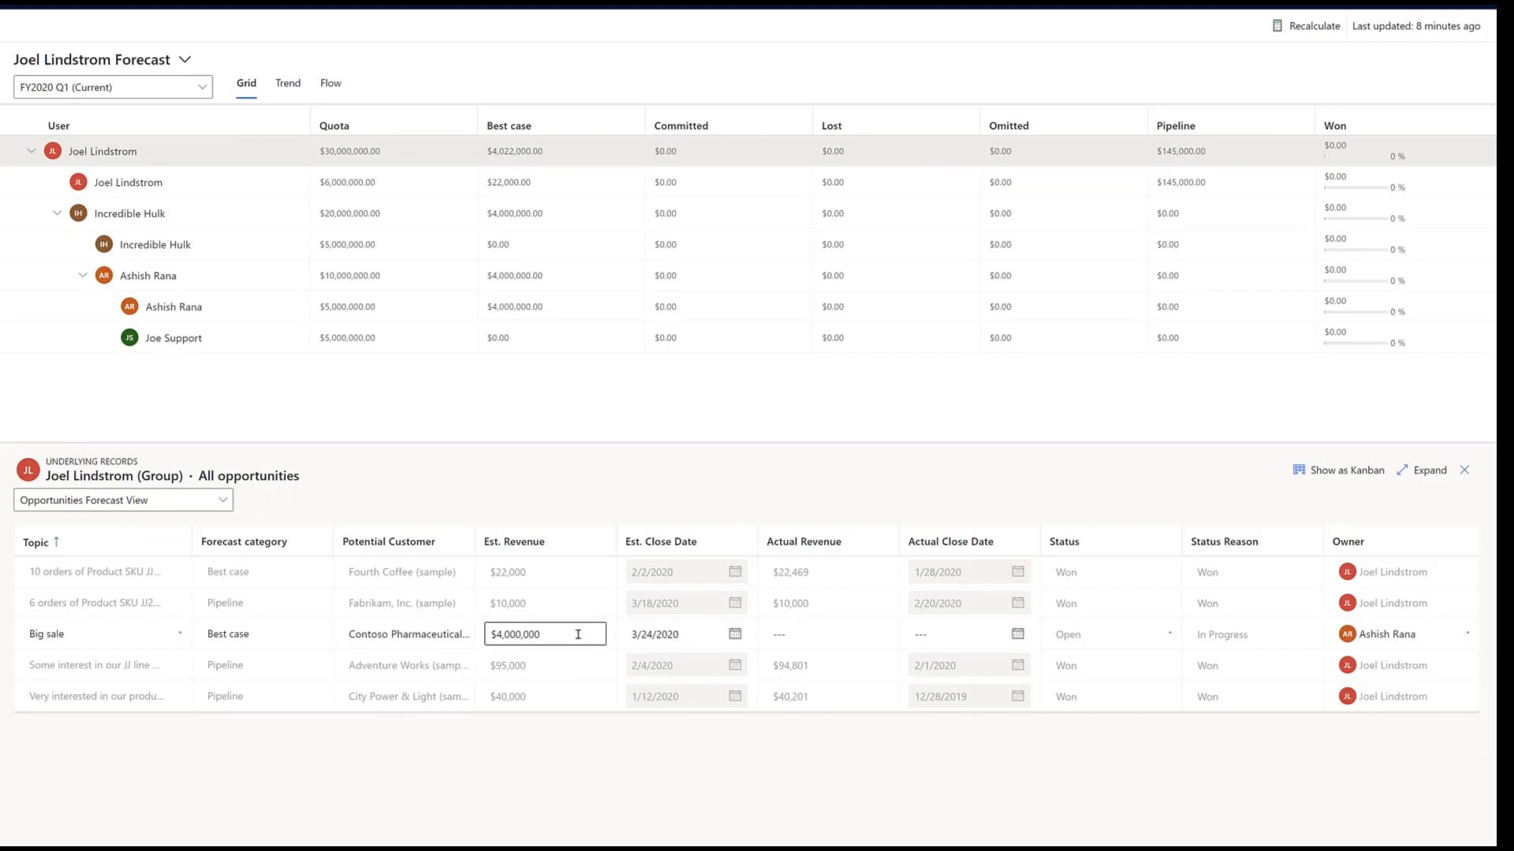
{"action": "mouse_move", "coordinate": [546, 634]}
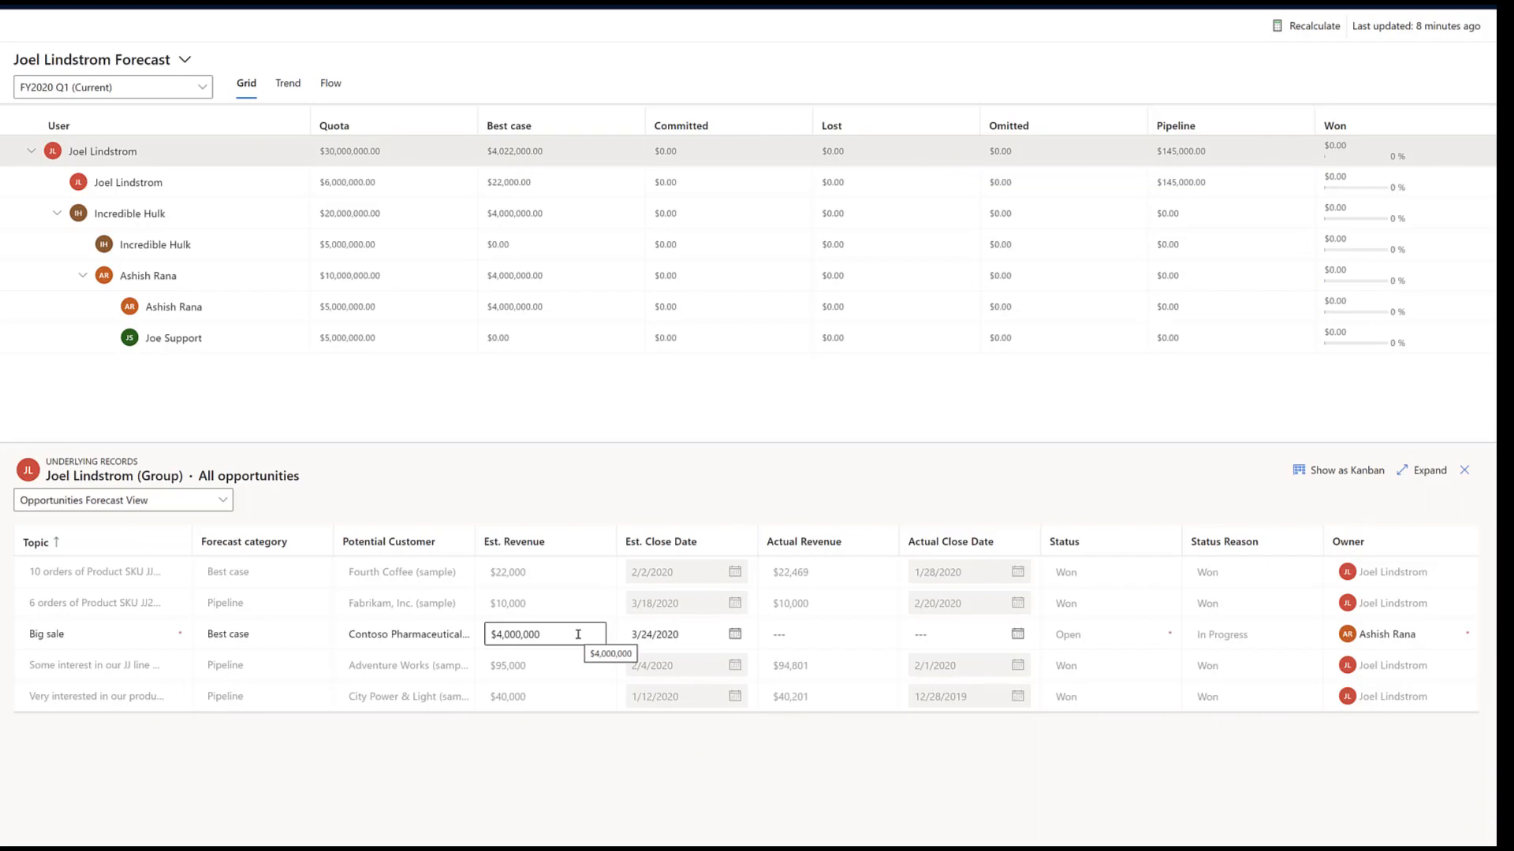
{"action": "left_click", "coordinate": [501, 445]}
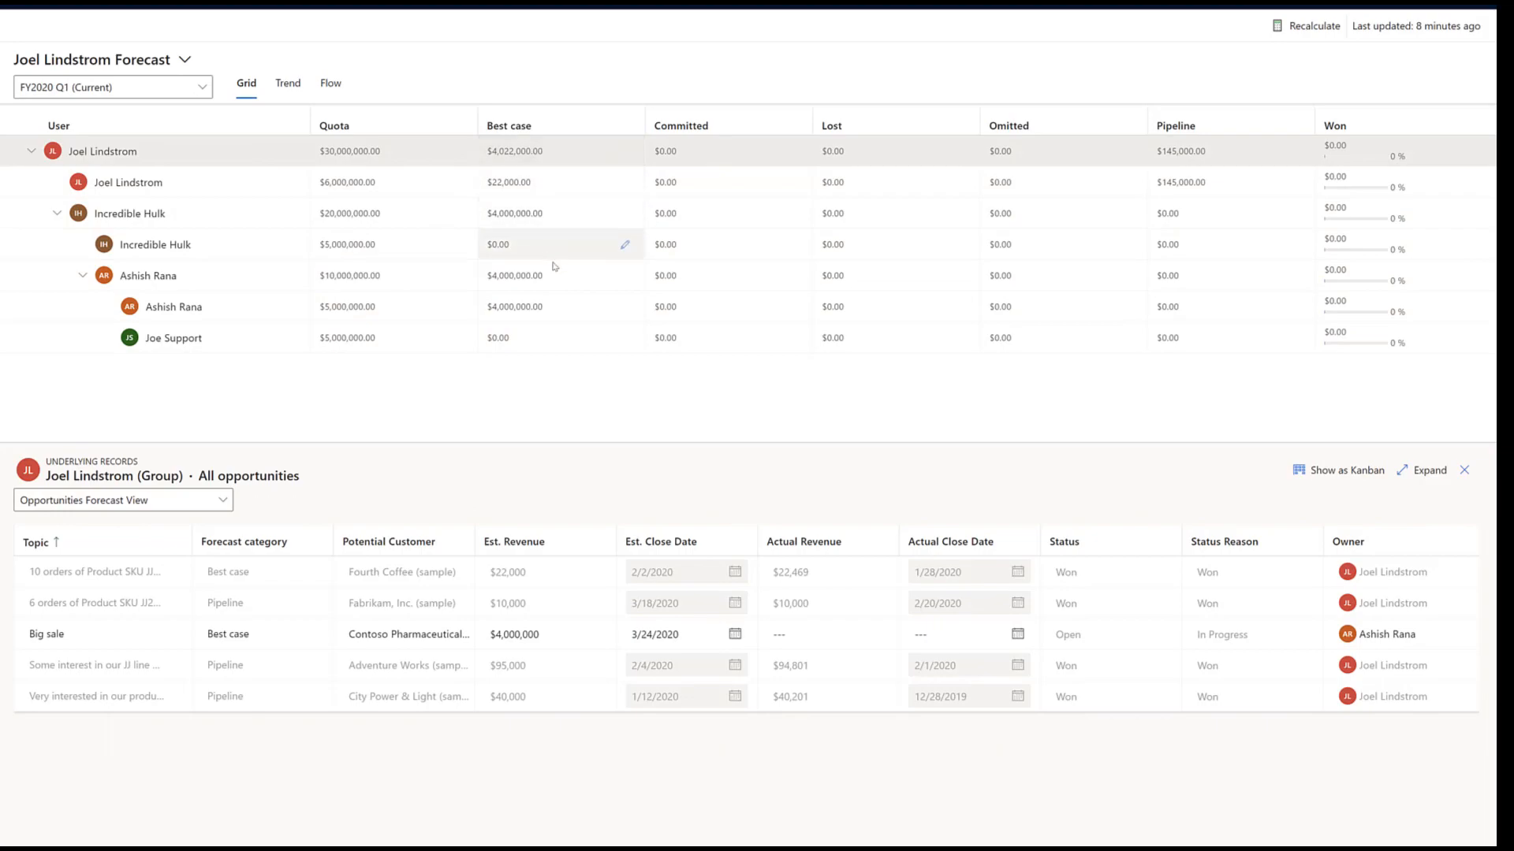
{"action": "mouse_move", "coordinate": [580, 183]}
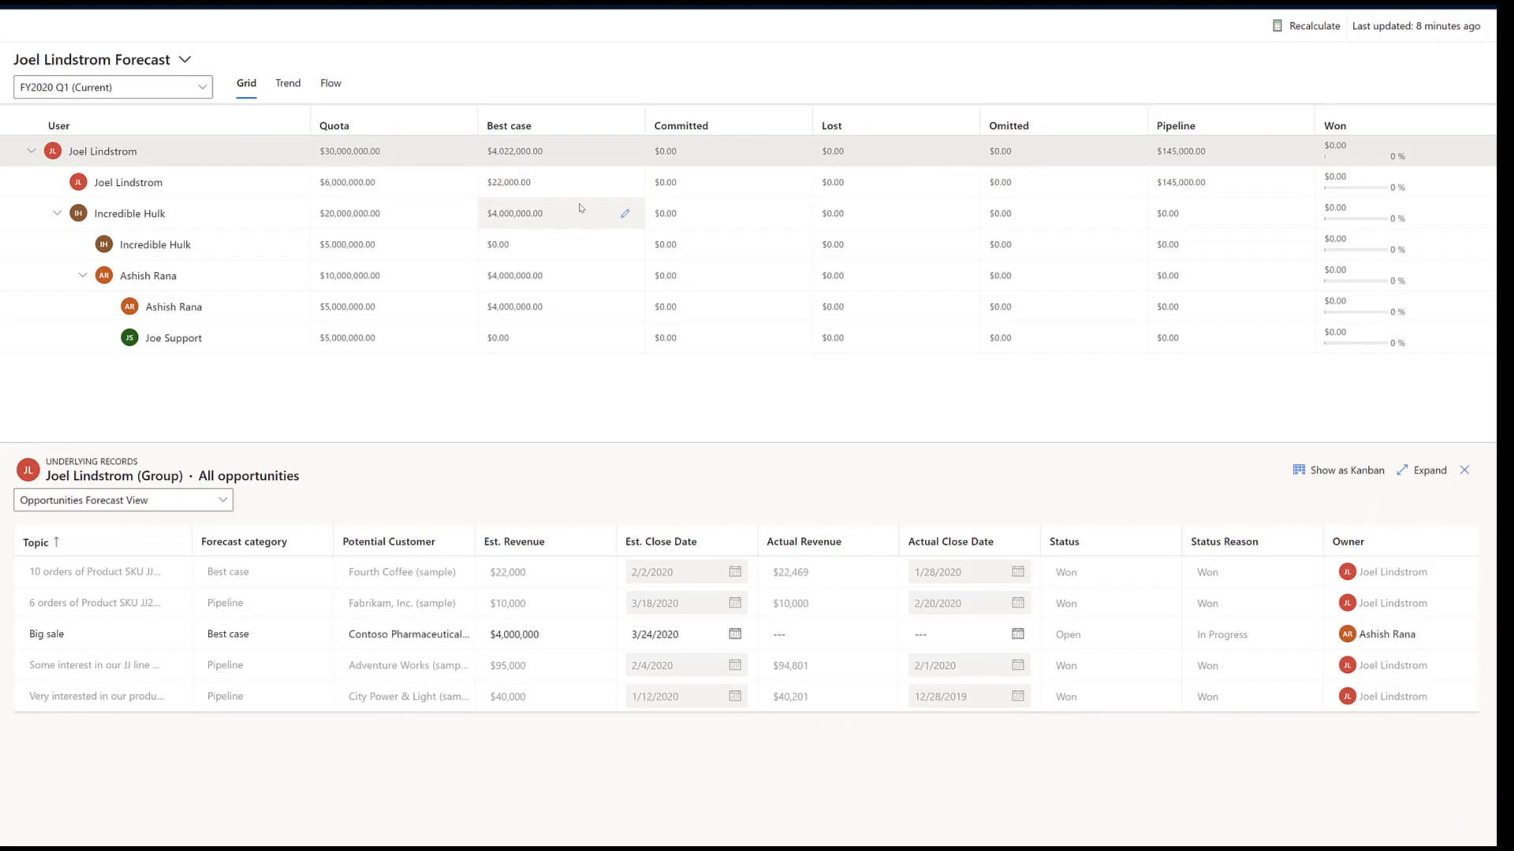
{"action": "mouse_move", "coordinate": [422, 199]}
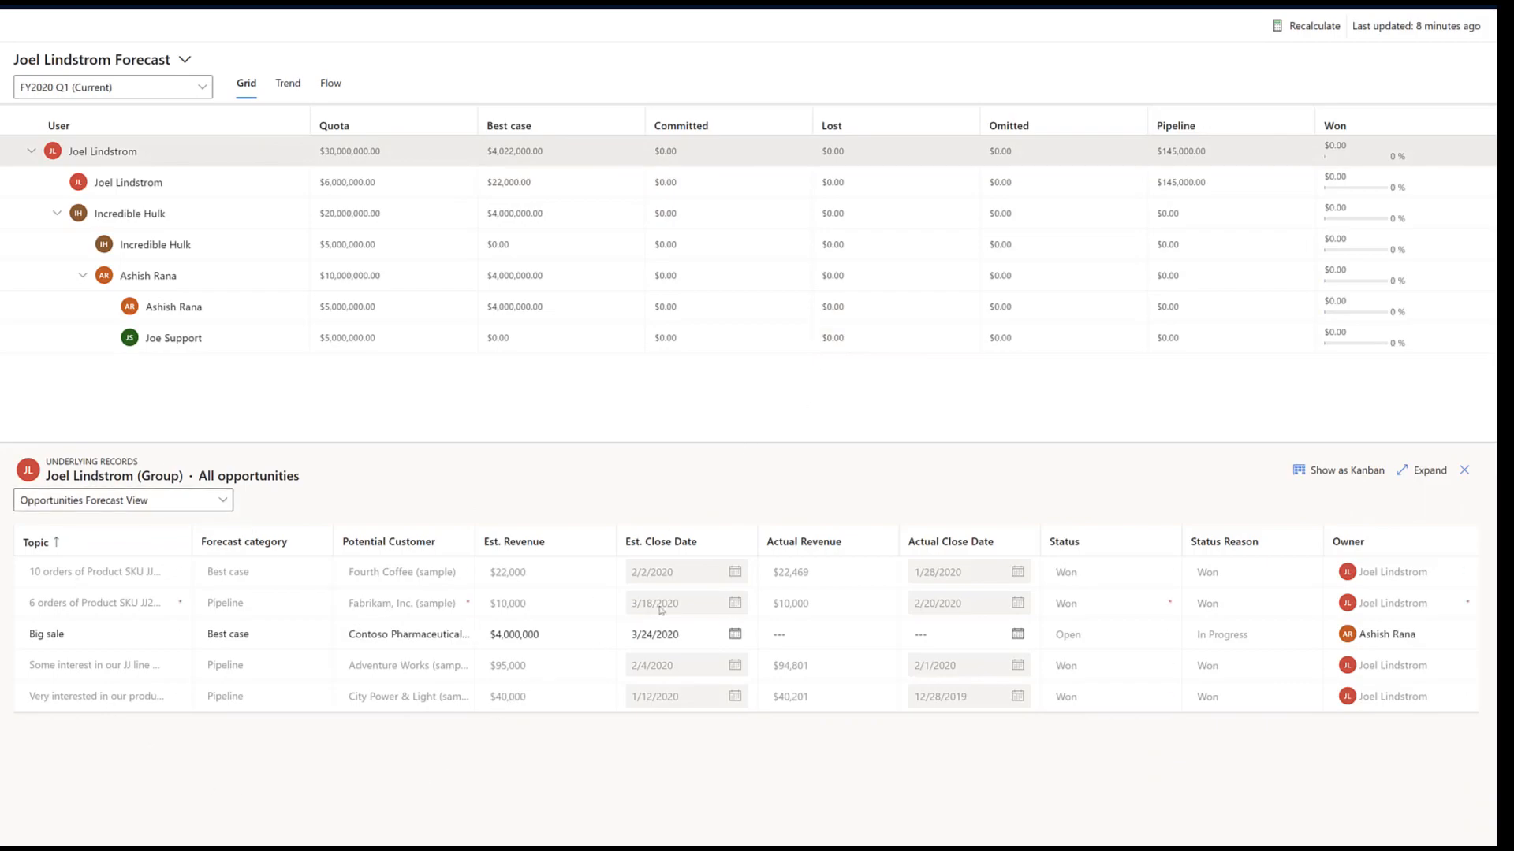
{"action": "mouse_move", "coordinate": [660, 604]}
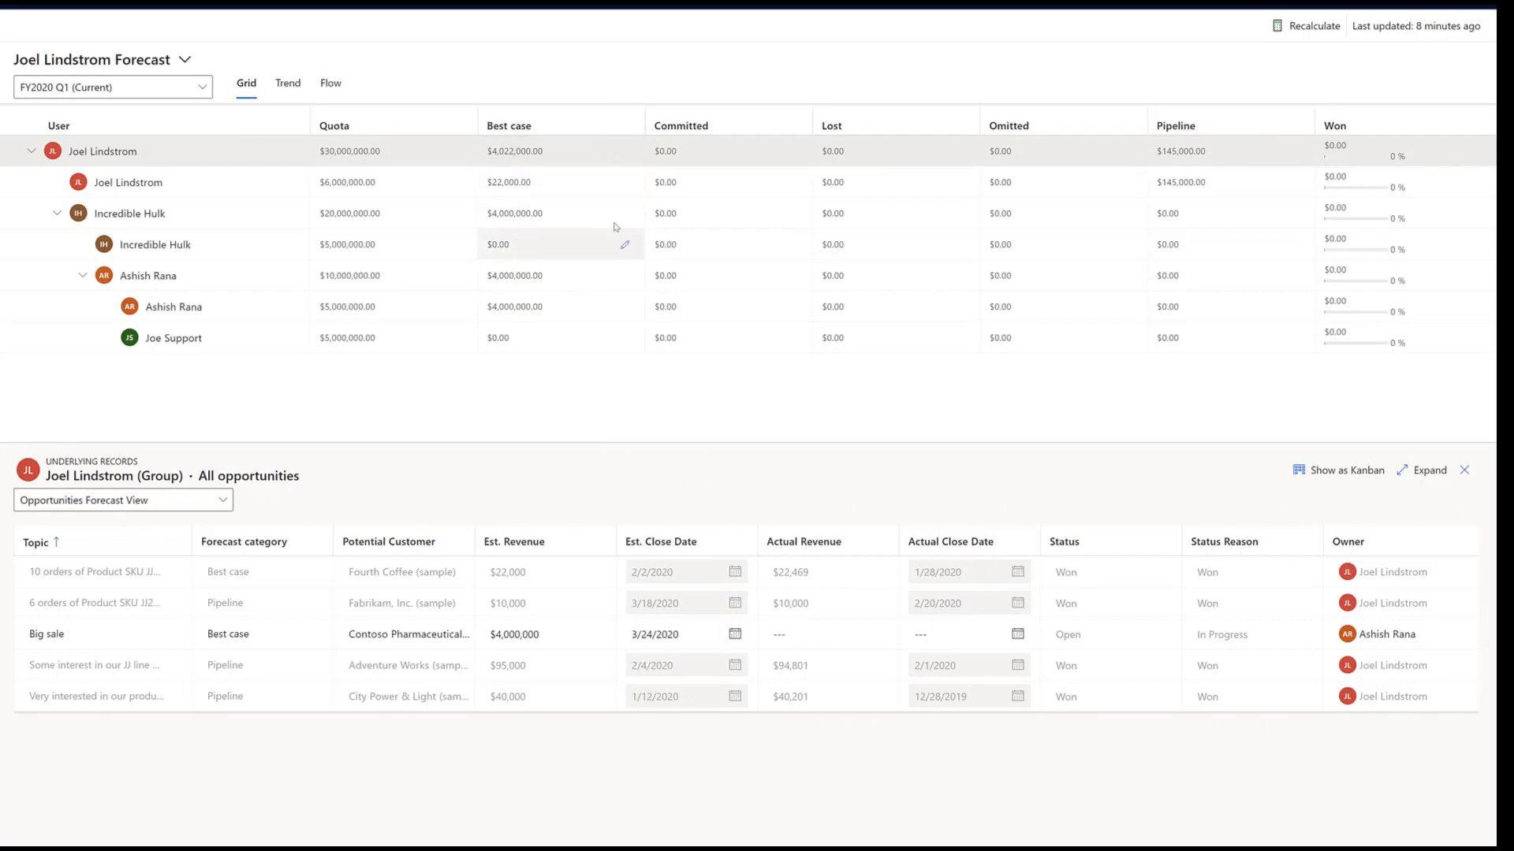
{"action": "mouse_move", "coordinate": [271, 260]}
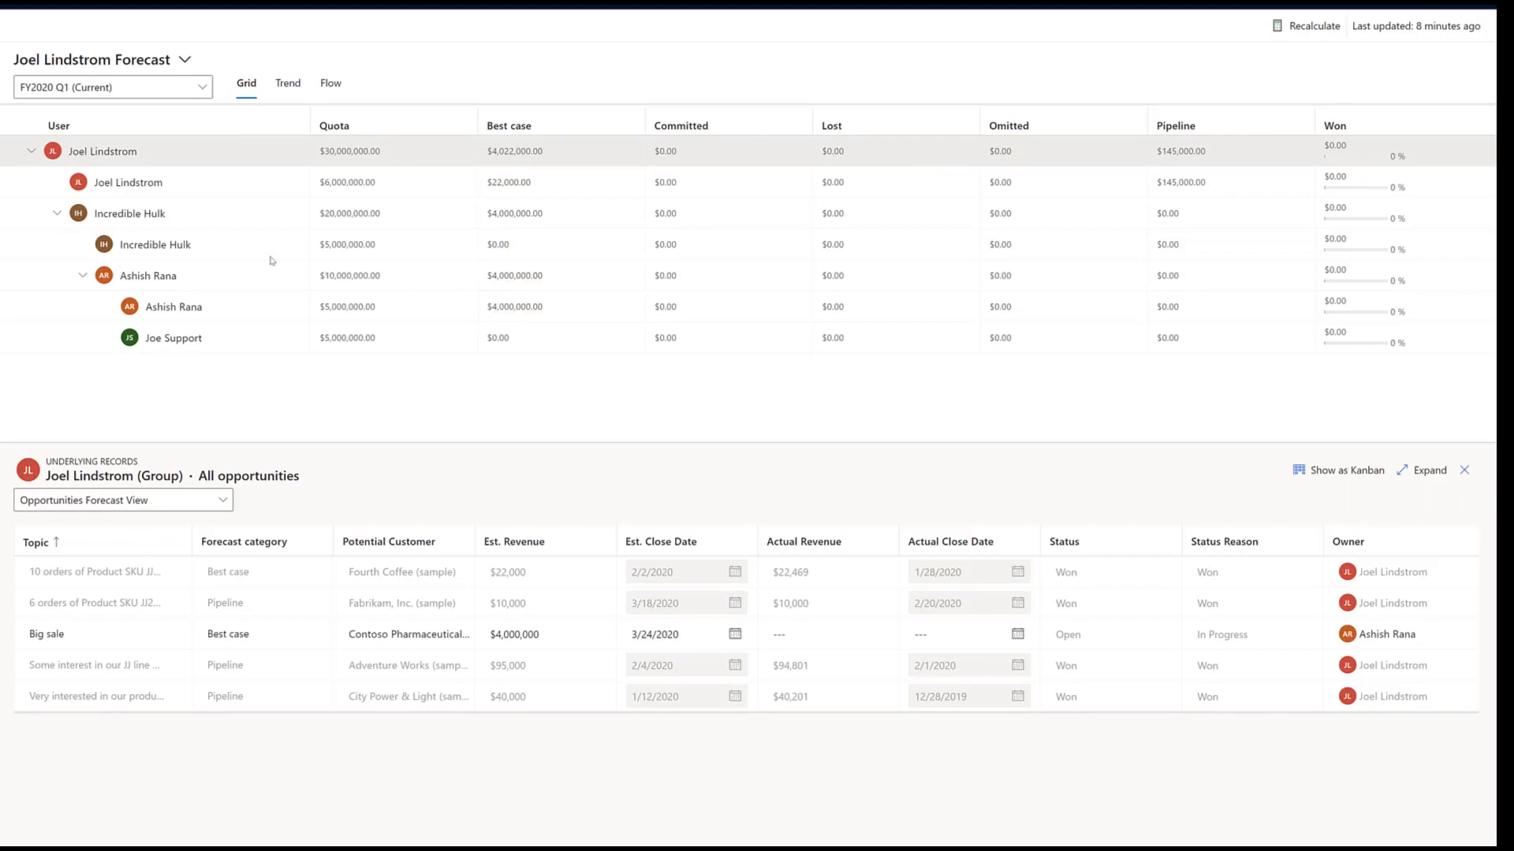